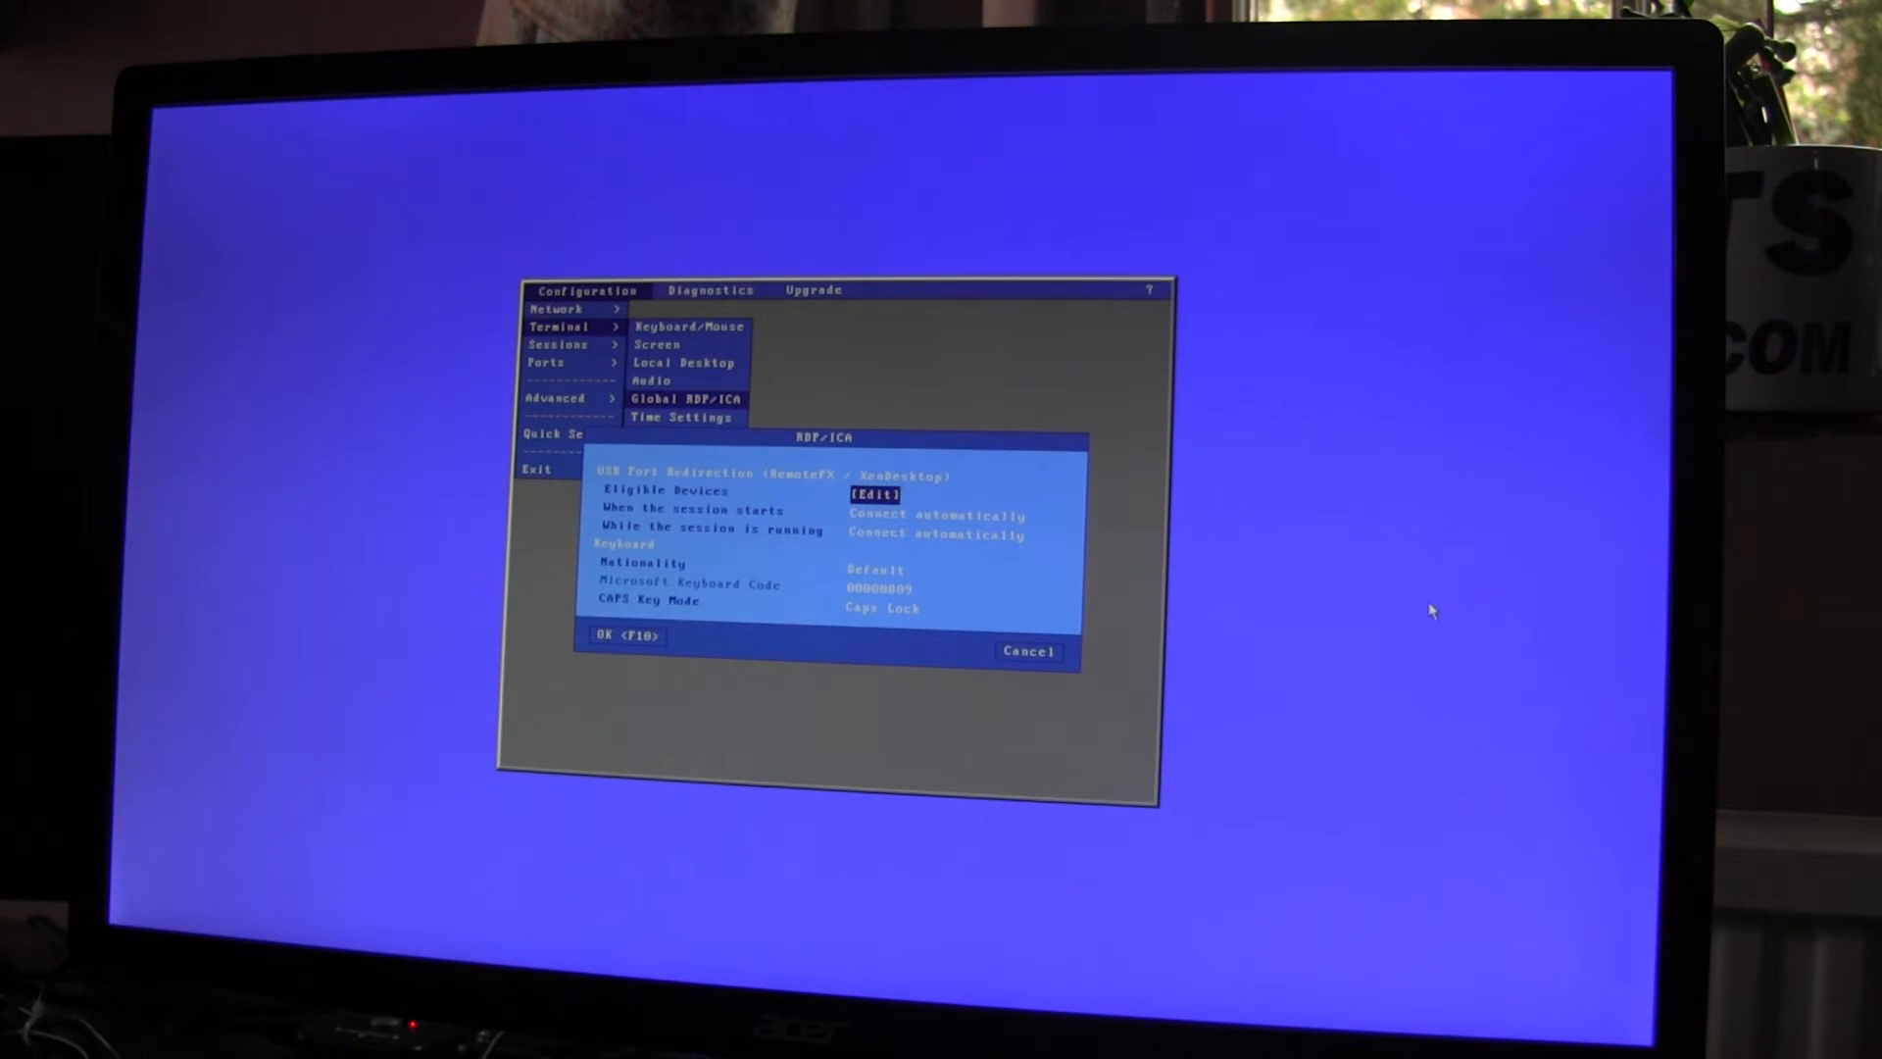
Step: Set all eligible USB device types and RemoteFX USB port redirection to Yes
left_click(872, 497)
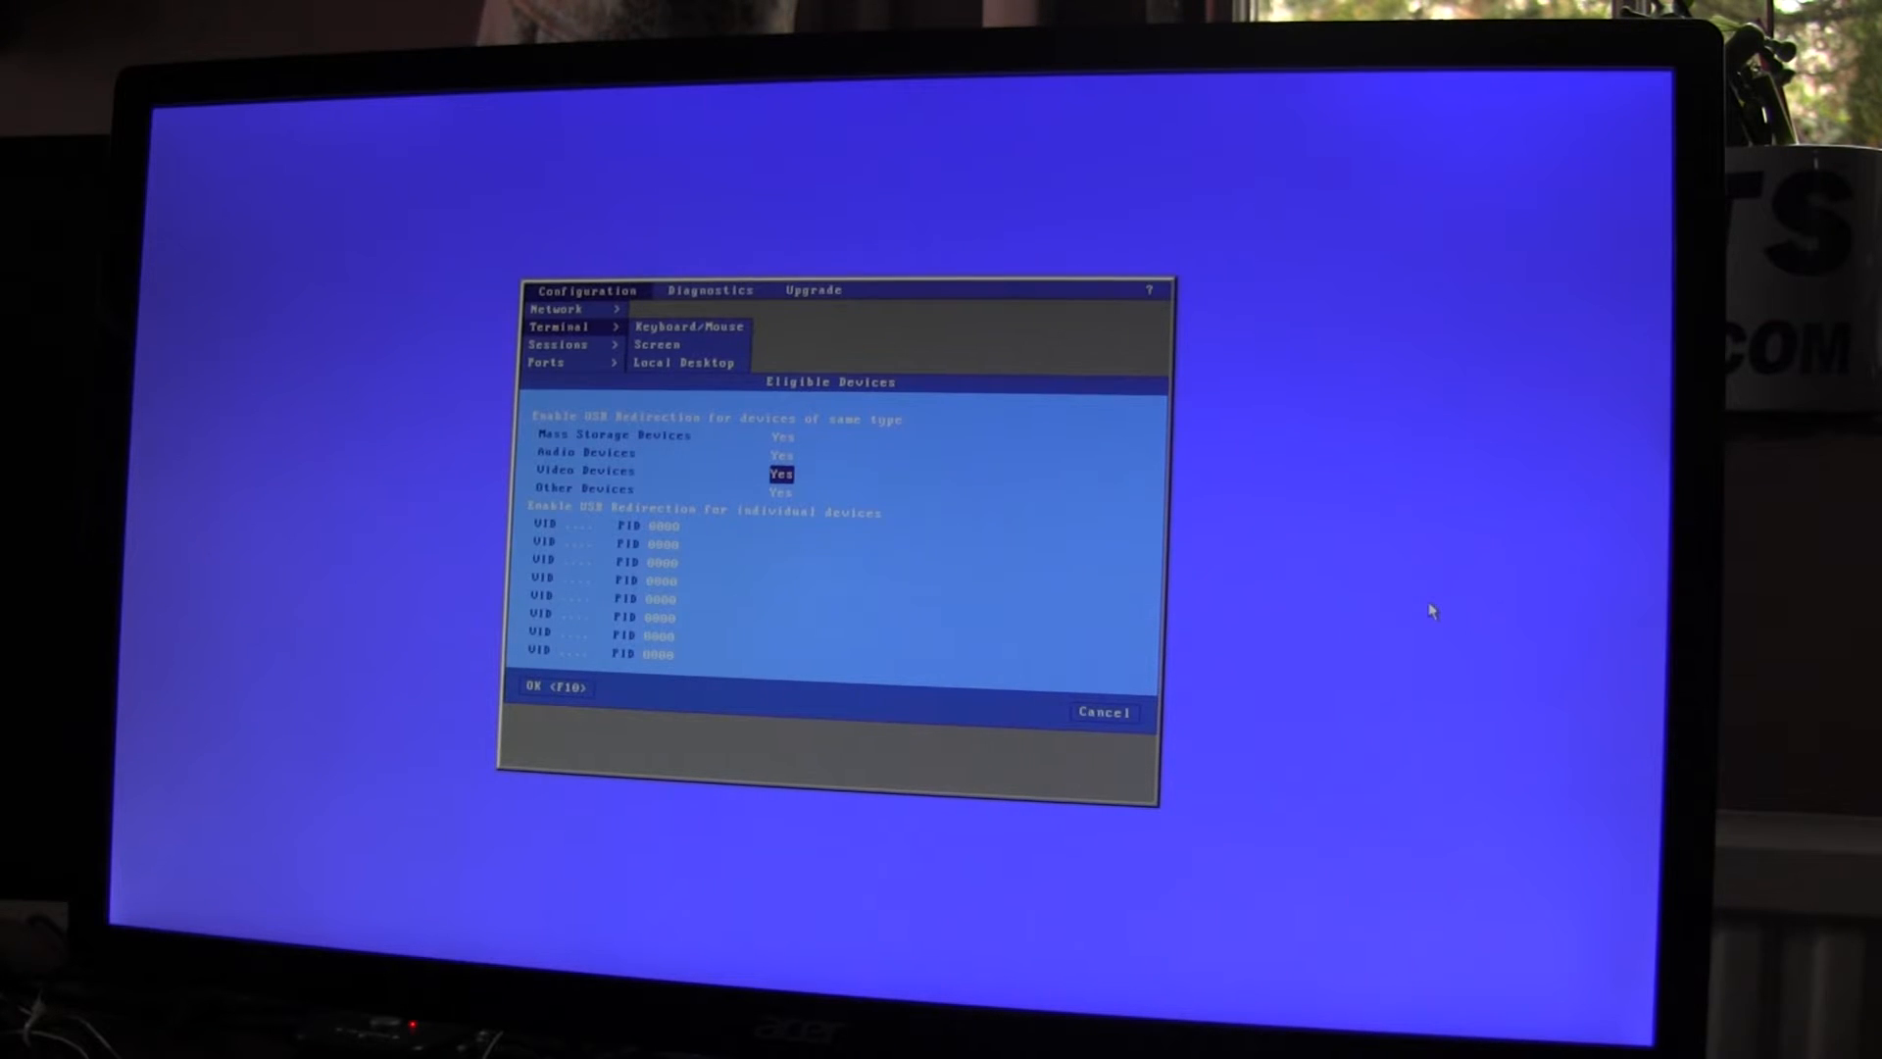
key("Down")
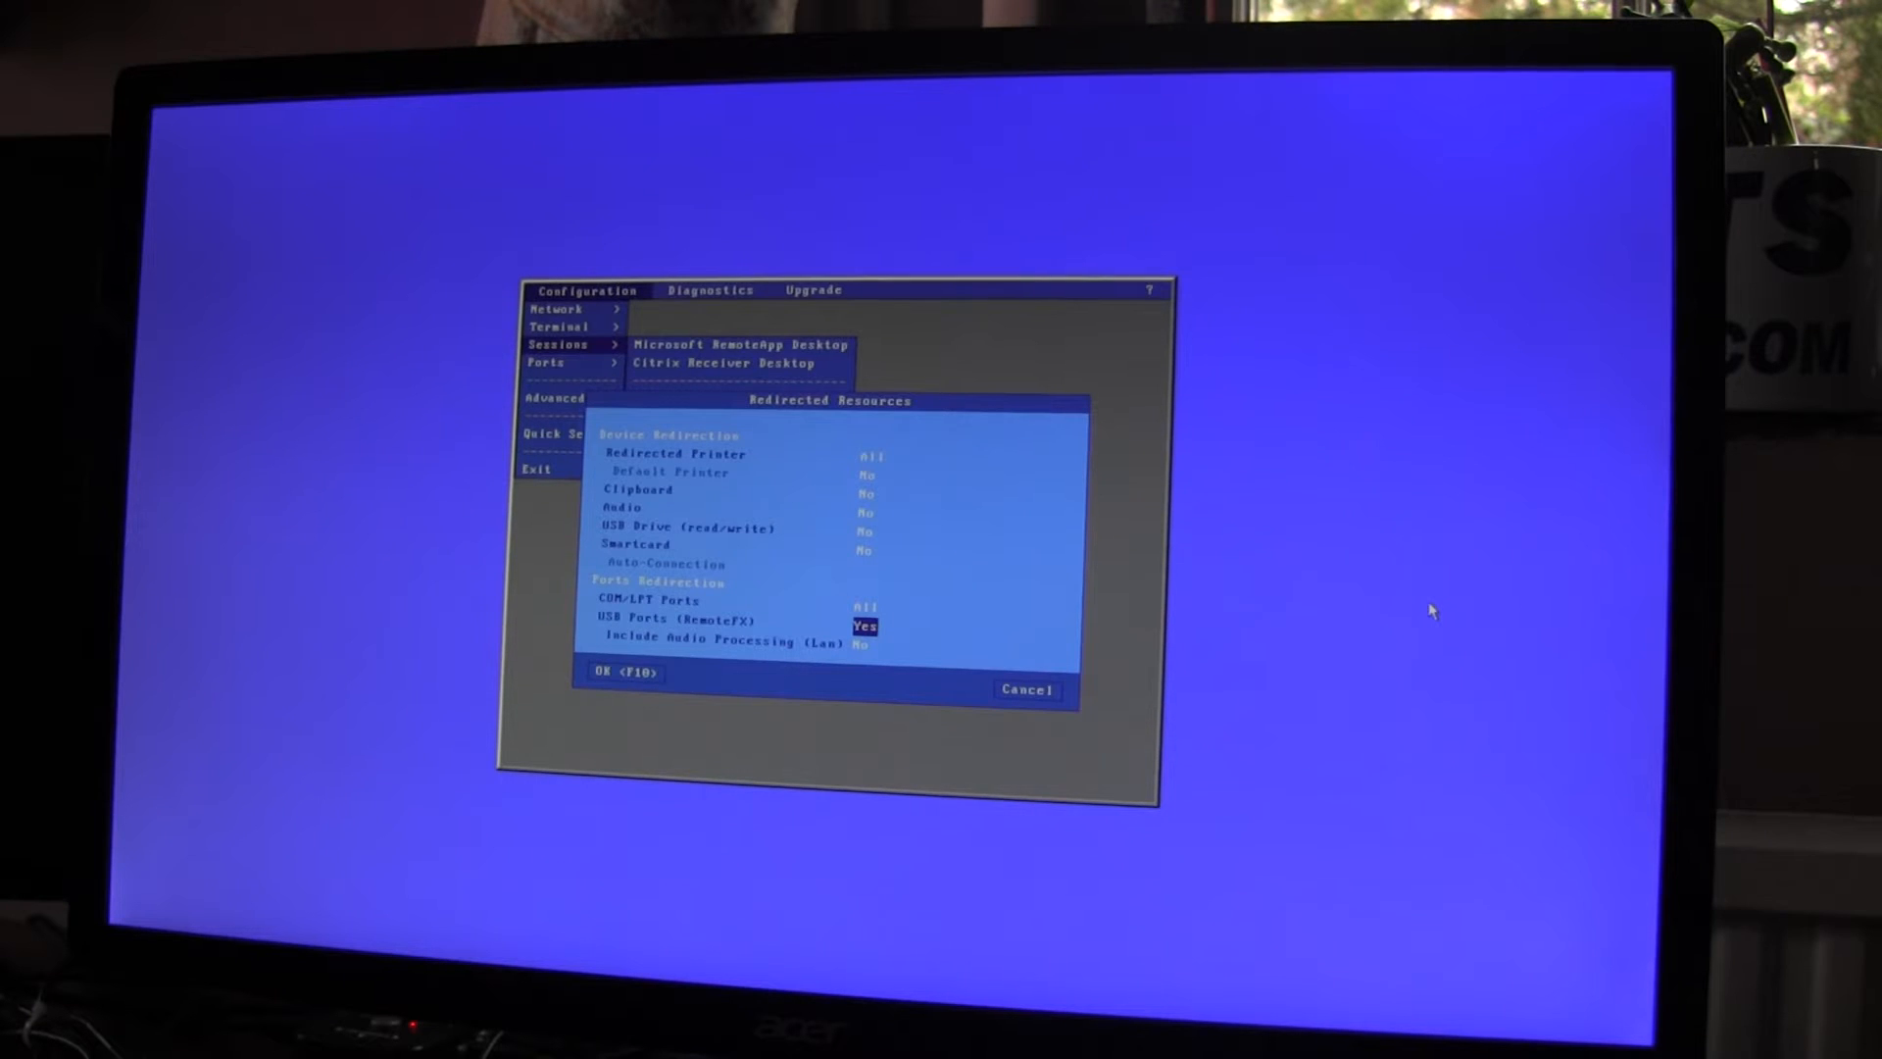
left_click(629, 673)
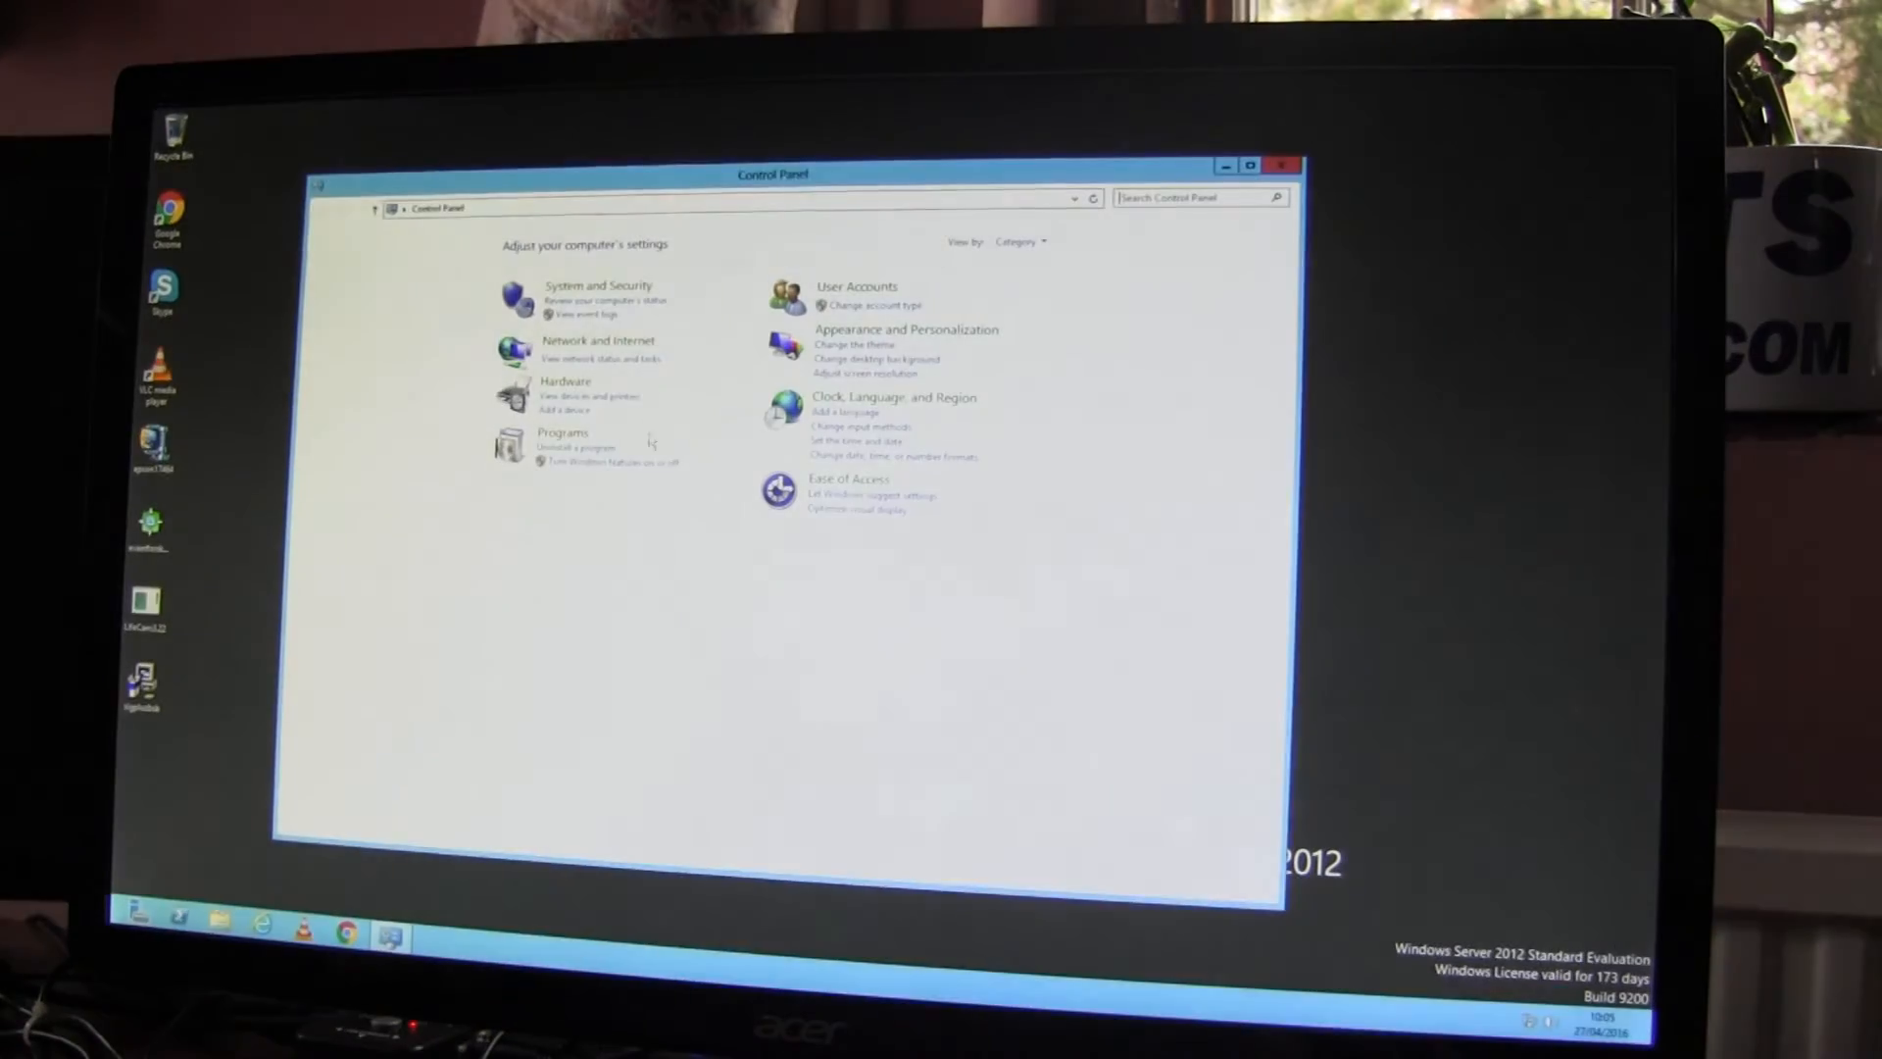
mouse_move(565, 396)
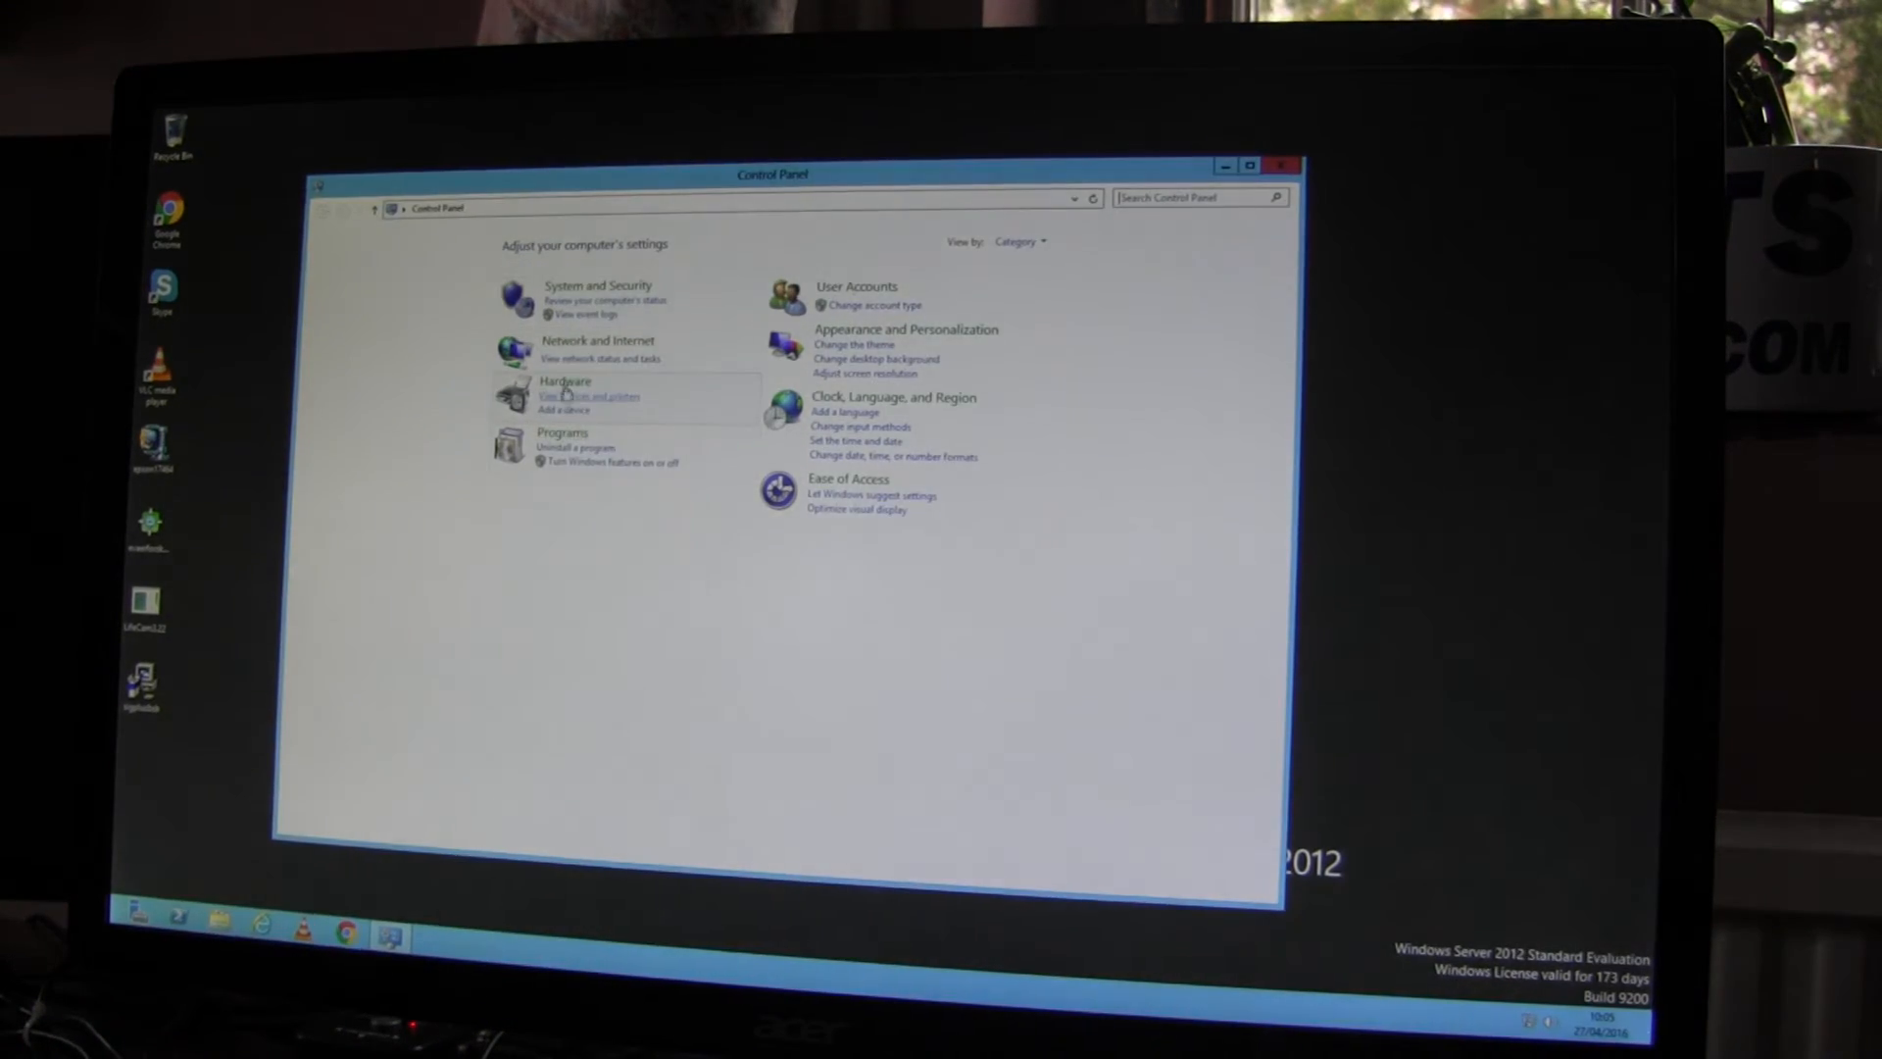
Step: Go to Control Panel's Hardware category and select Devices and Printers
left_click(565, 381)
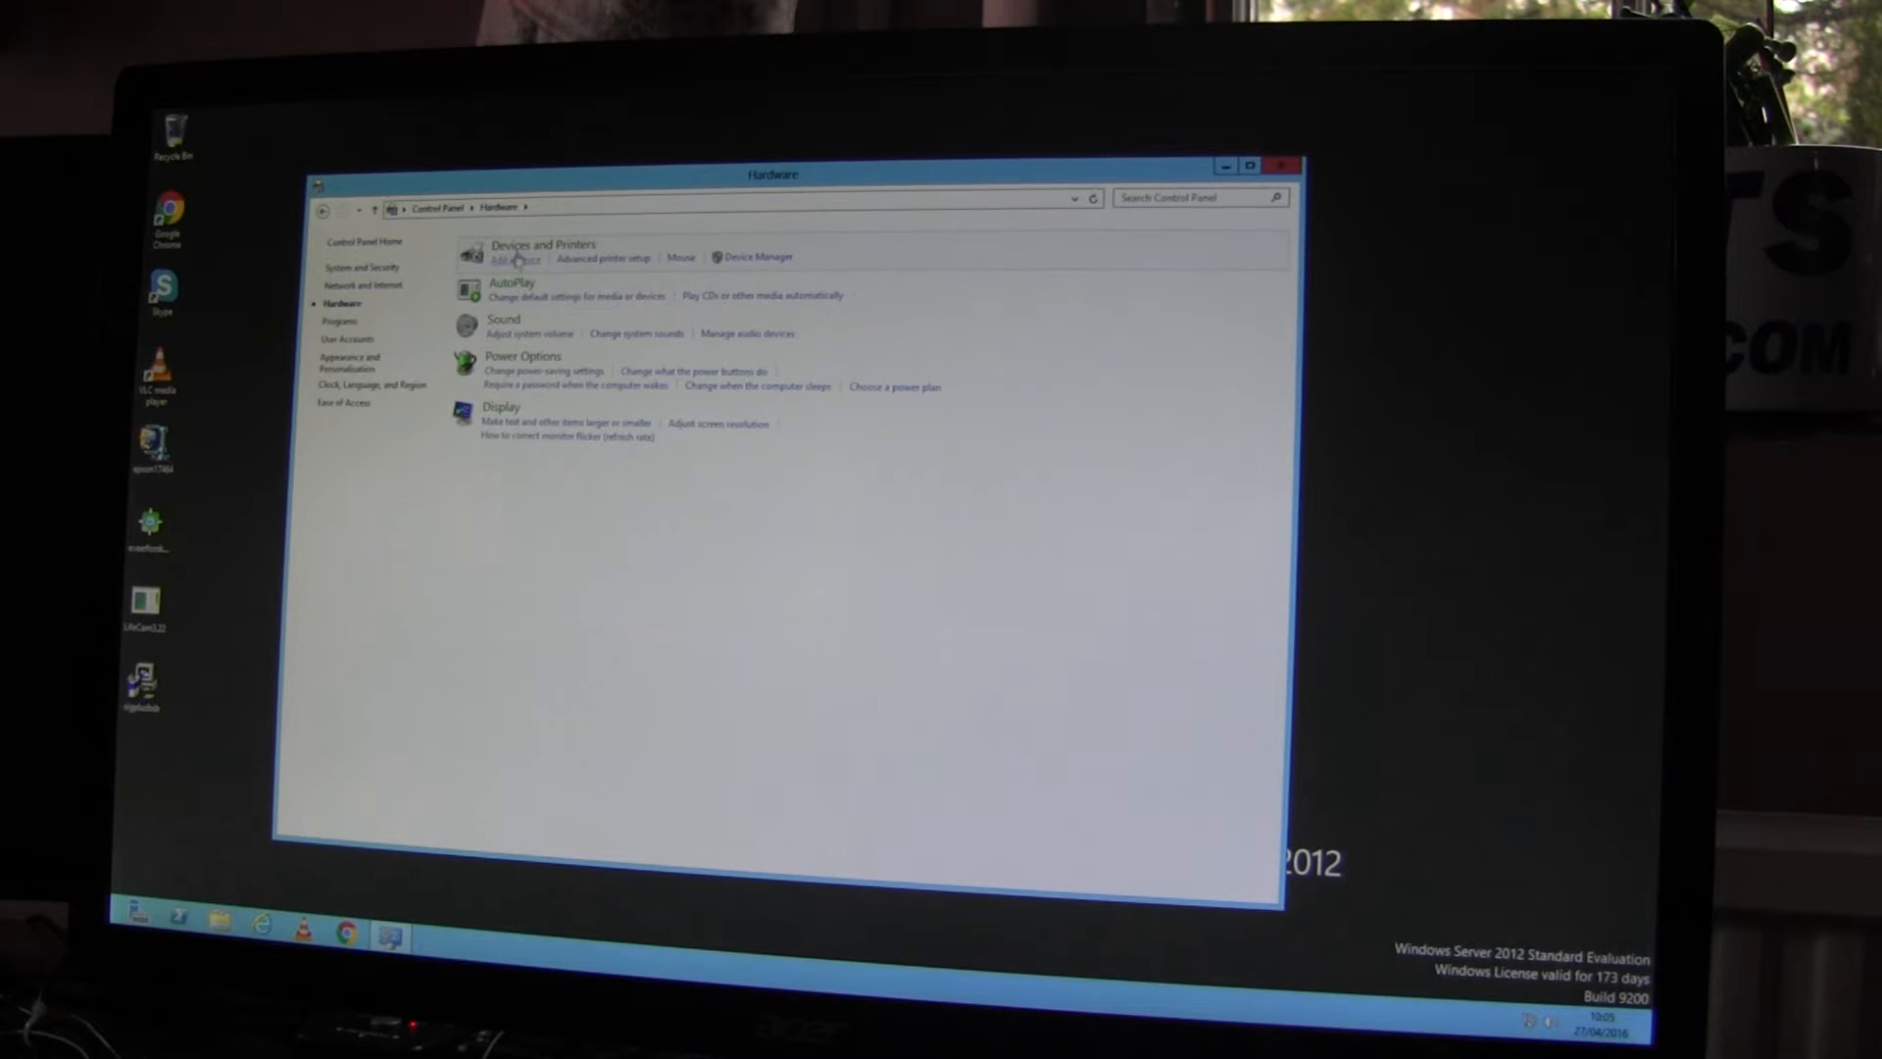
left_click(542, 245)
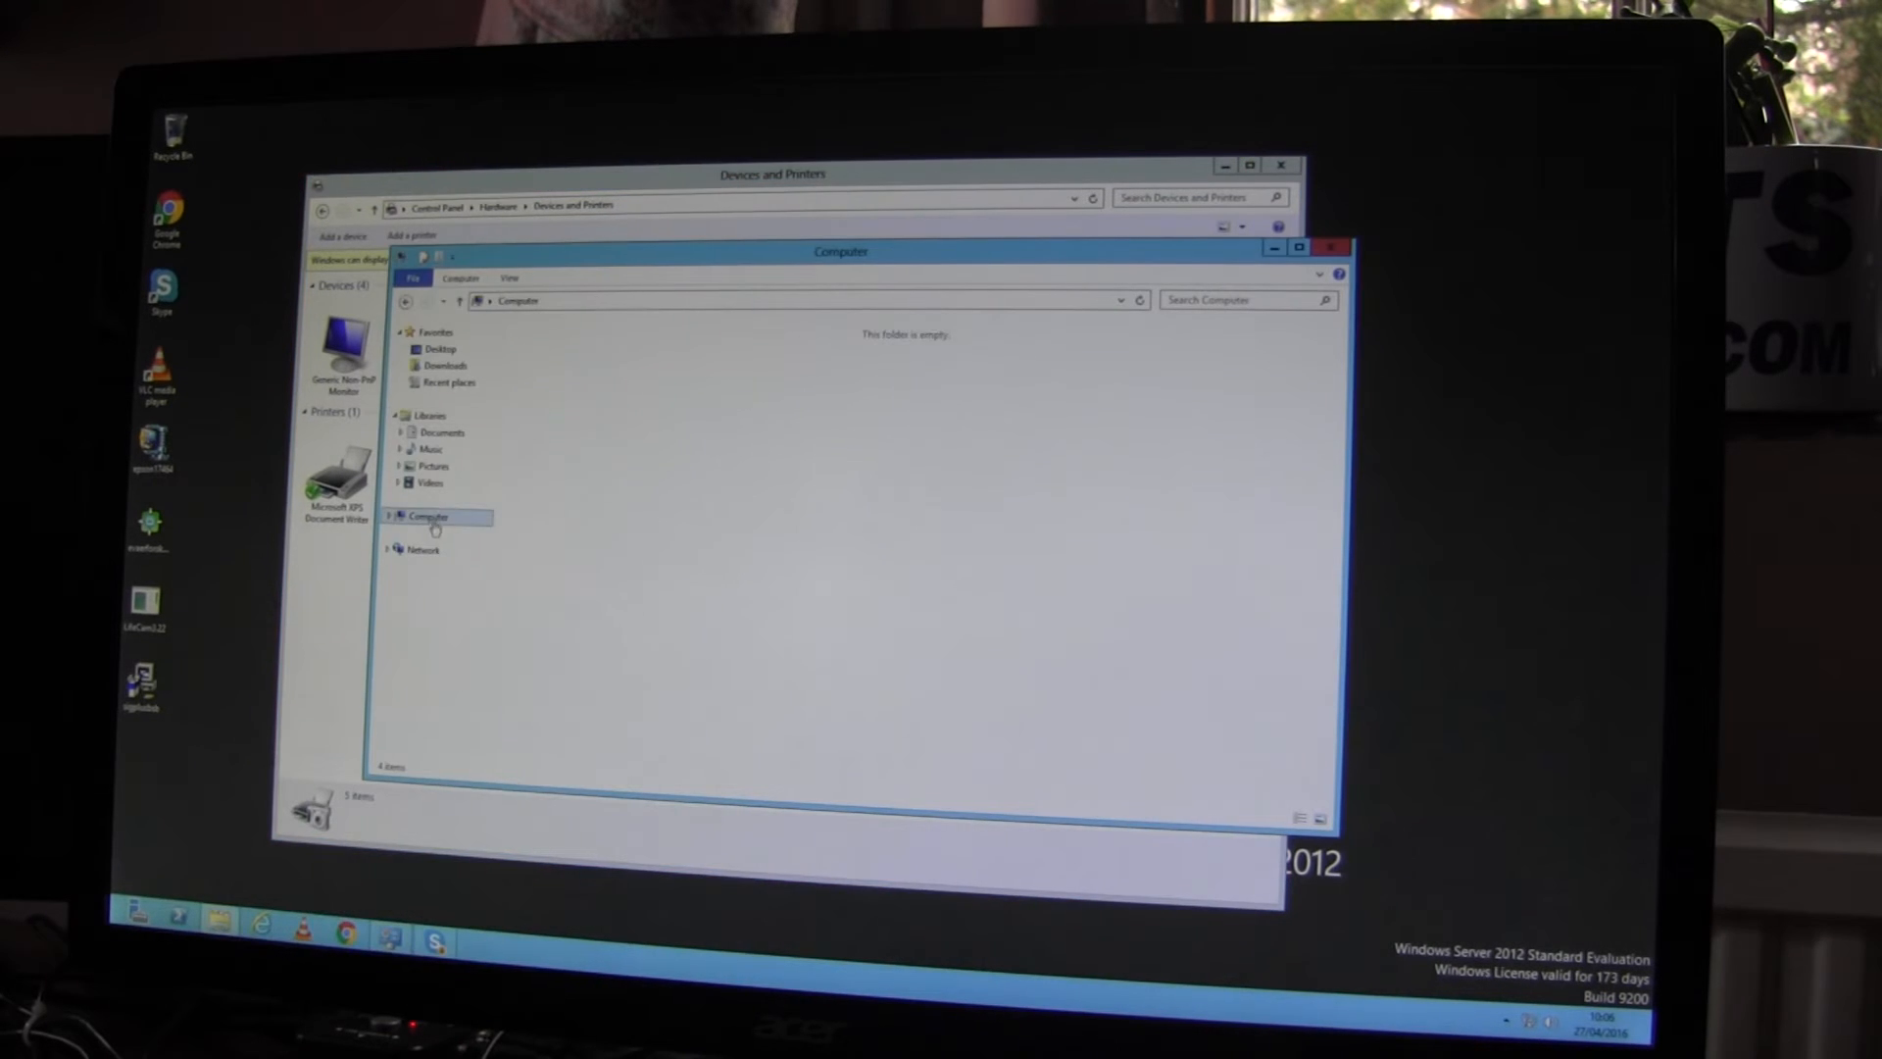
Step: Check the redirected Removable Disk (E:) in Computer and close its properties
left_click(428, 517)
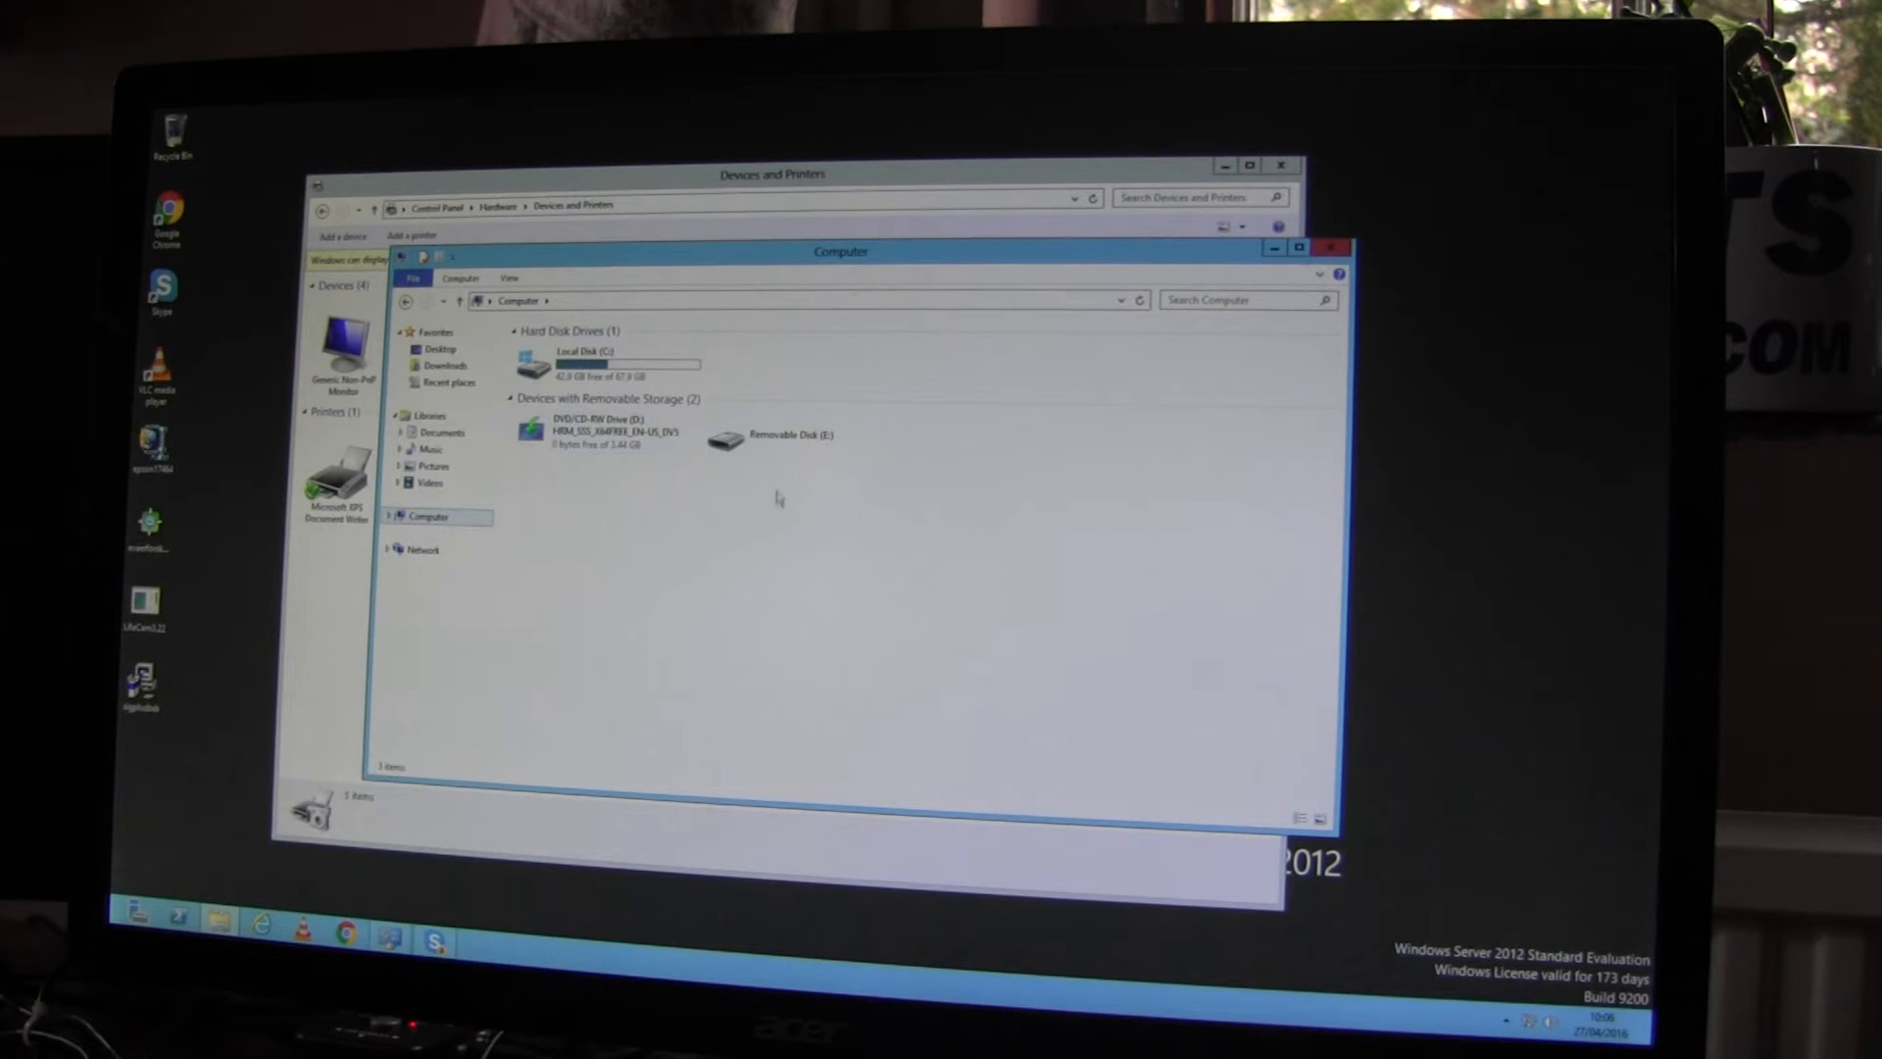
left_click(780, 435)
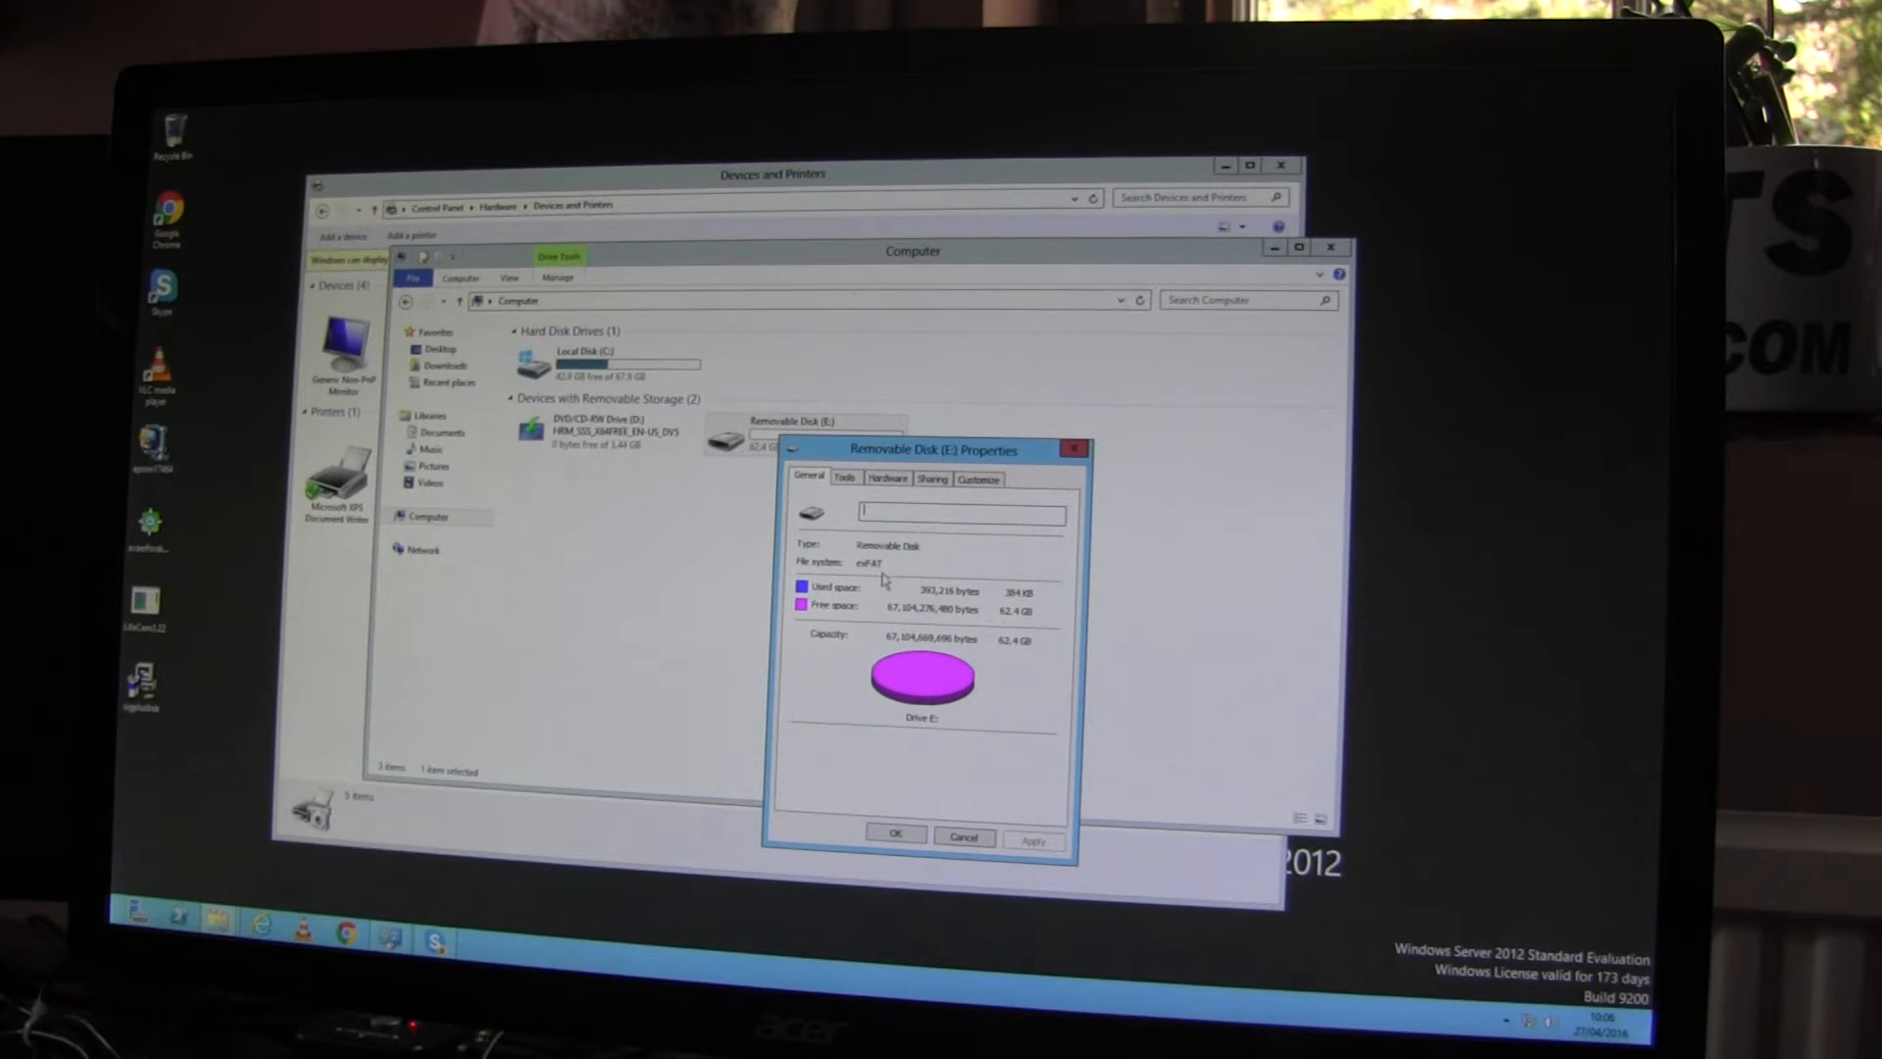
left_click(964, 836)
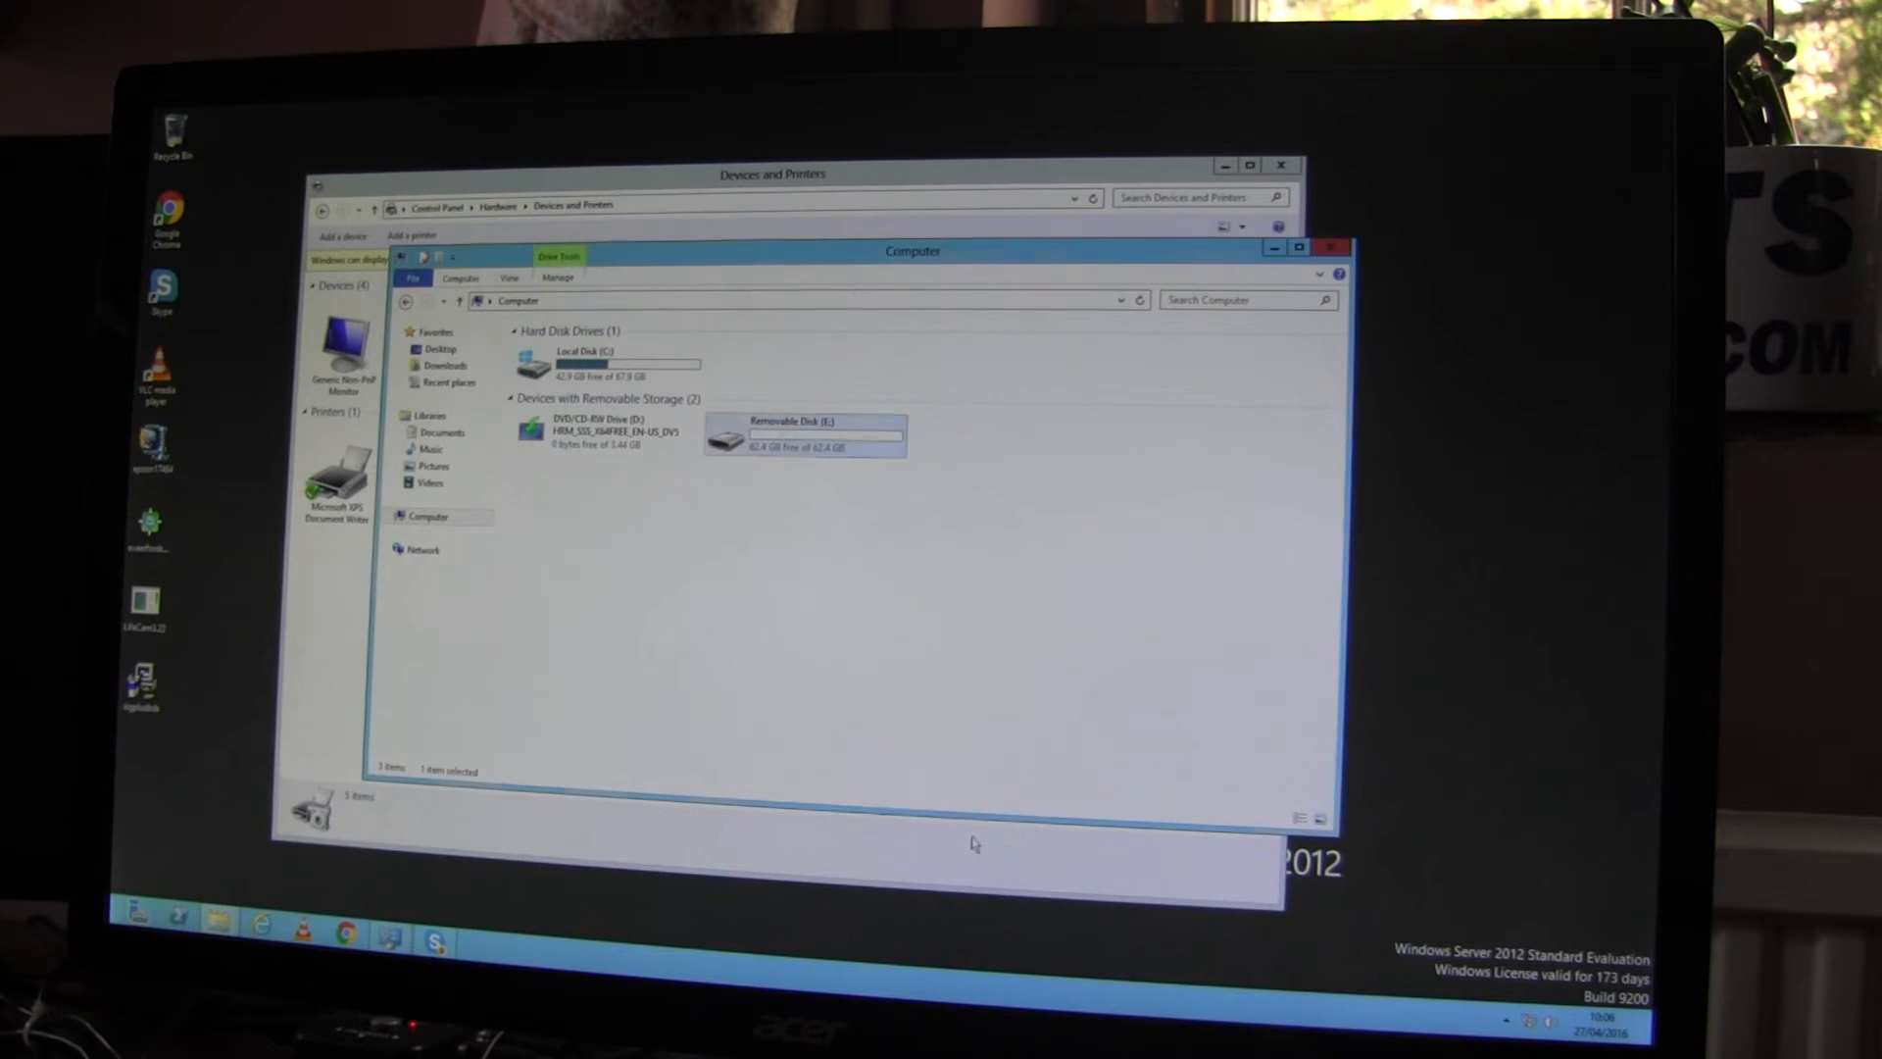
left_click(1330, 247)
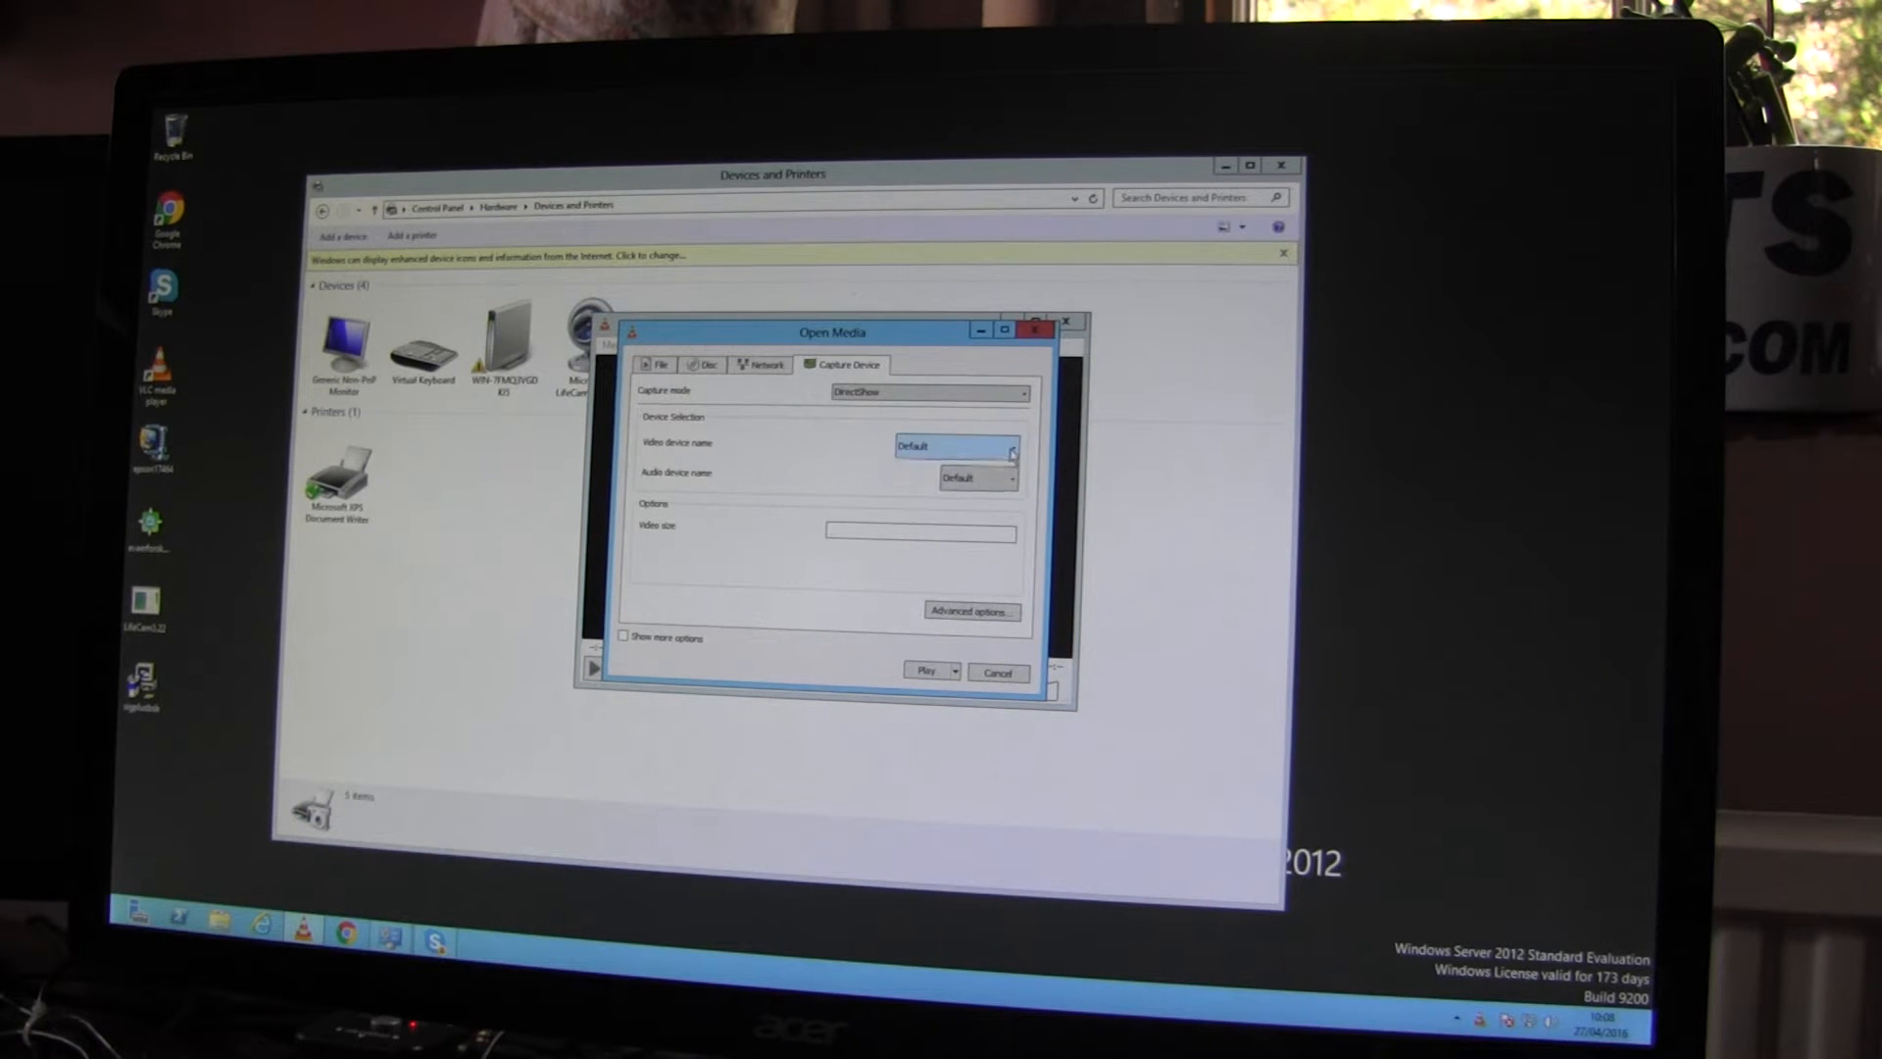
Step: Play the Microsoft LifeCam VX-800 live in VLC via DirectShow capture
left_click(956, 447)
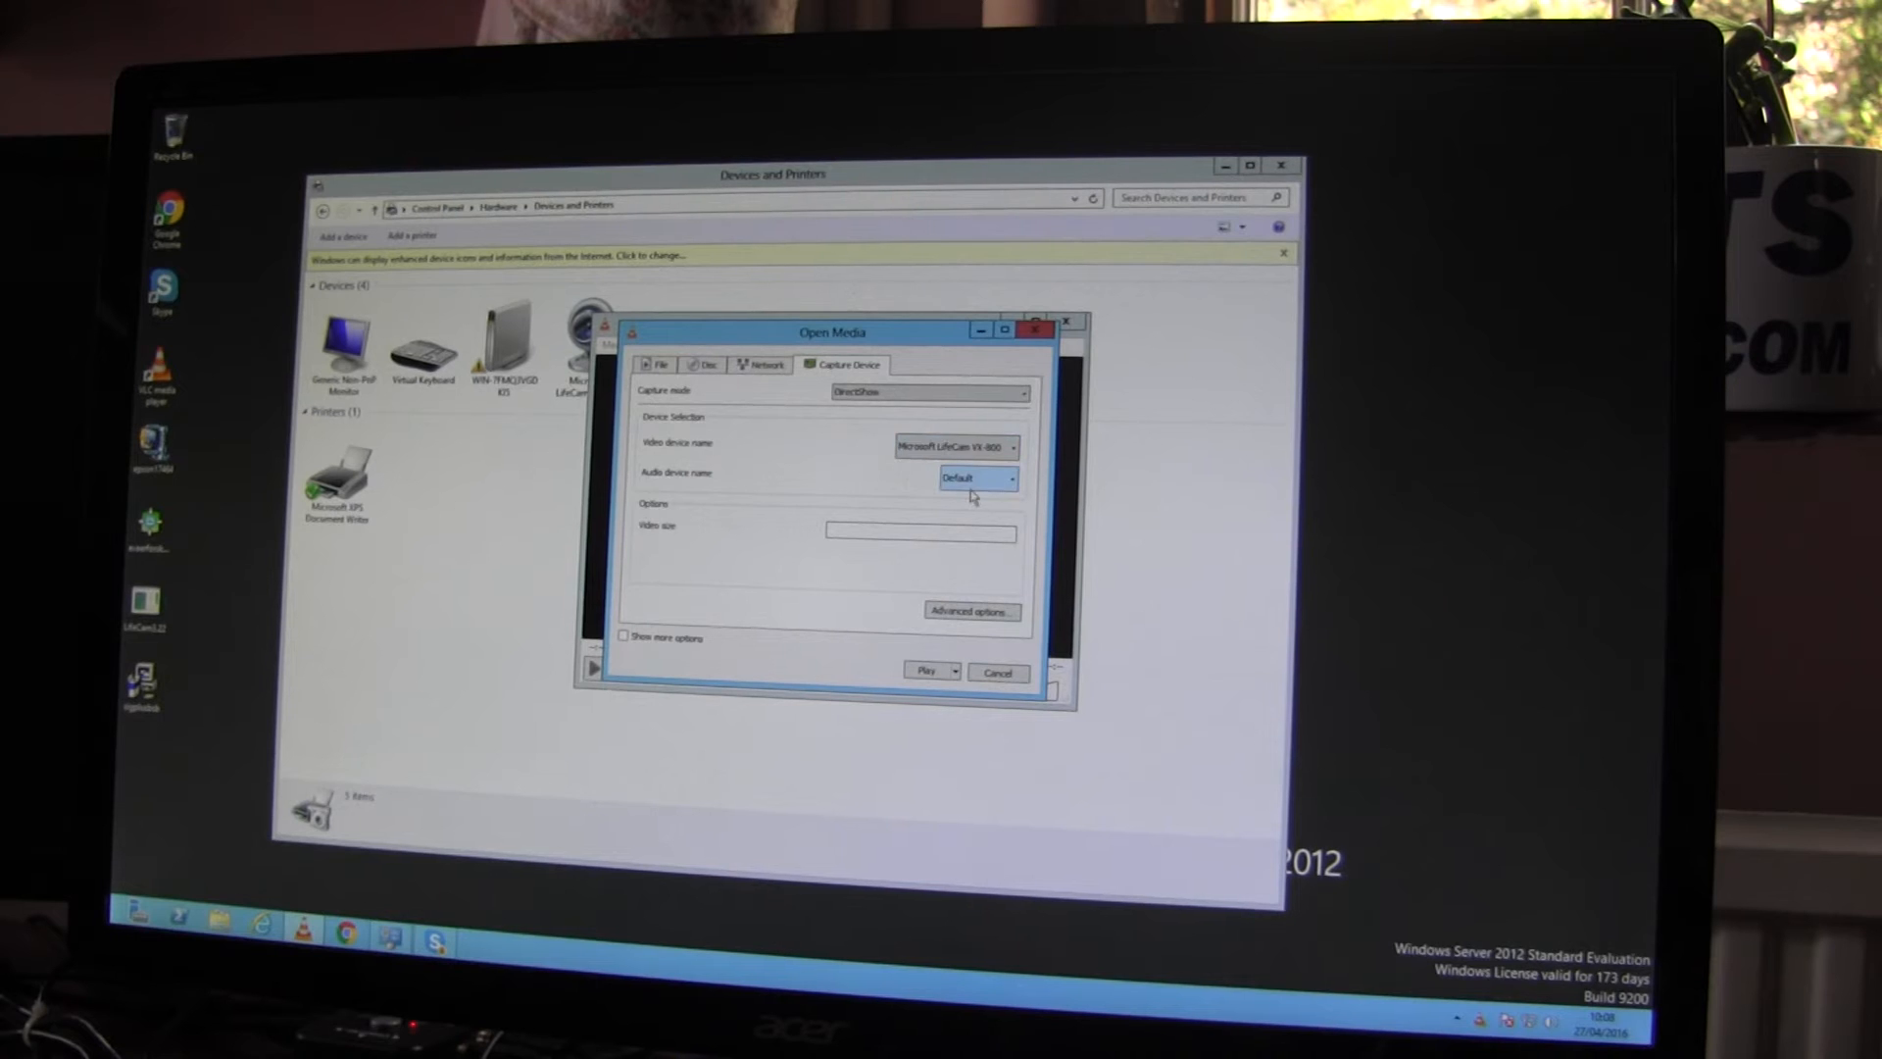
left_click(925, 669)
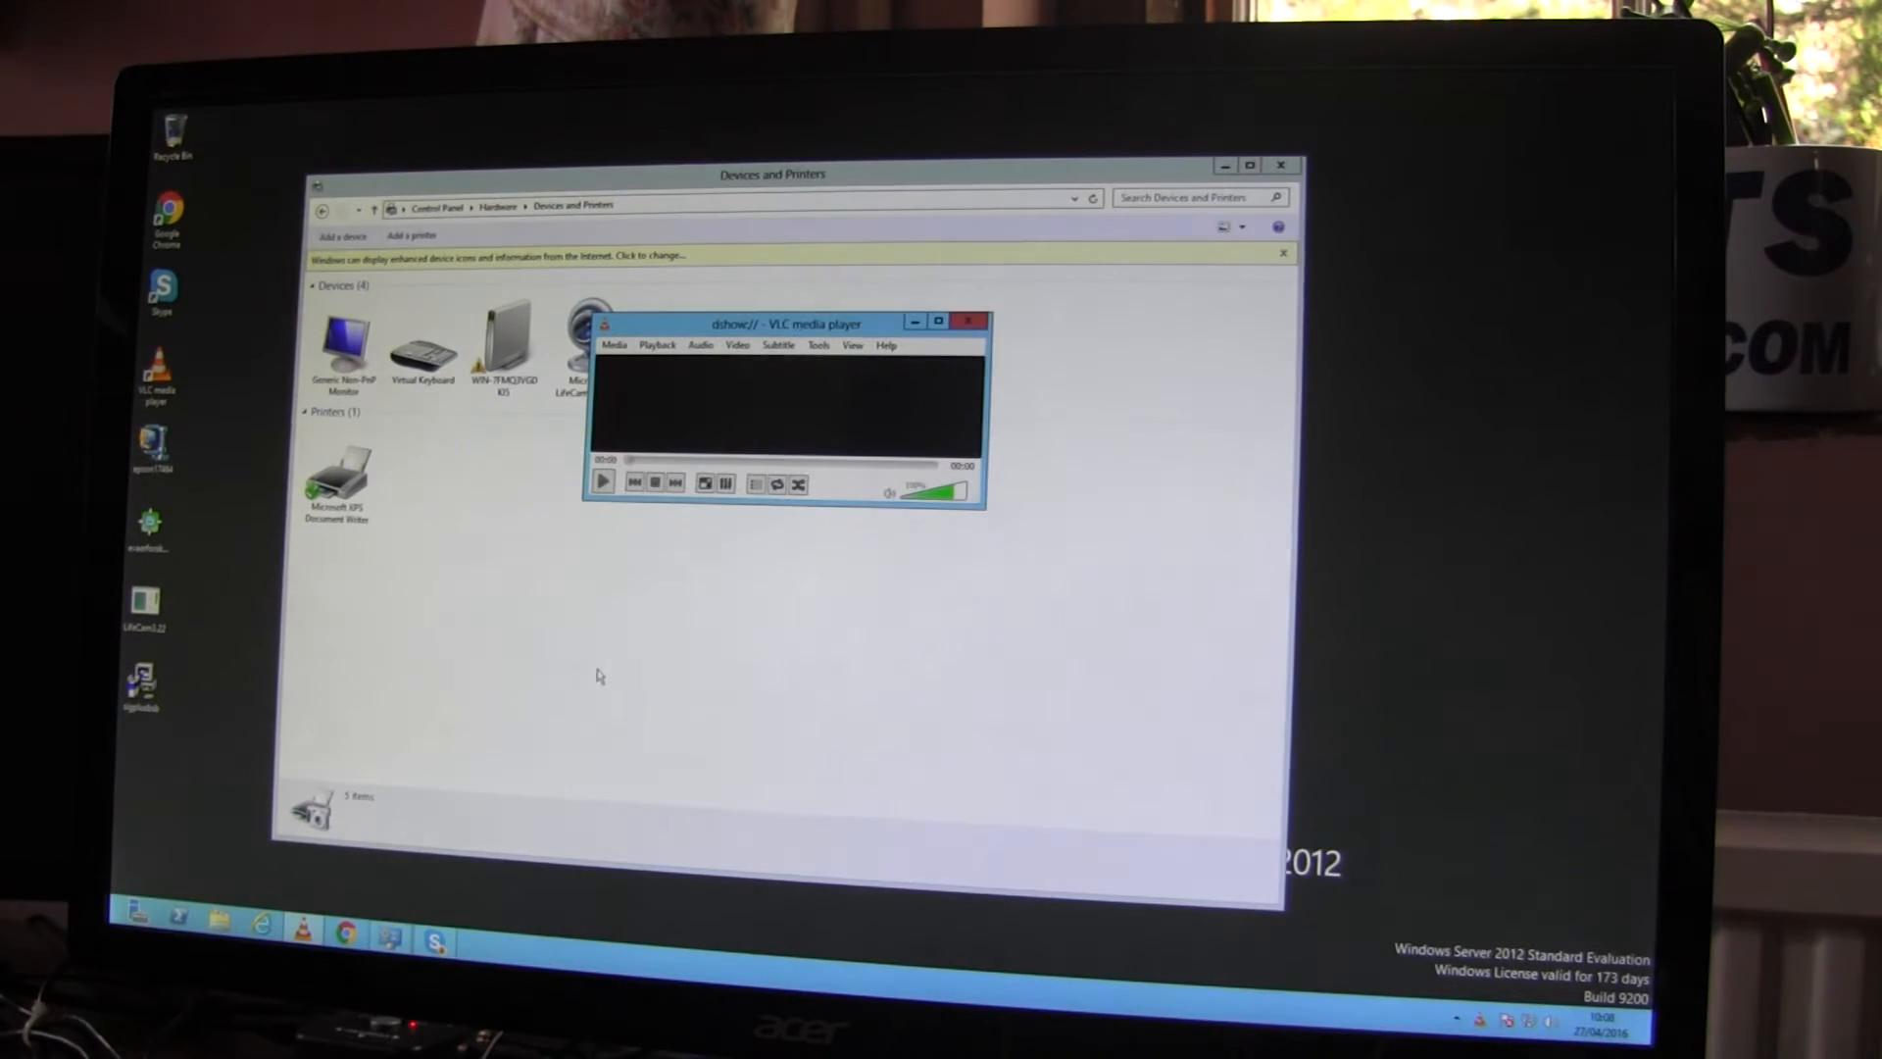
left_click(604, 481)
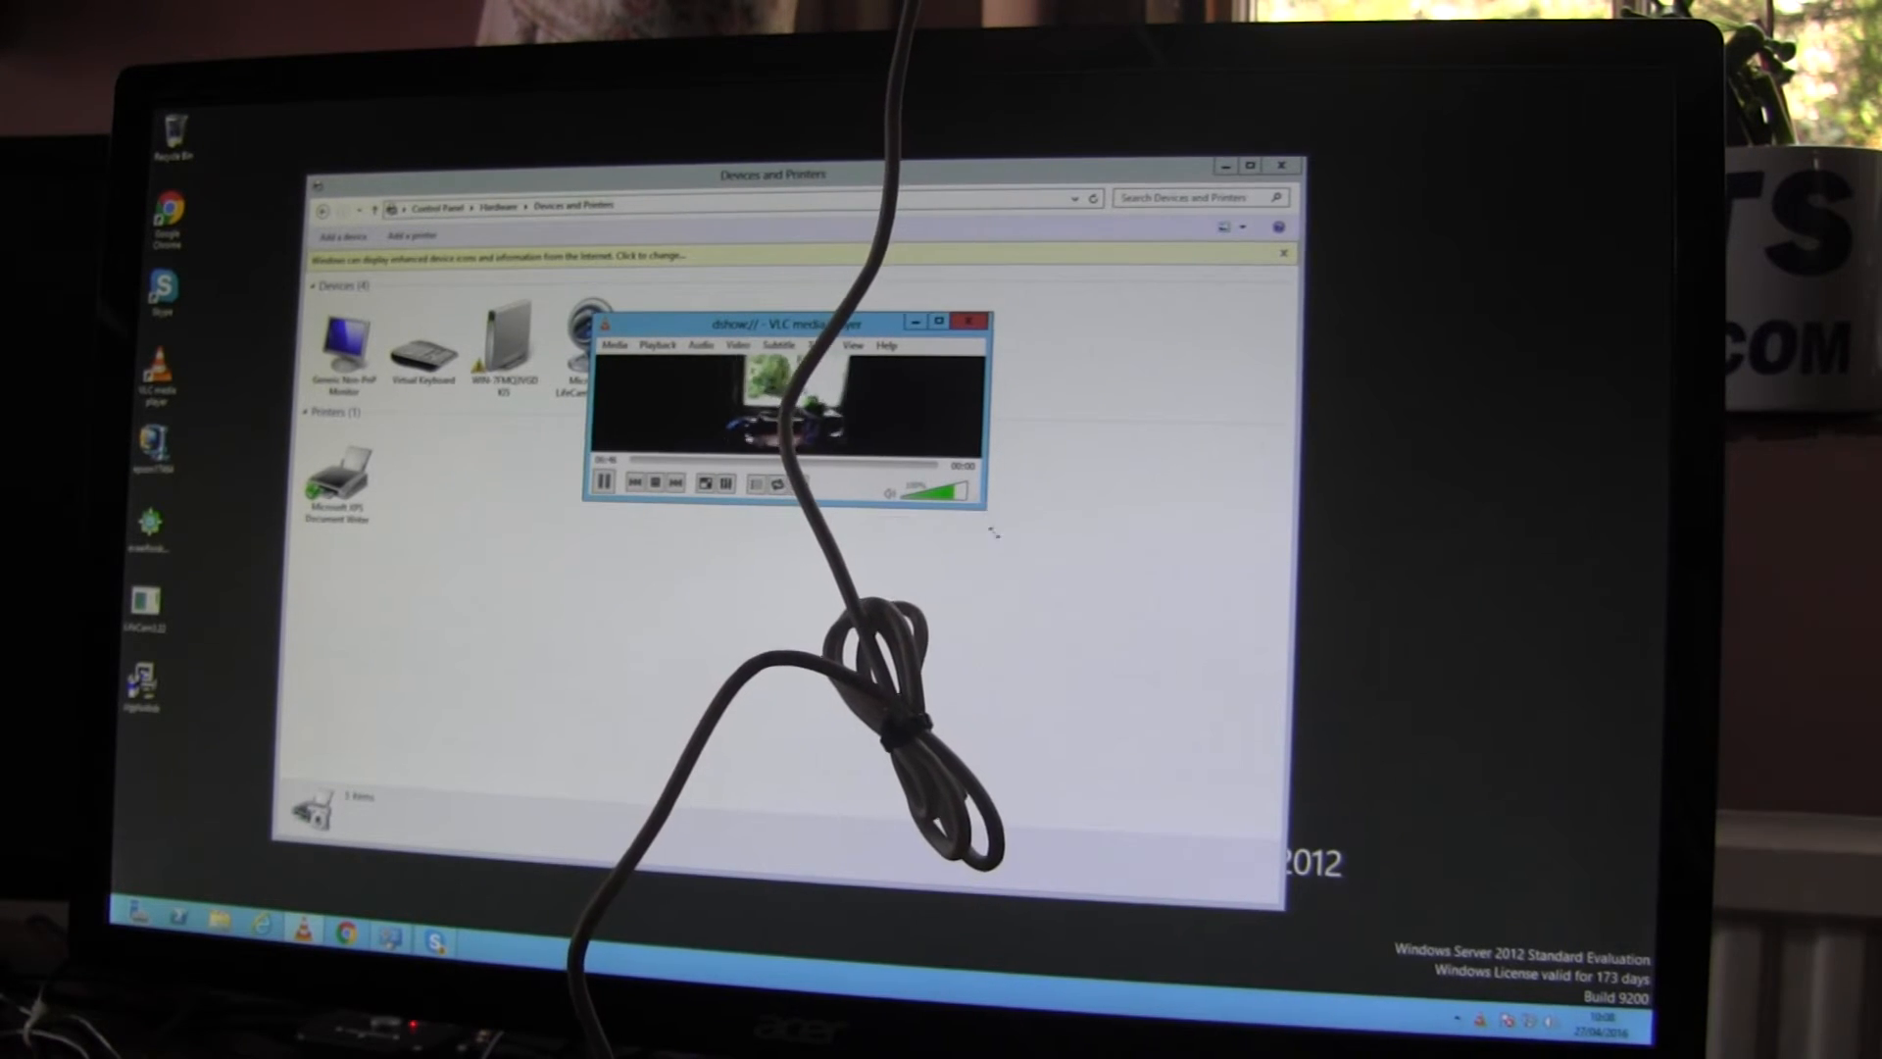
left_click(971, 320)
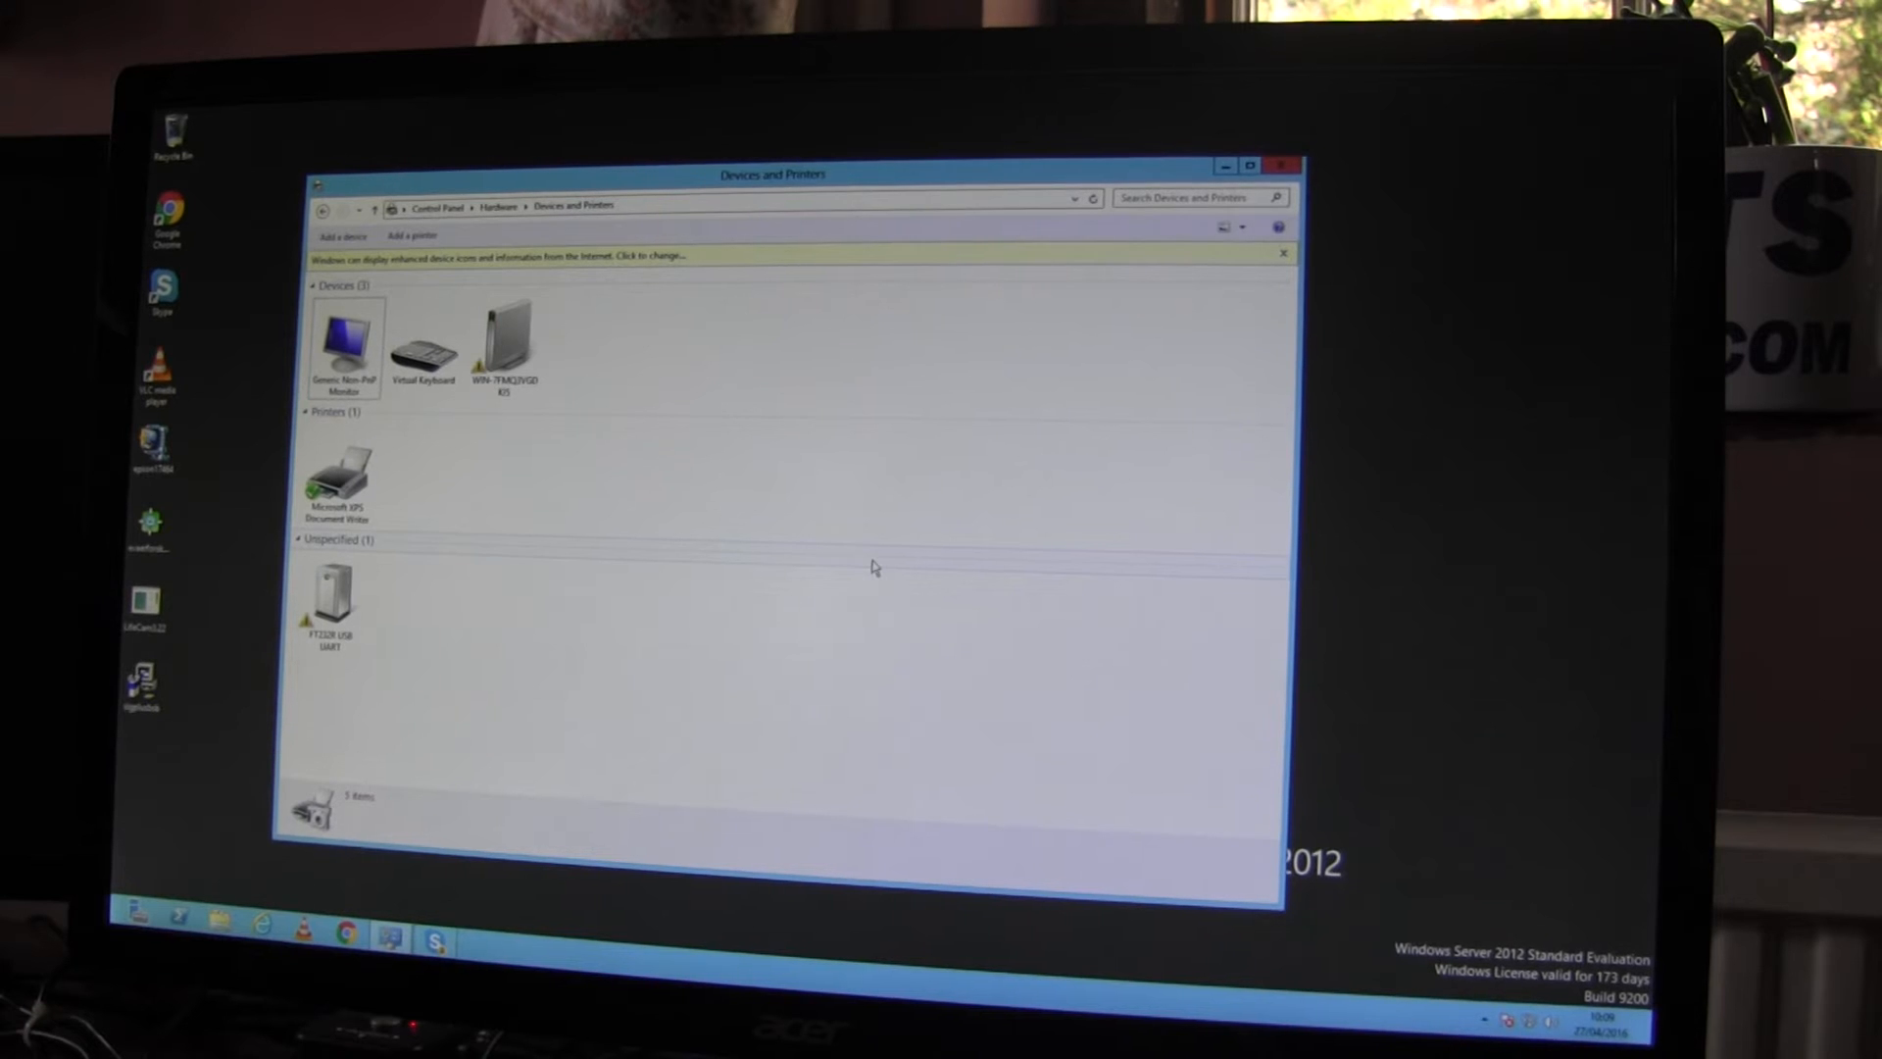
mouse_move(670, 694)
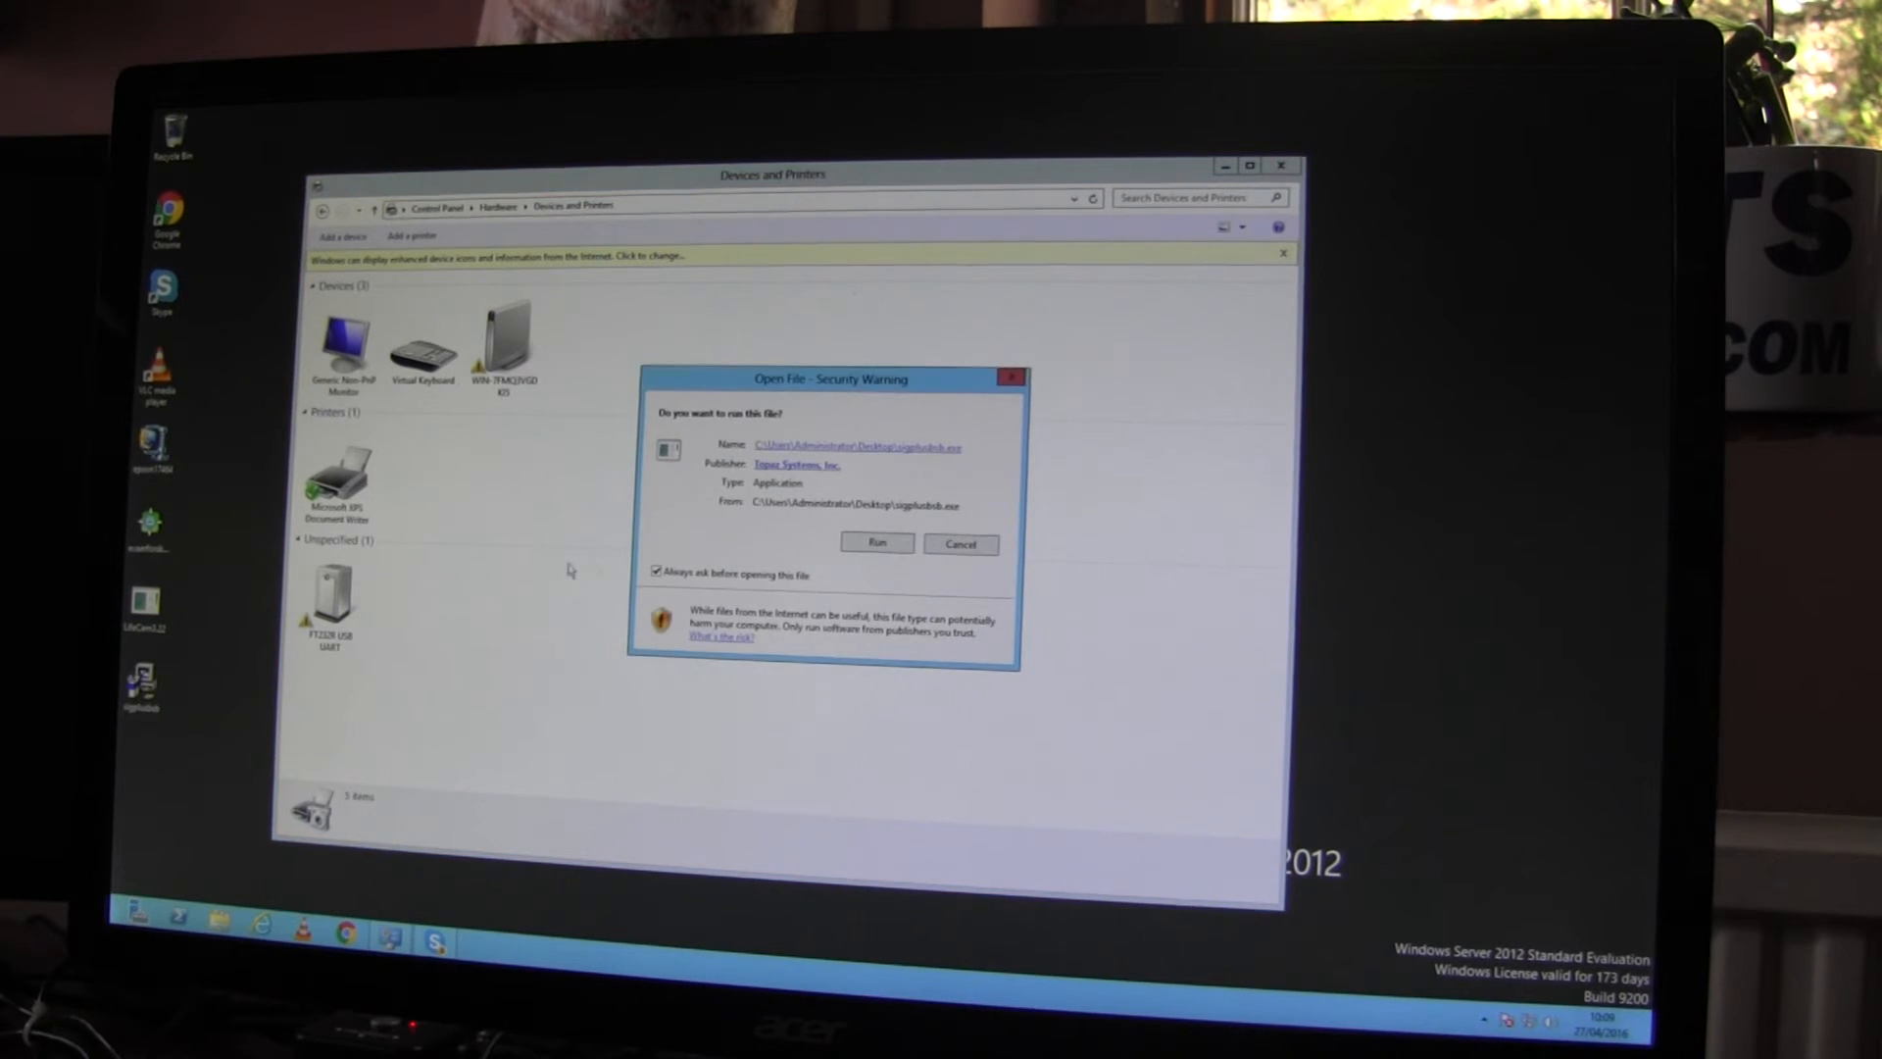
Step: Install Topaz SigPlus and launch the signature demonstration program
left_click(875, 542)
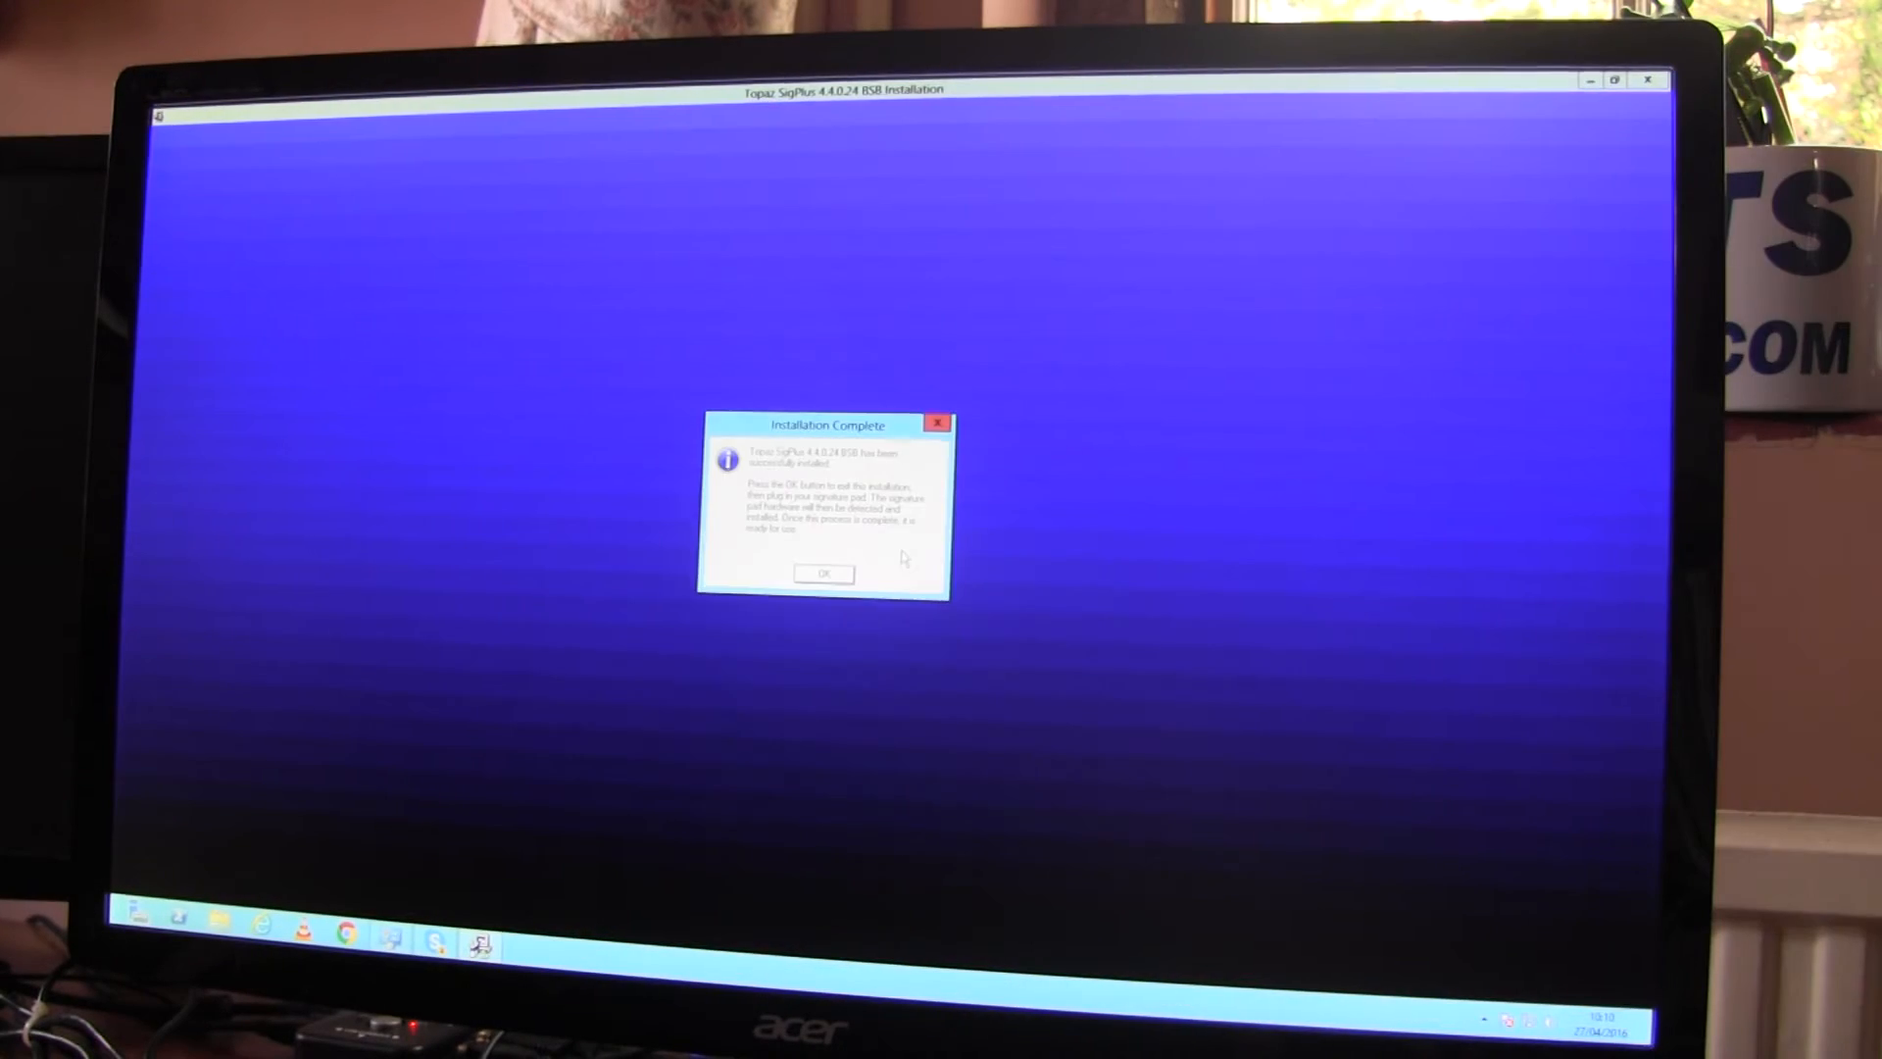
left_click(823, 572)
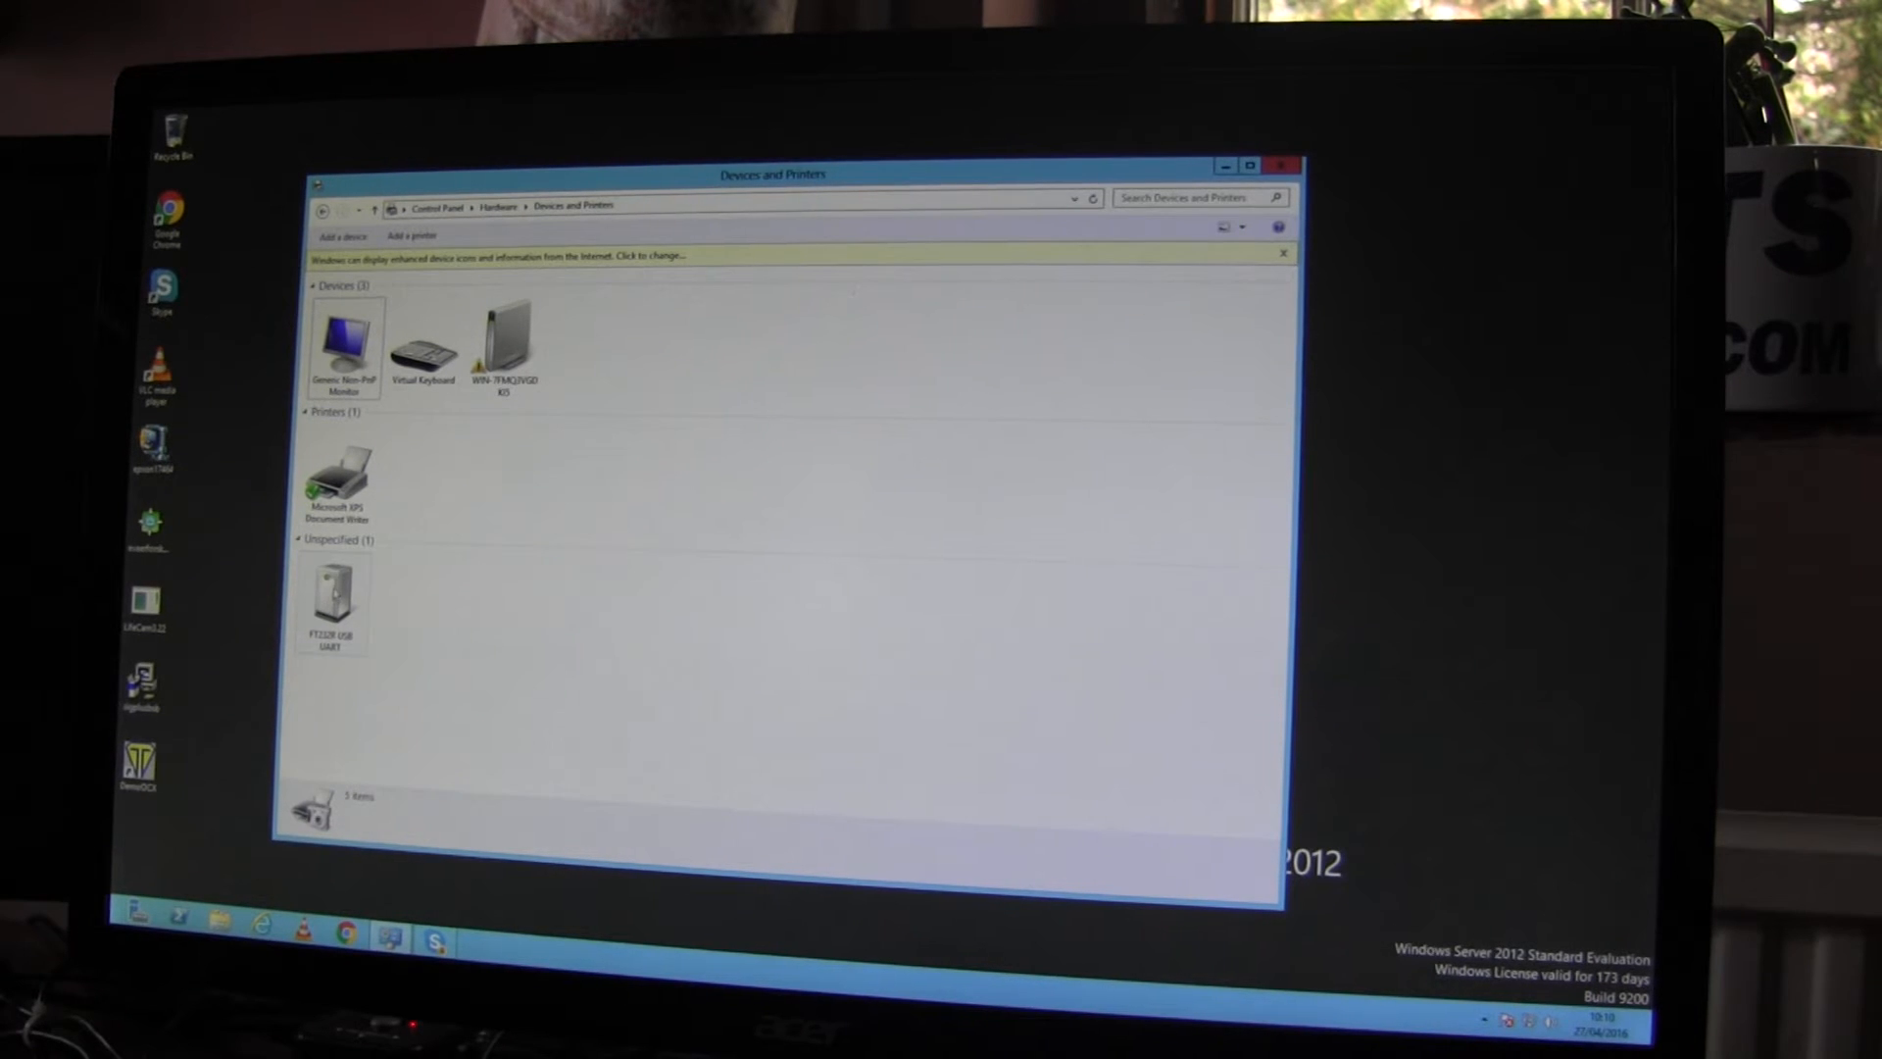
double_click(331, 600)
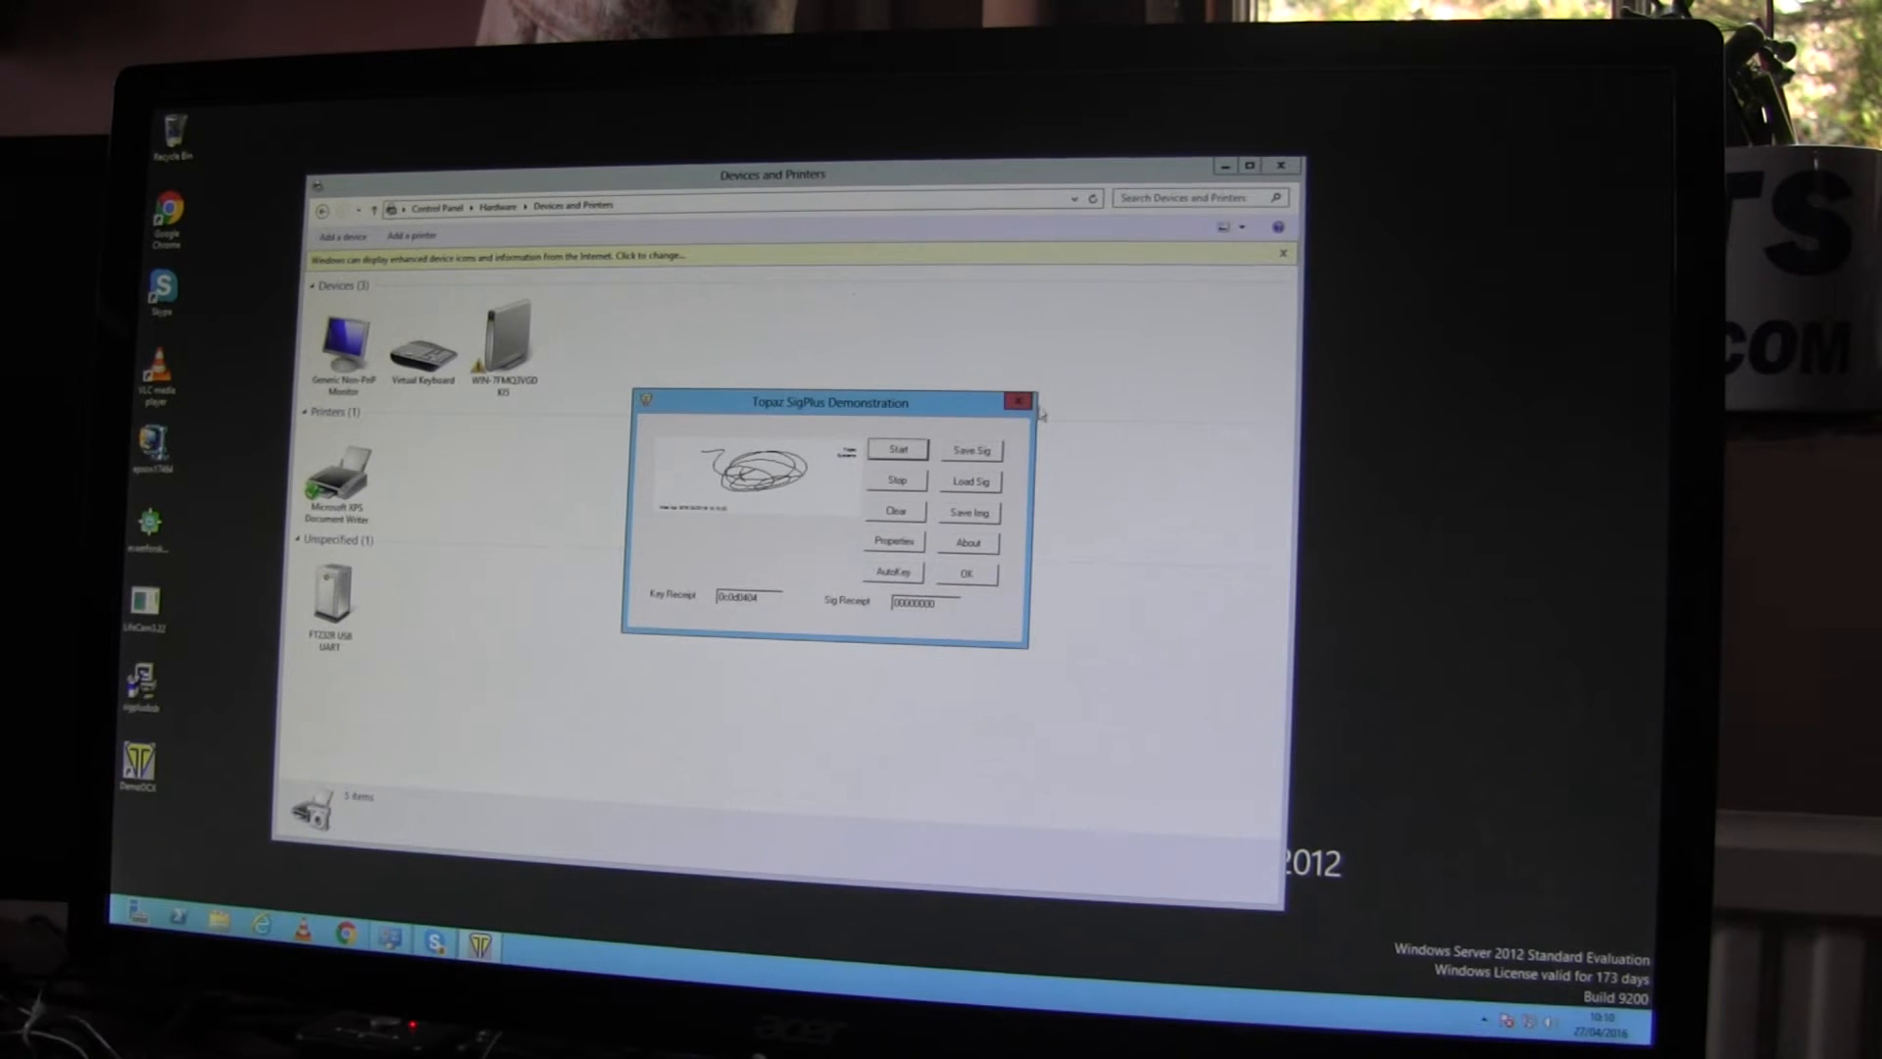
Step: Close the SigPlus demonstration after capturing the signature
left_click(1020, 401)
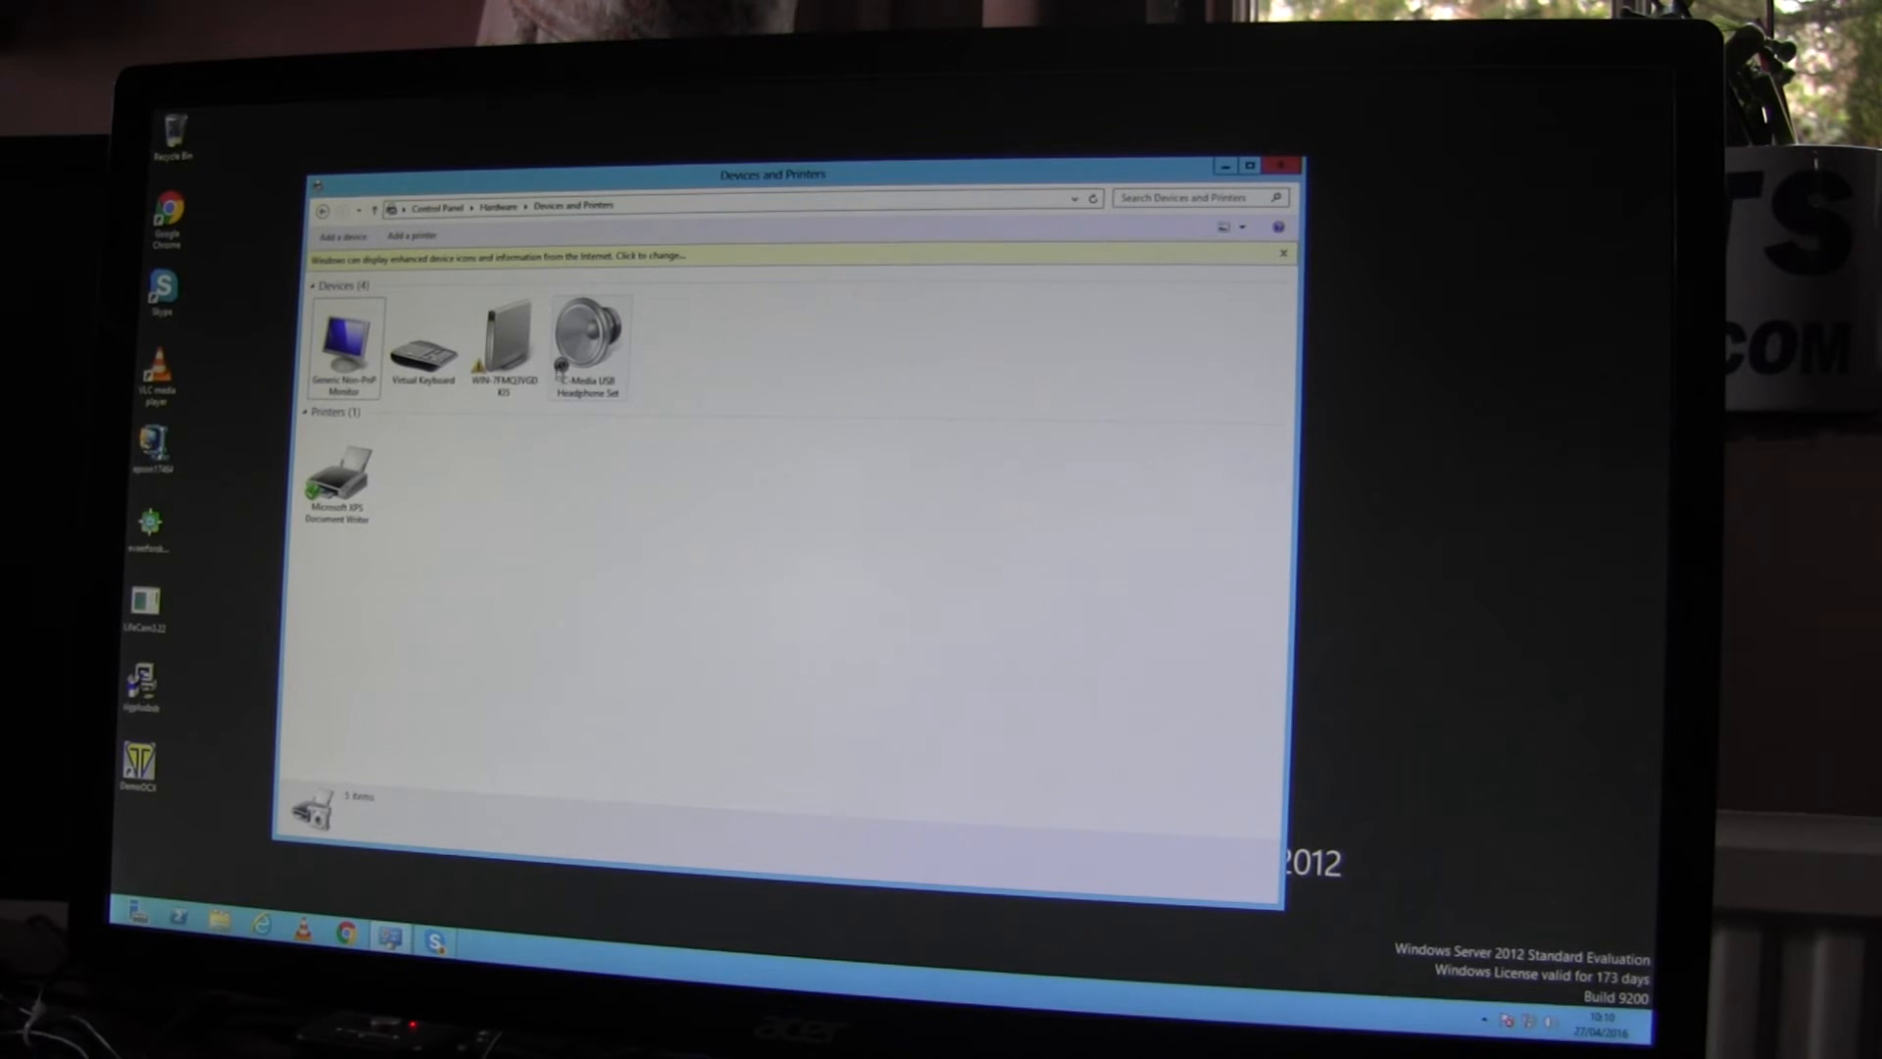
mouse_move(587, 359)
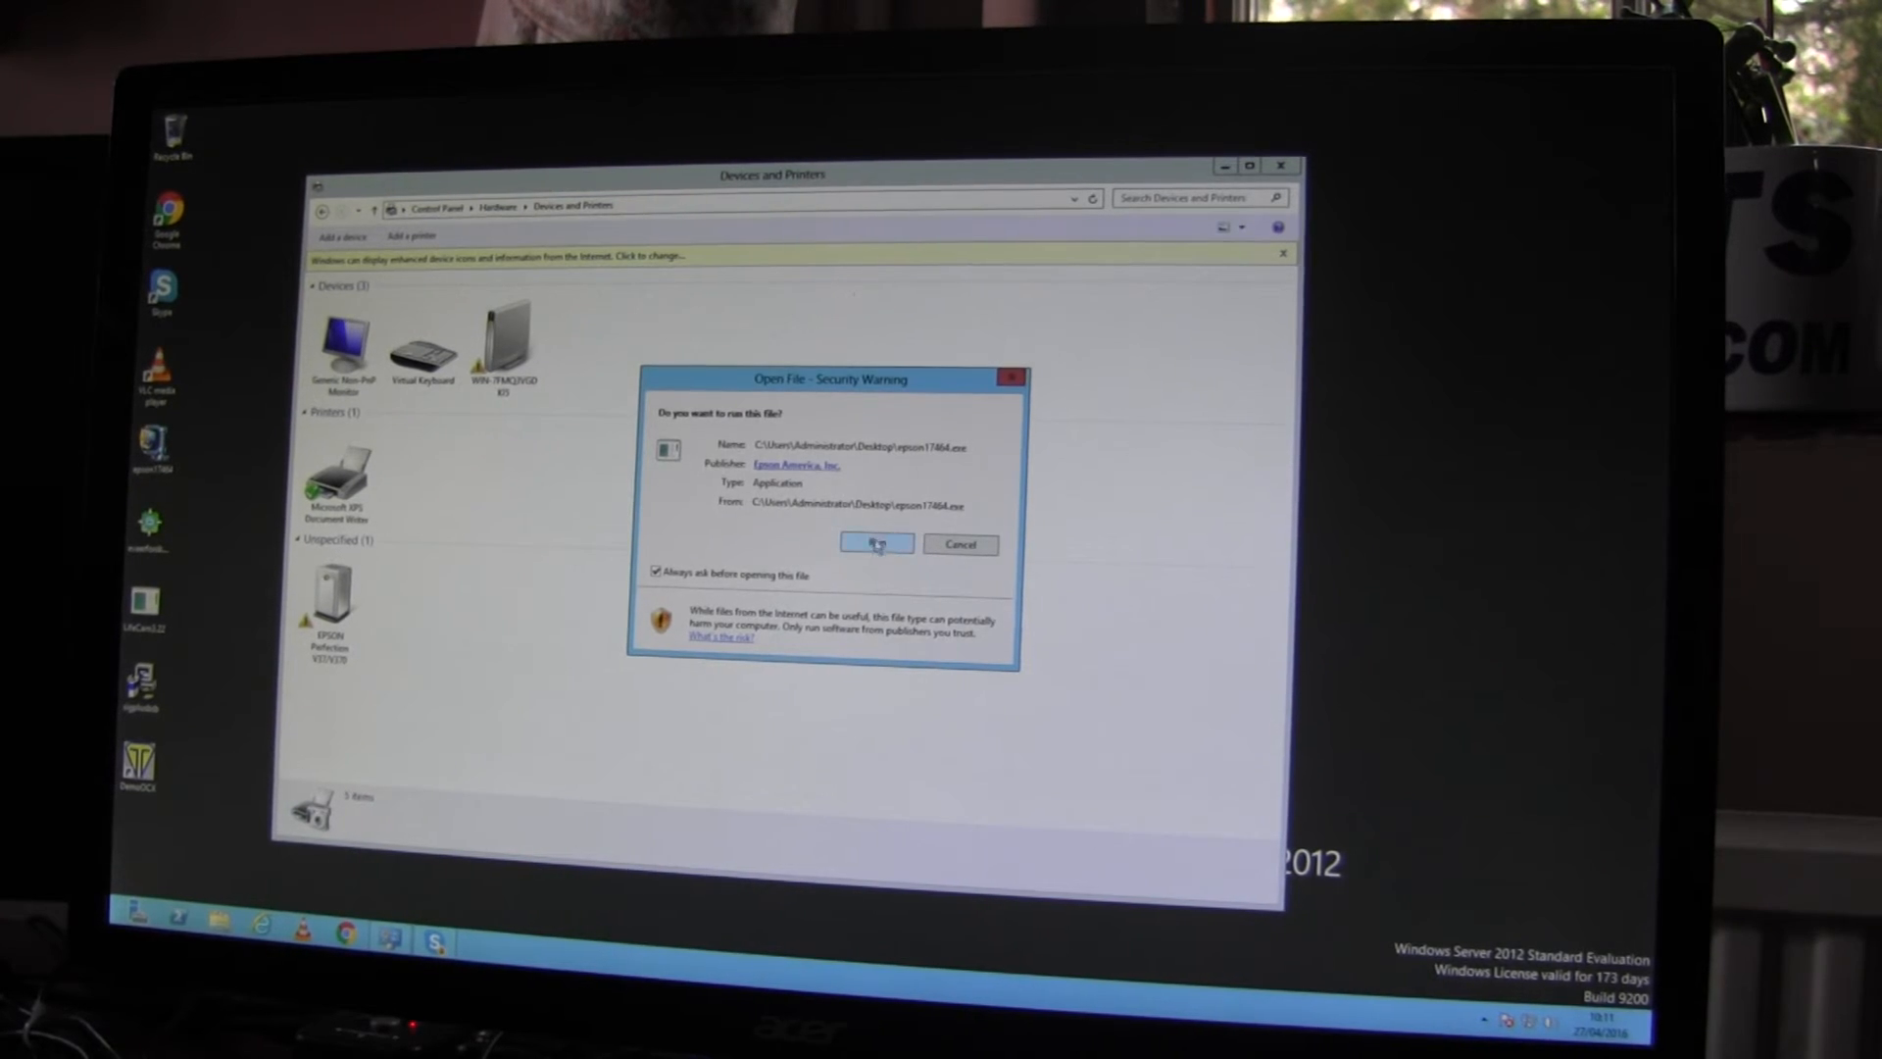
Step: Run the Epson scanner driver installer and start its WinZip extraction
left_click(875, 545)
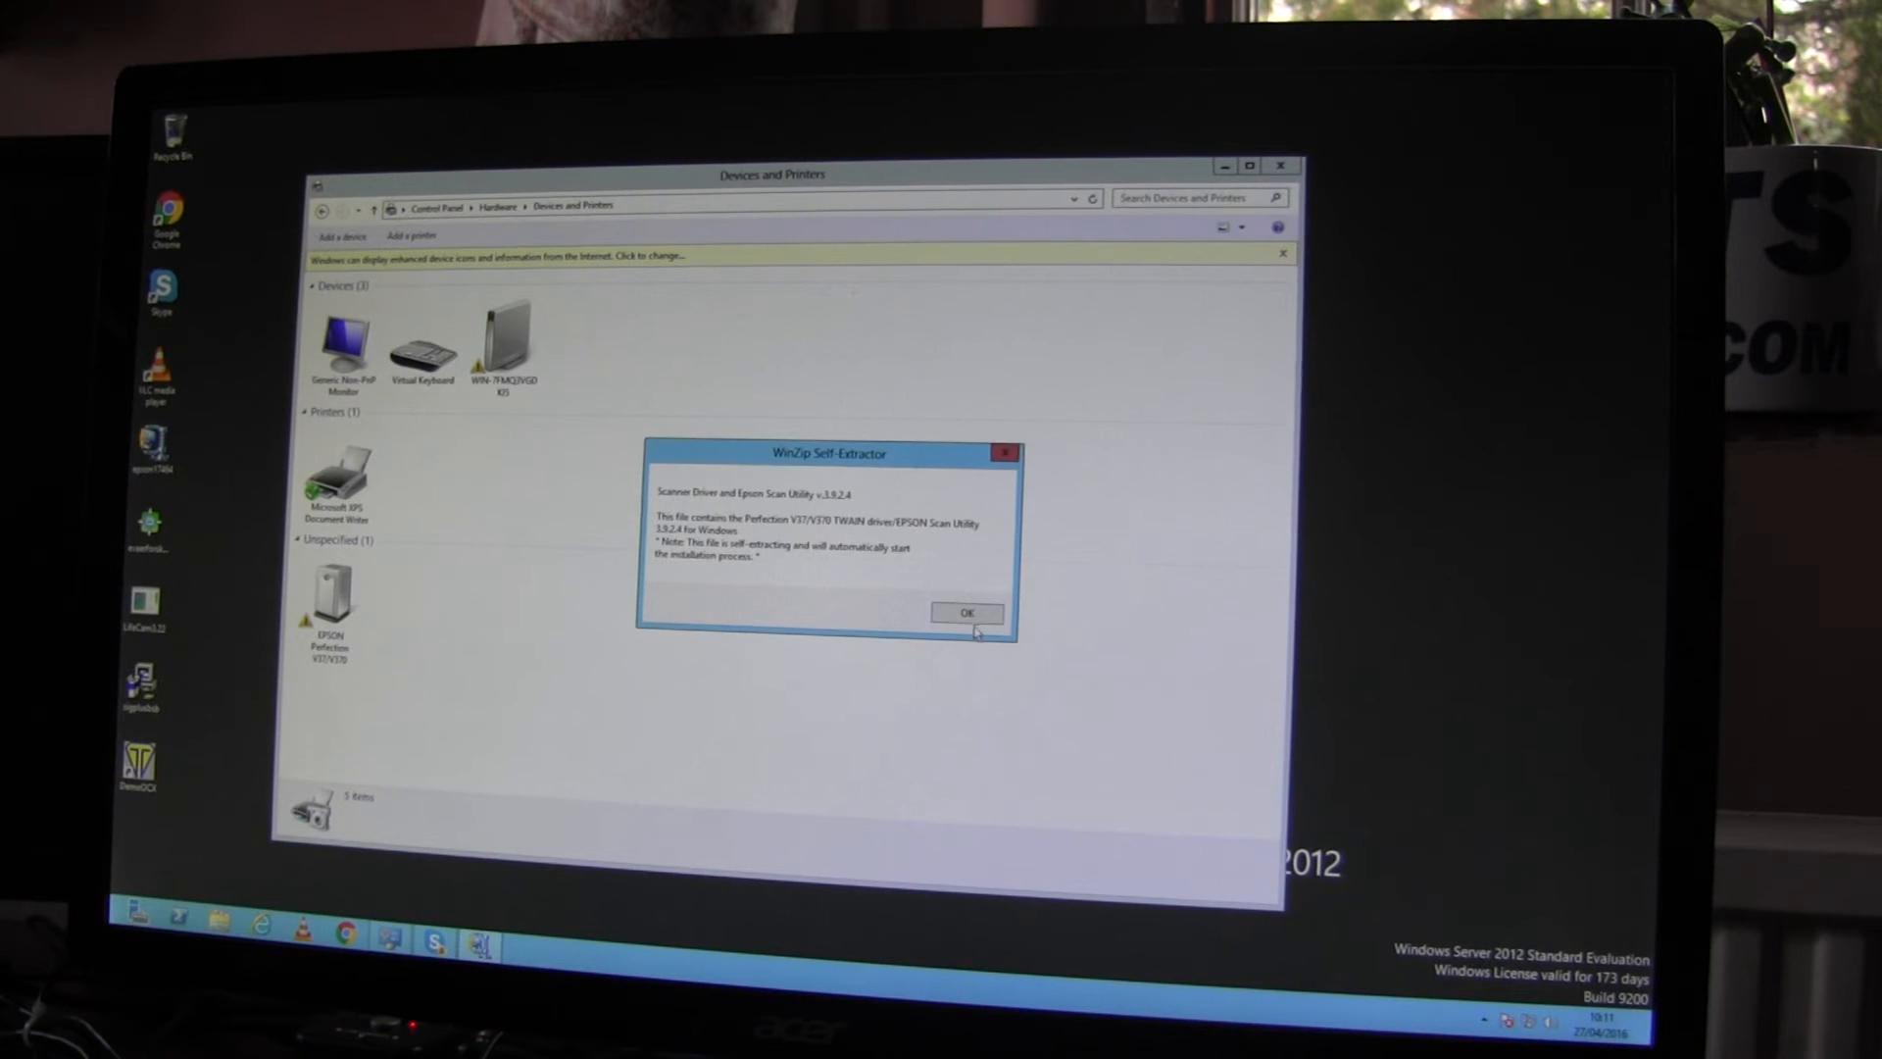
left_click(967, 612)
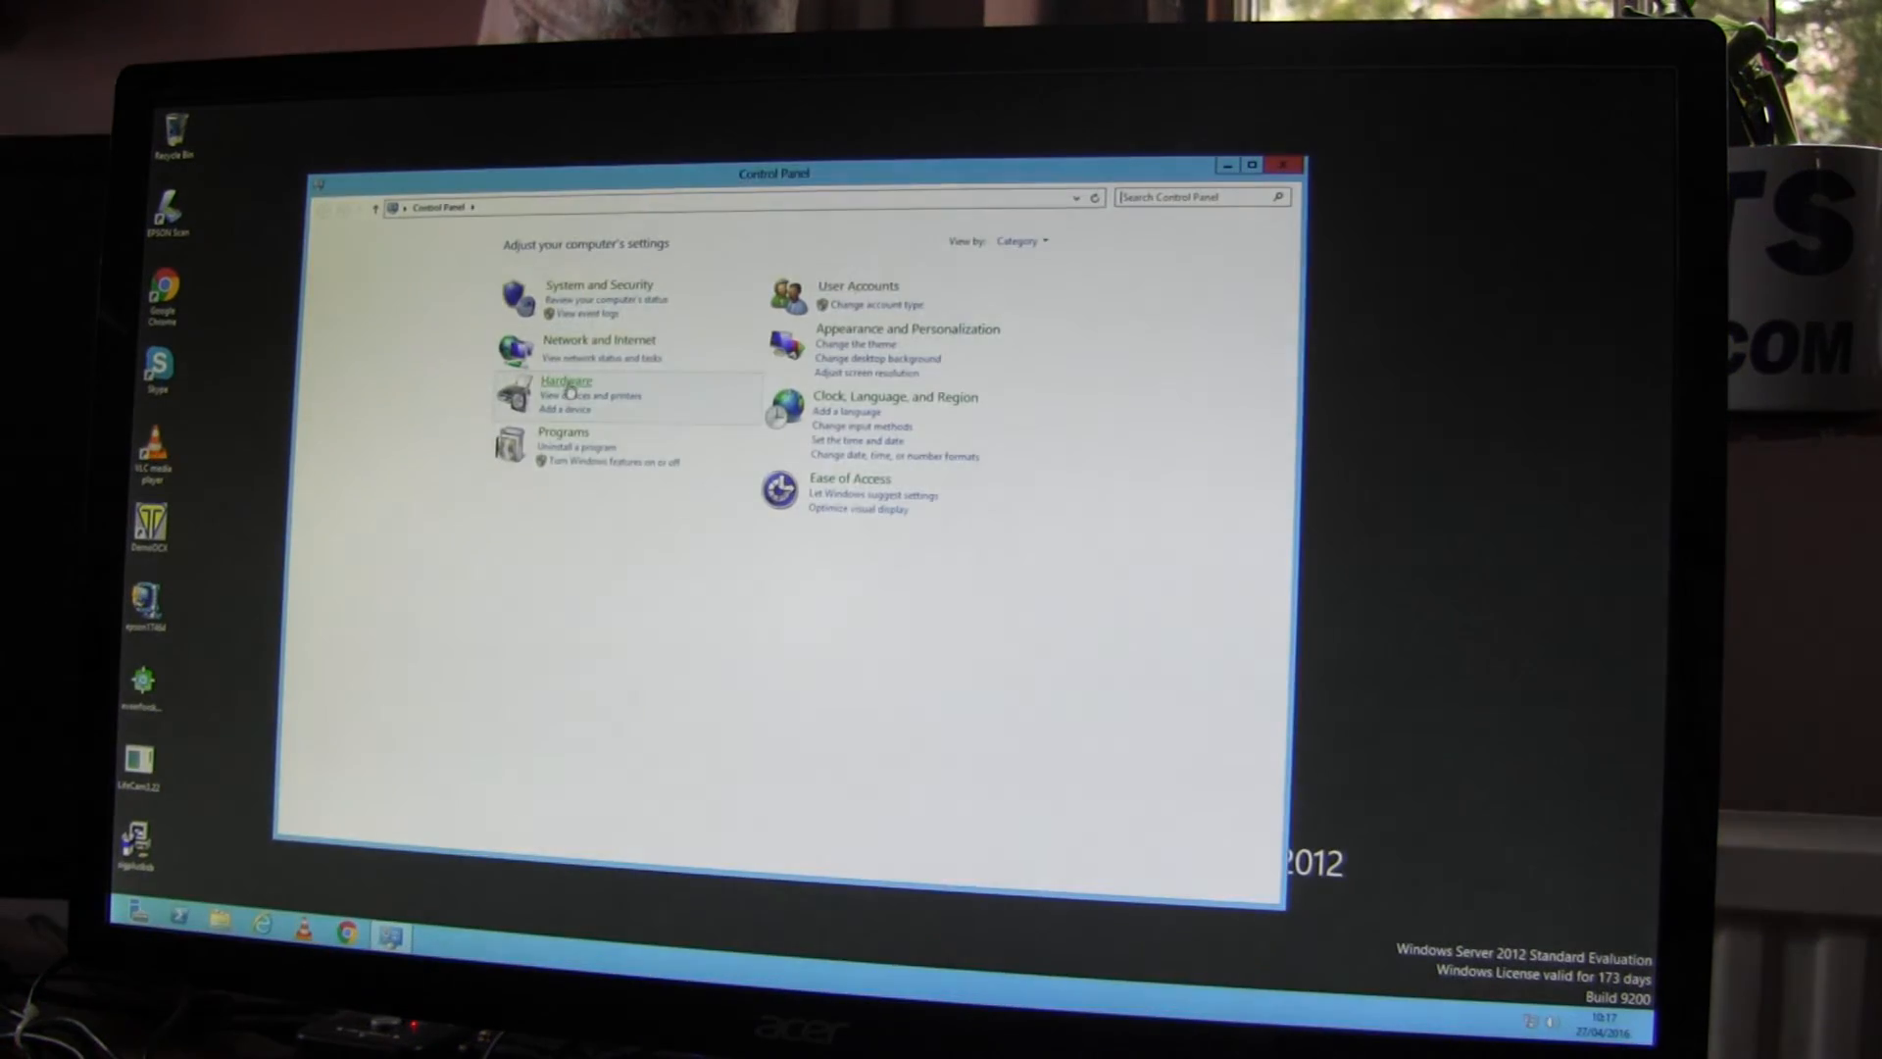
Step: Go to Control Panel's Hardware category and select Devices and Printers
left_click(566, 380)
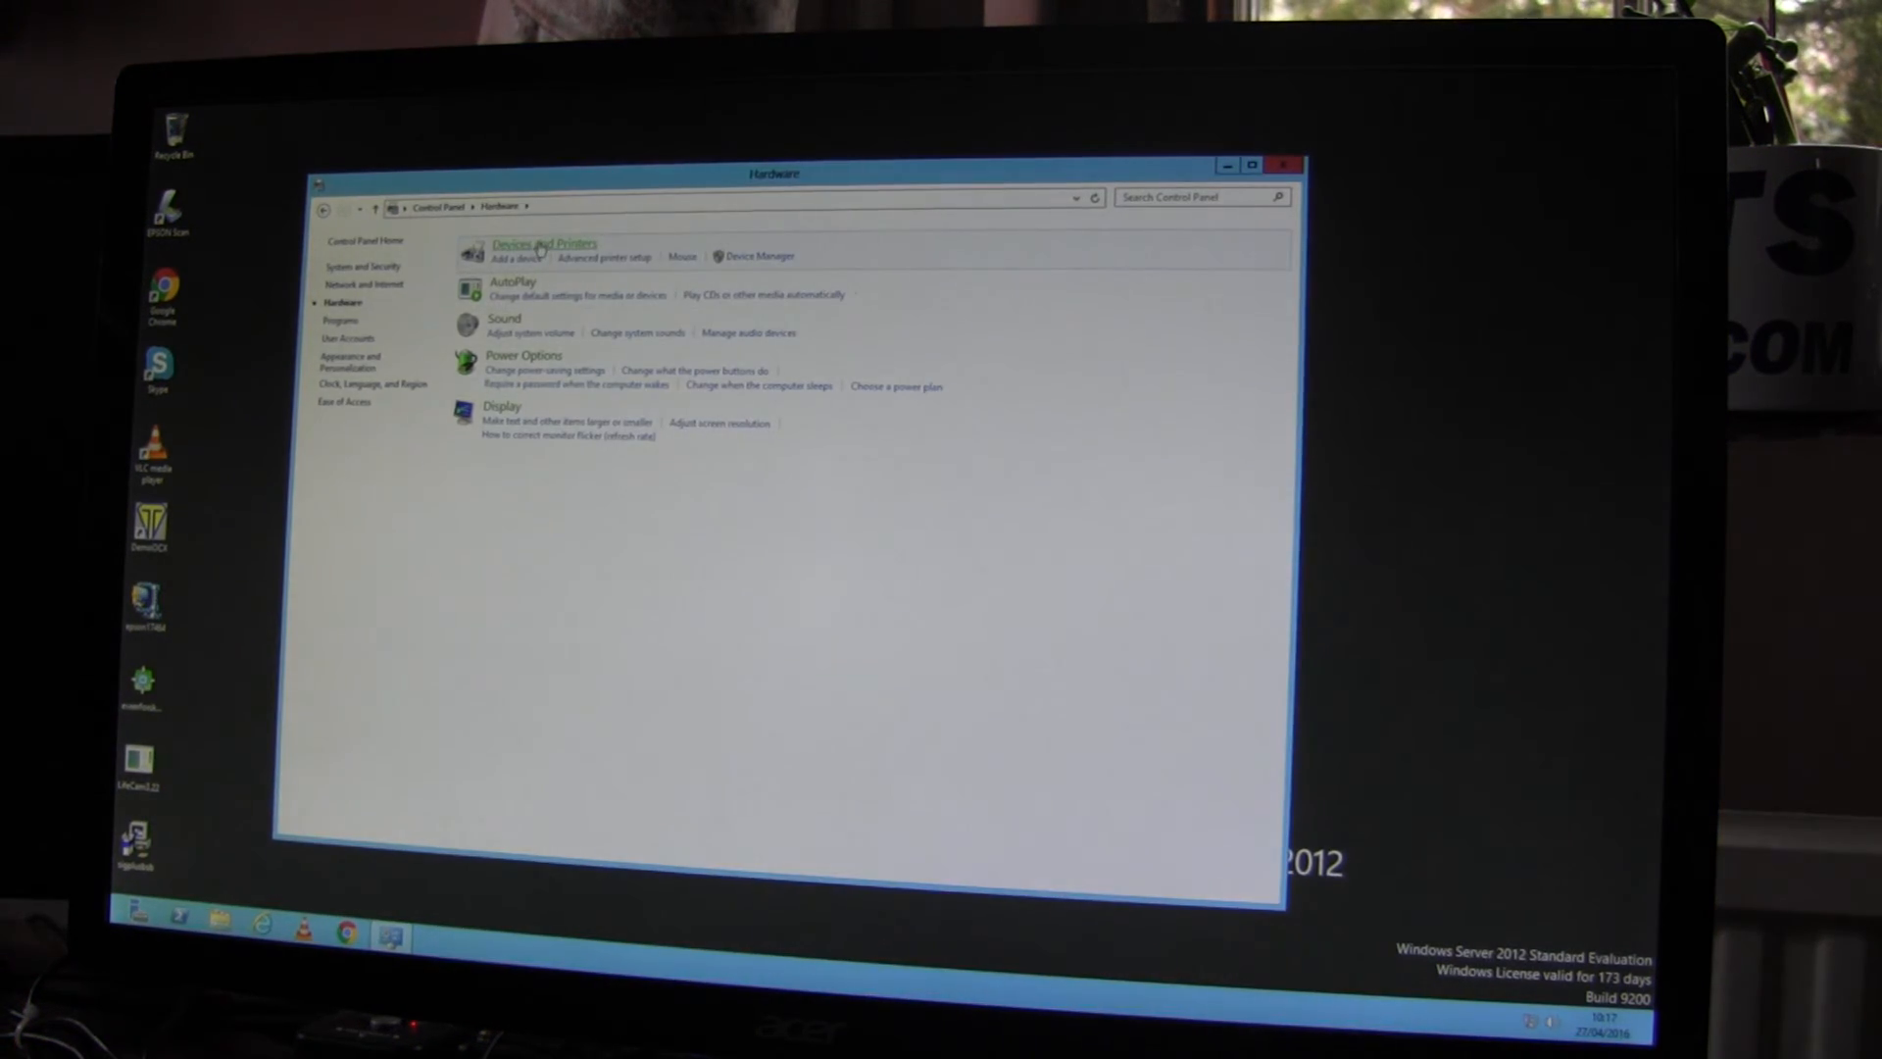
left_click(541, 244)
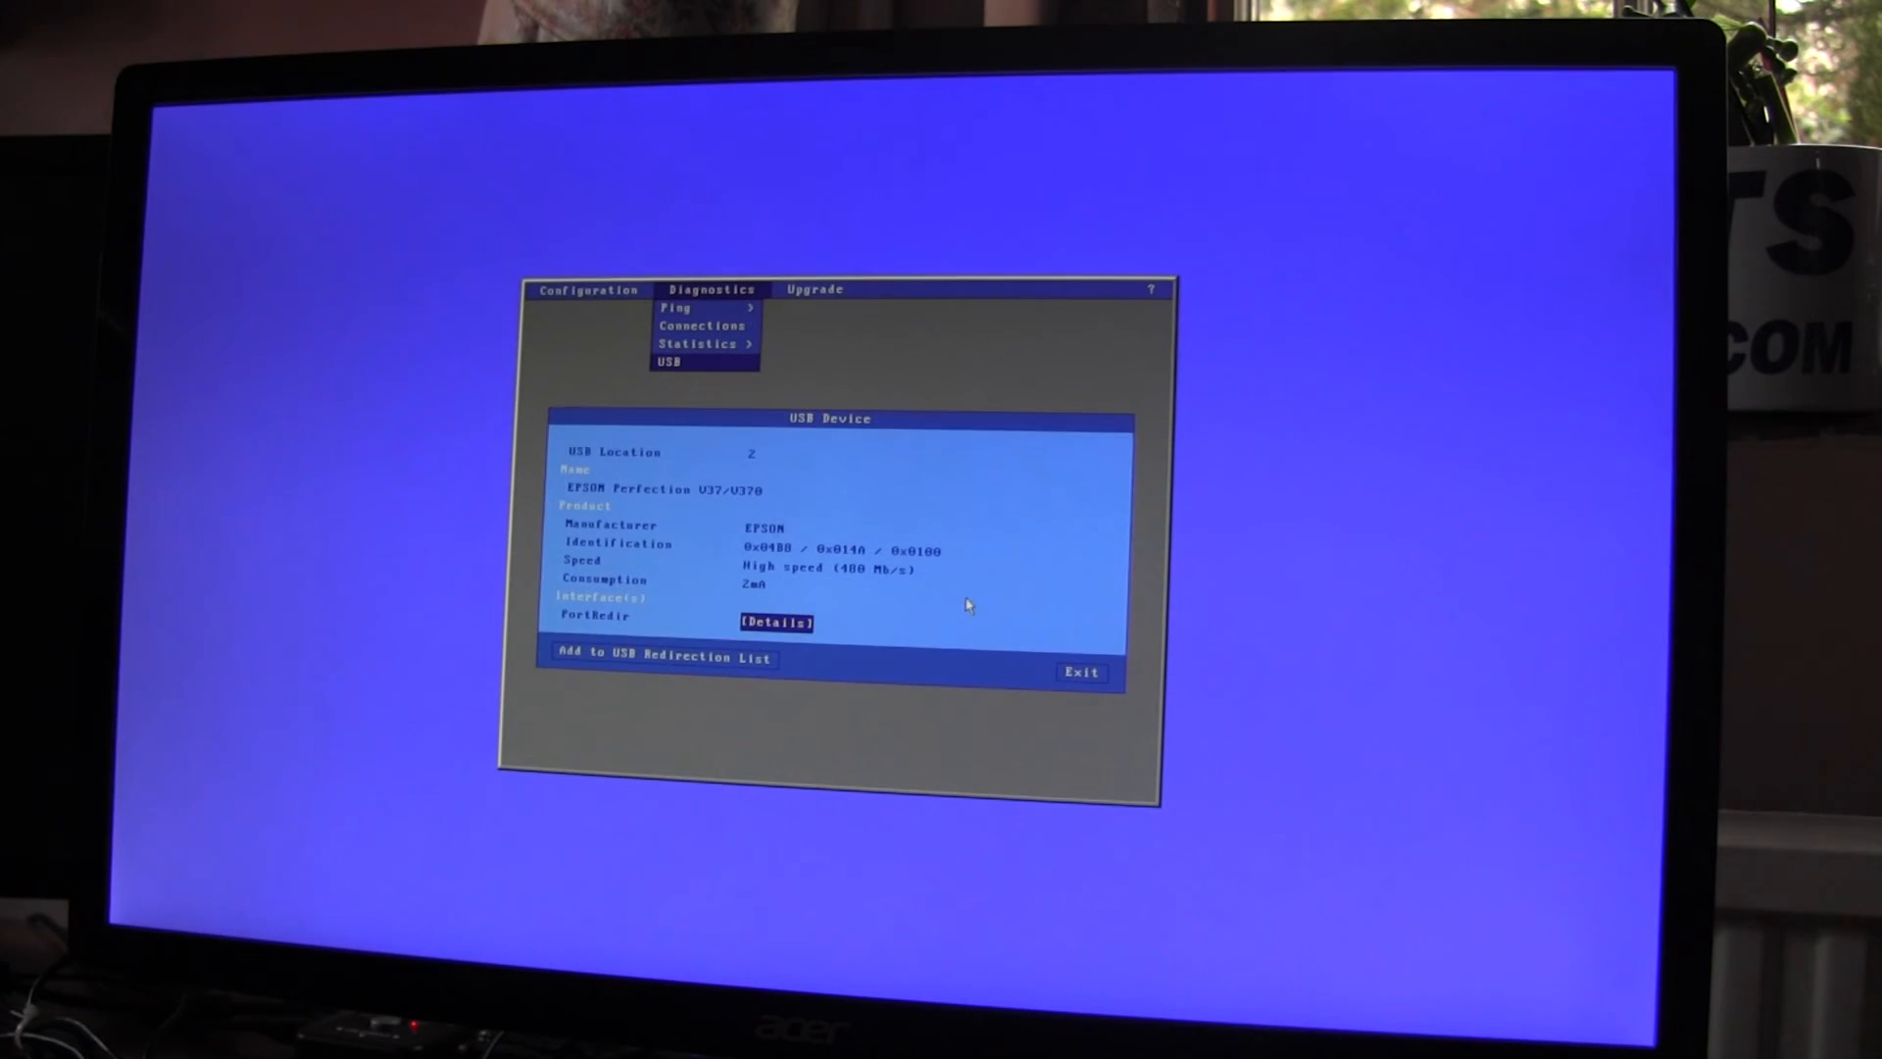
Step: View the EPSON Perfection V37/V370 driver details (usbredir) and close them
left_click(778, 621)
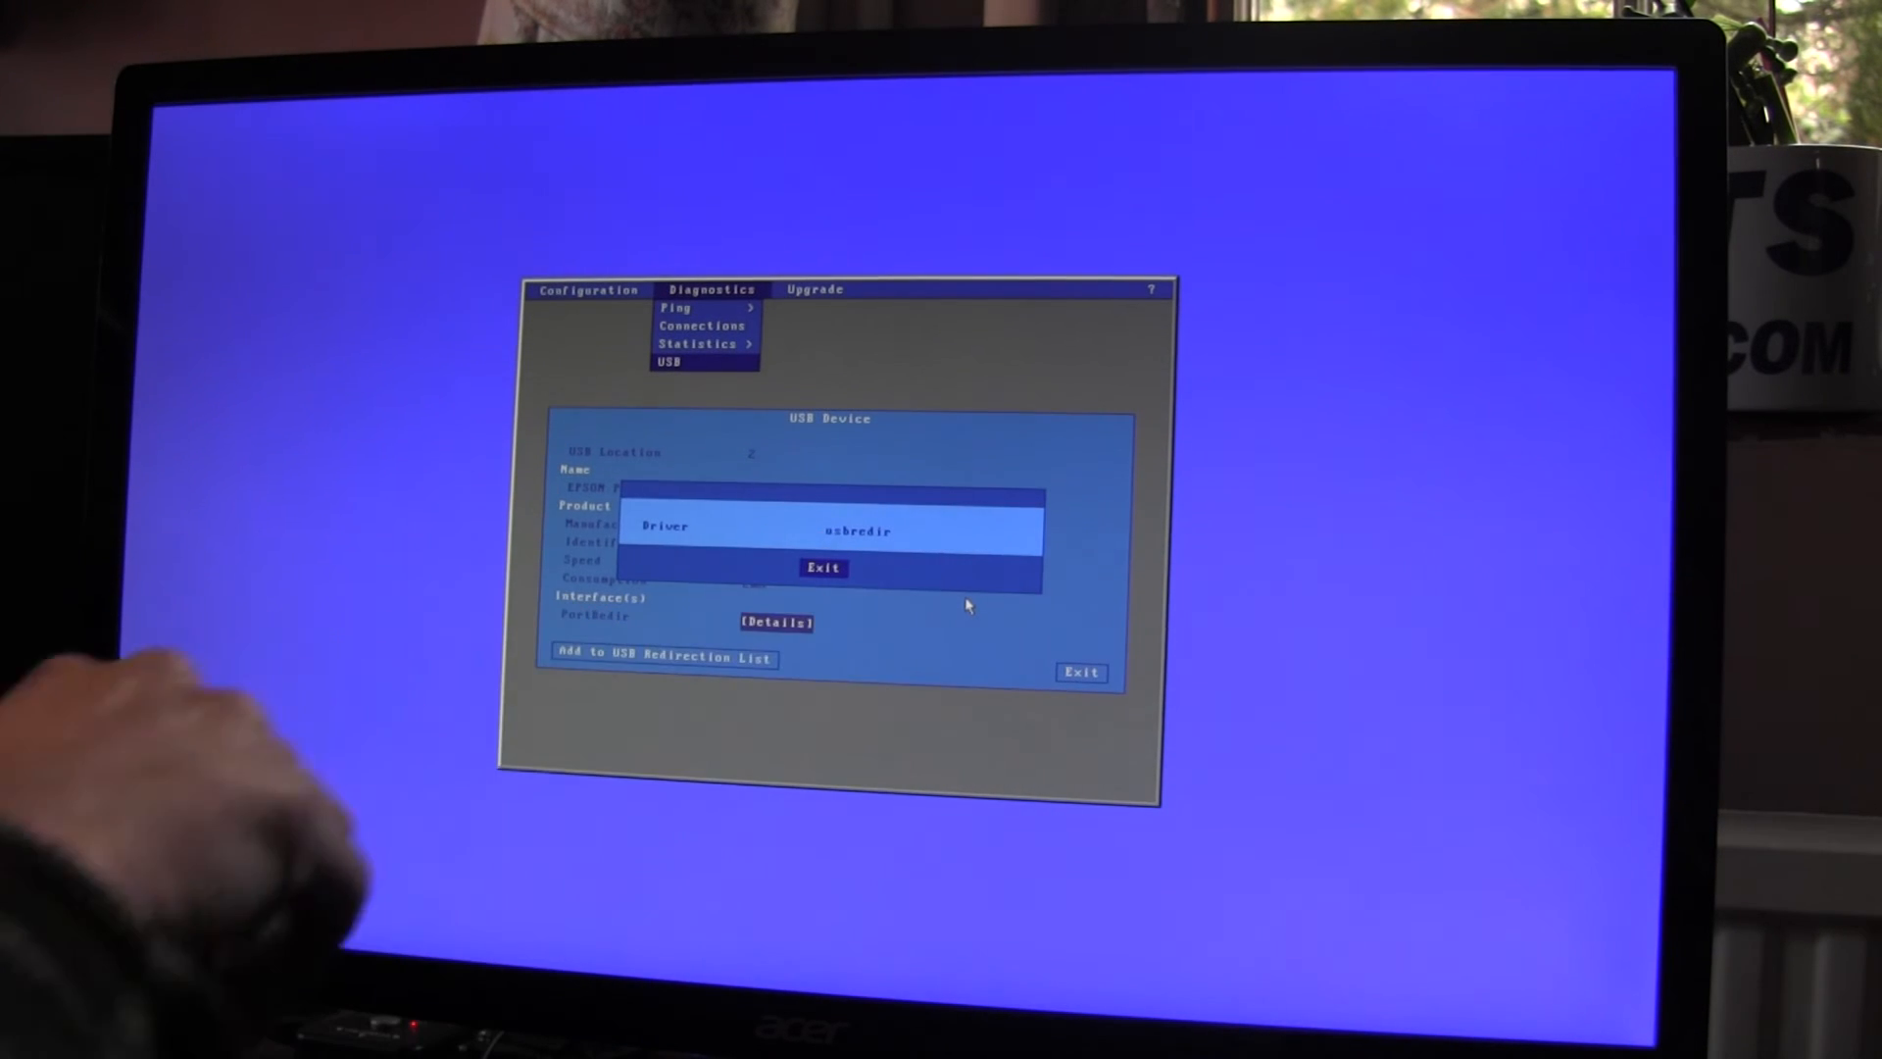
left_click(824, 567)
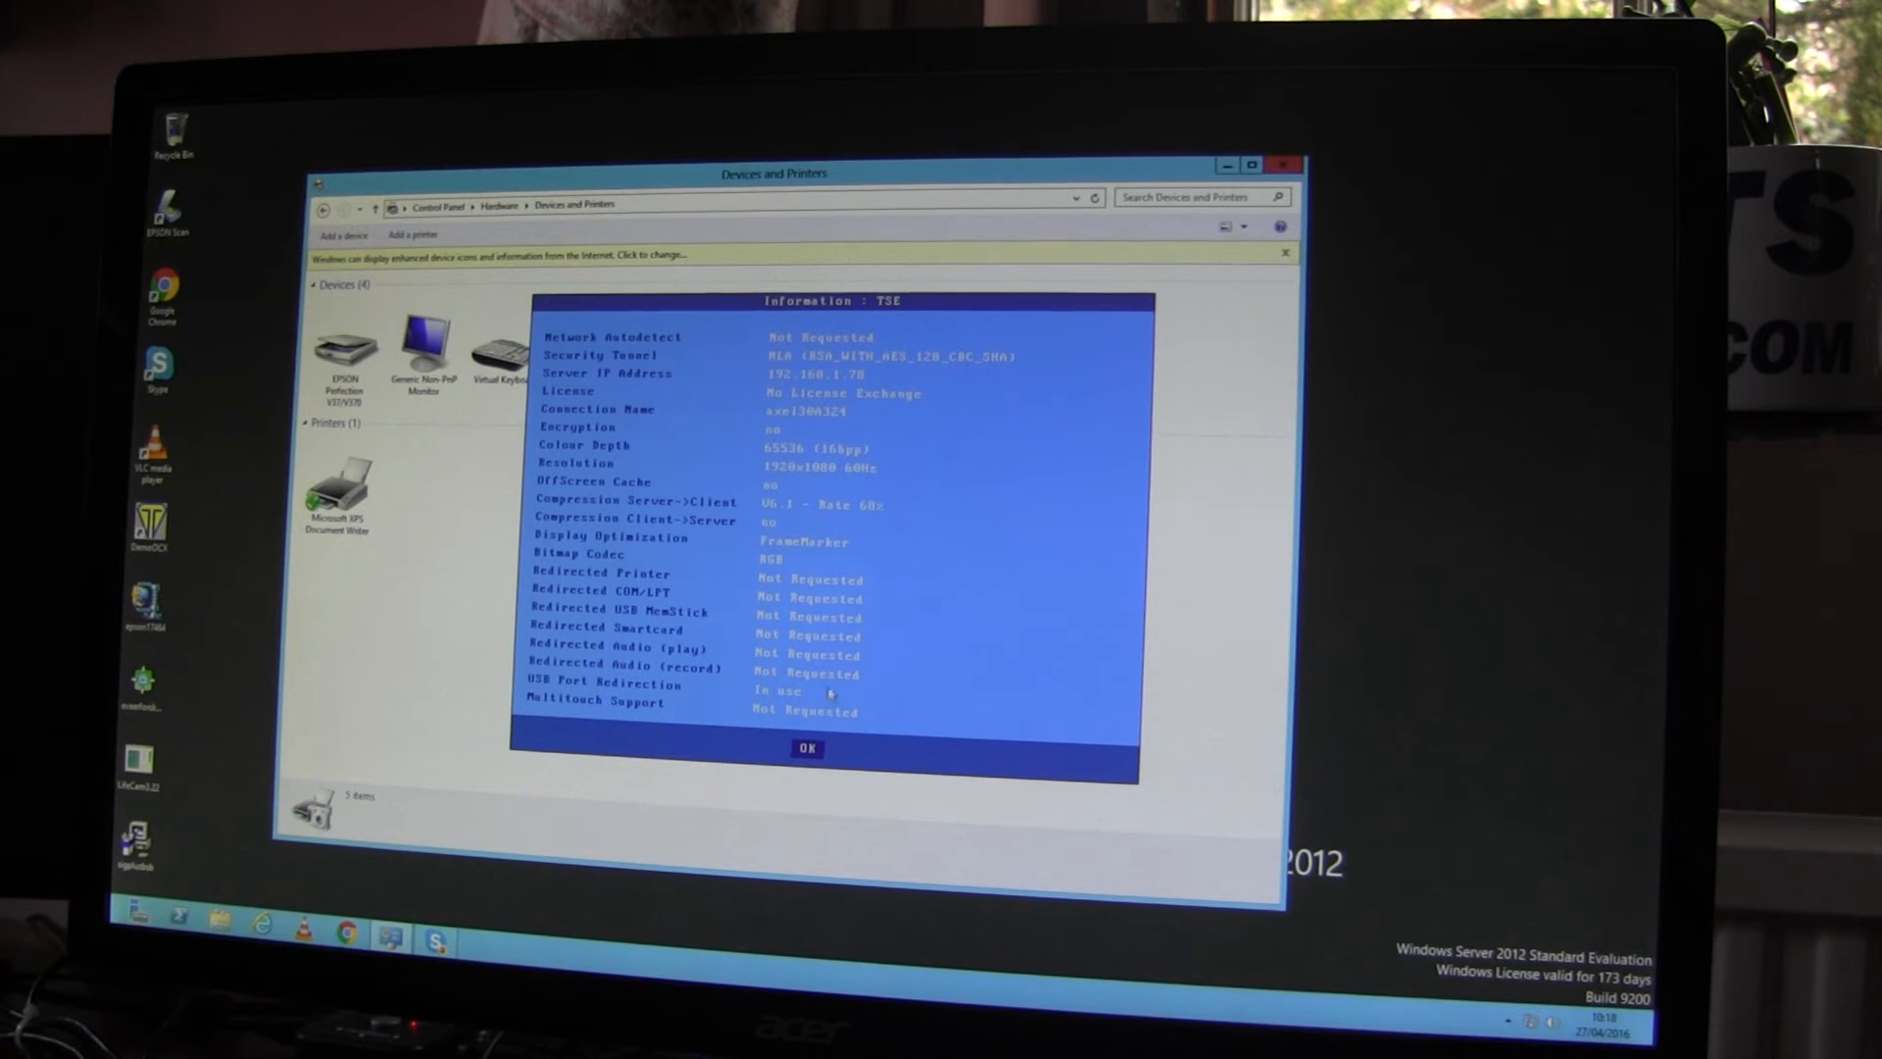
Step: Dismiss the USB Port Redirection session summary and check Devices and Printers for the scanner
left_click(807, 747)
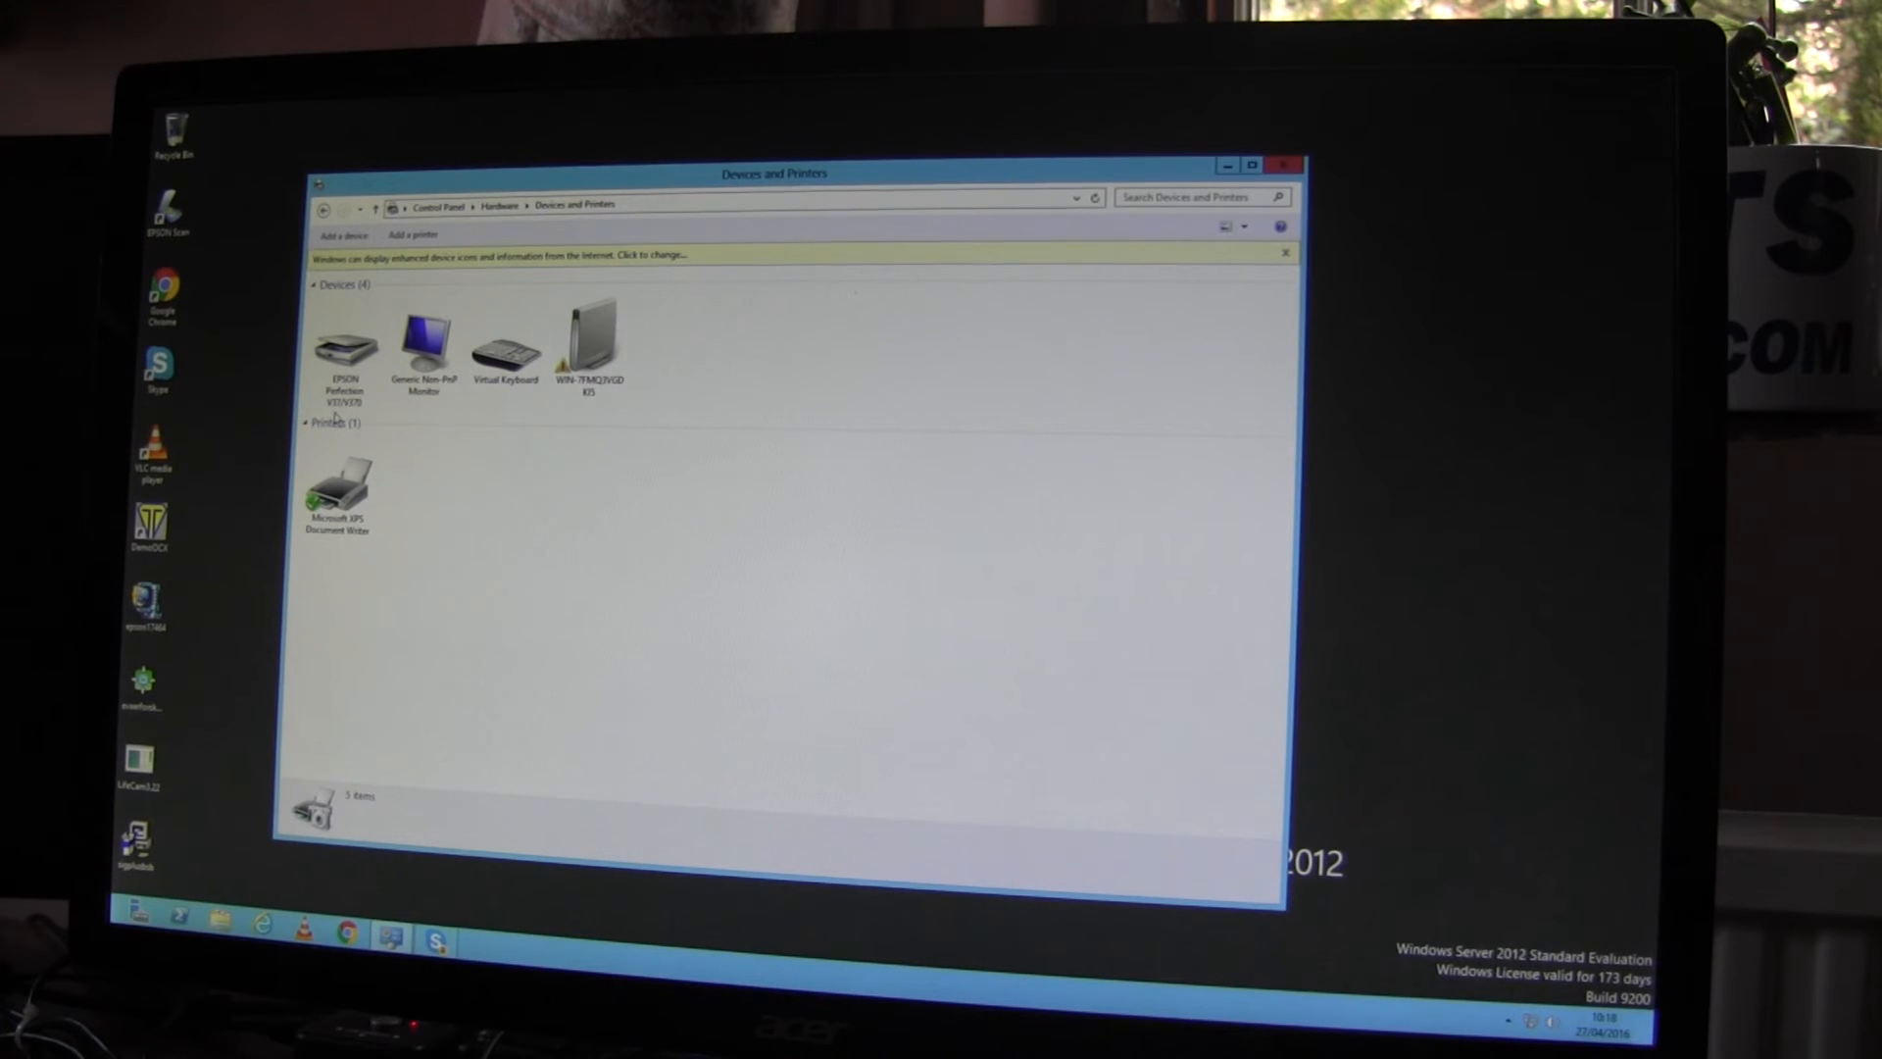
left_click(344, 348)
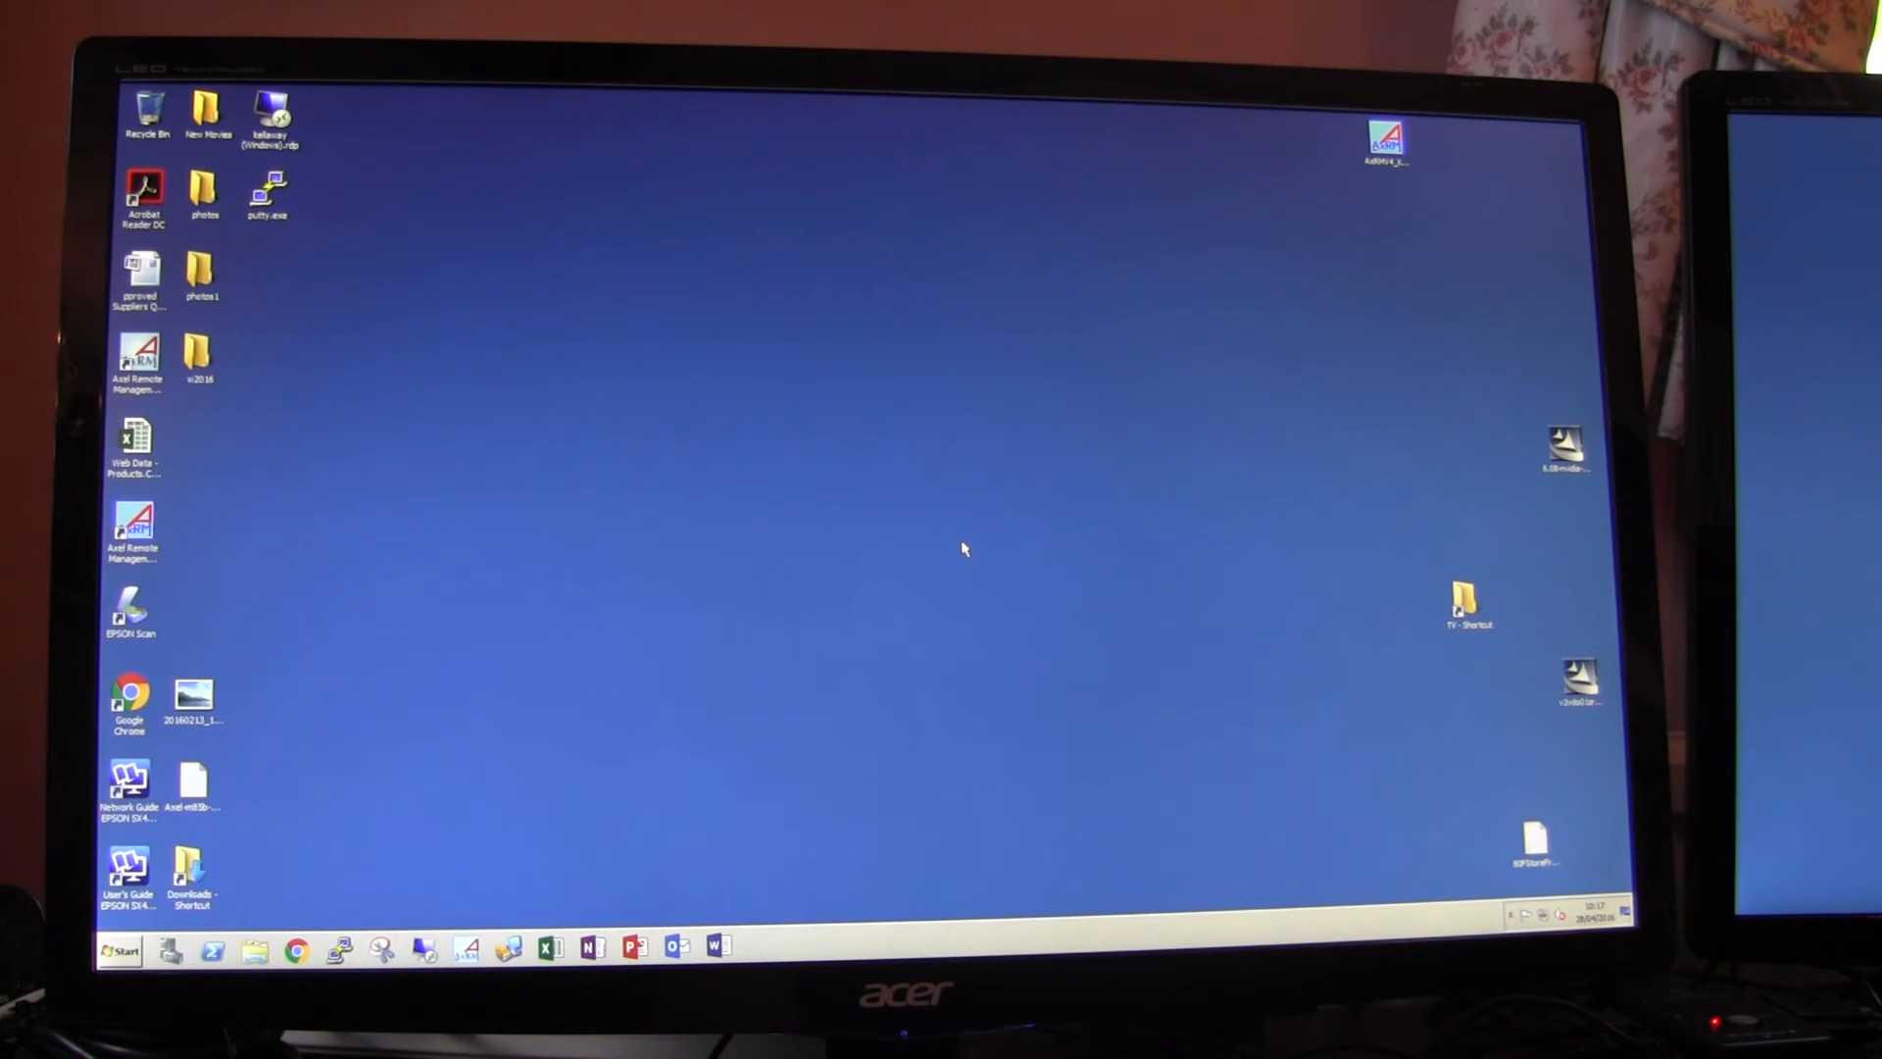
mouse_move(918, 520)
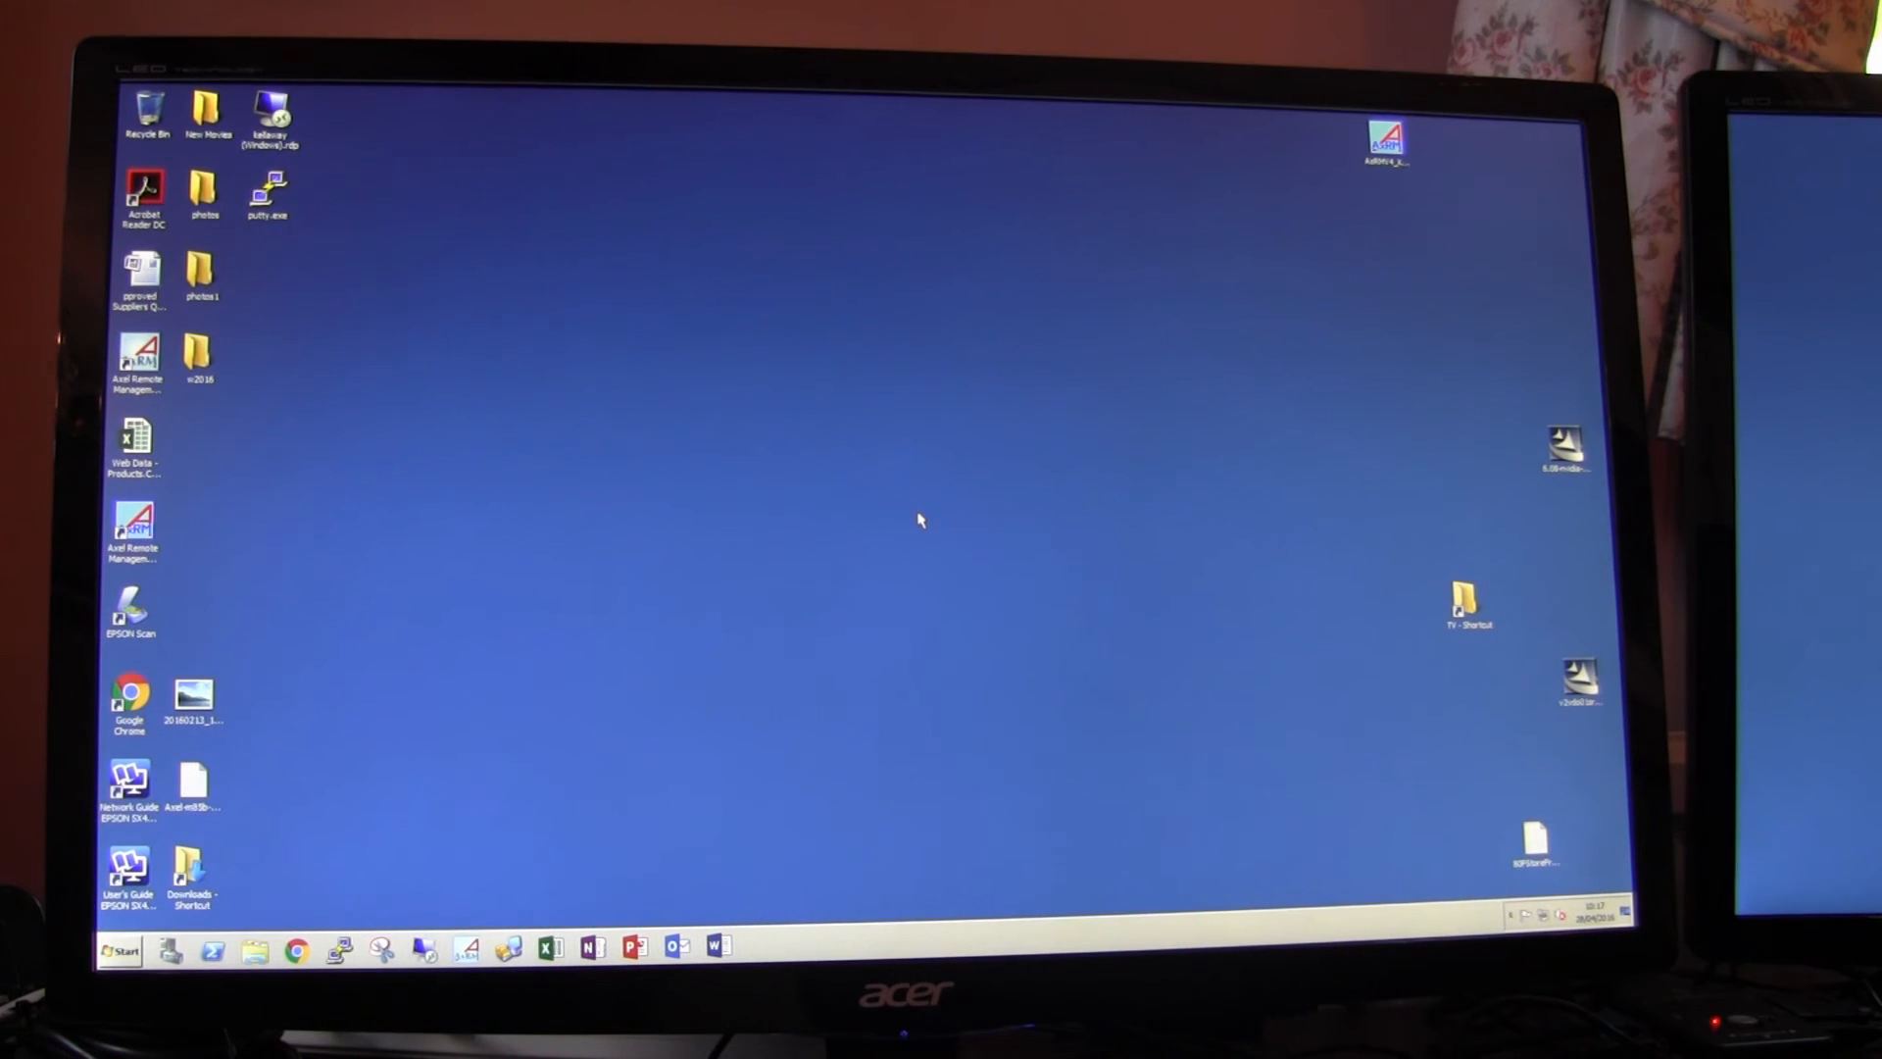
mouse_move(792, 466)
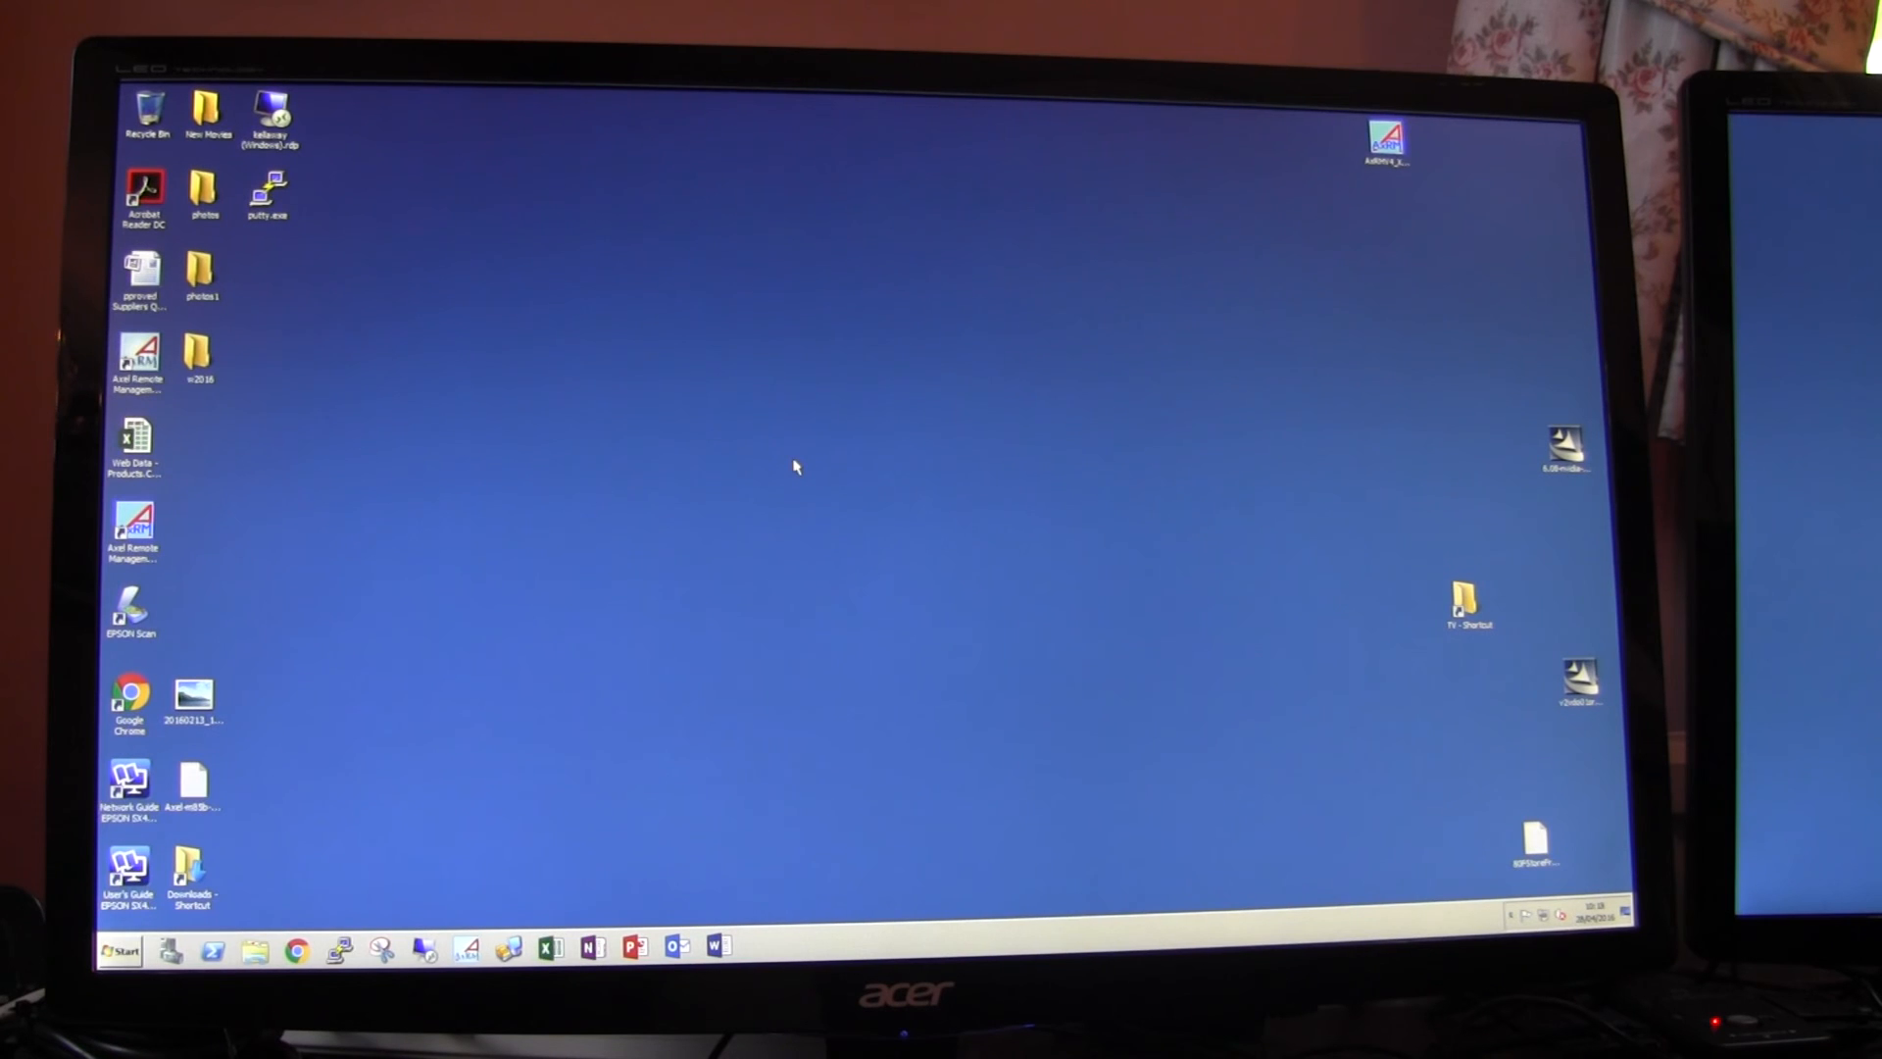
mouse_move(713, 503)
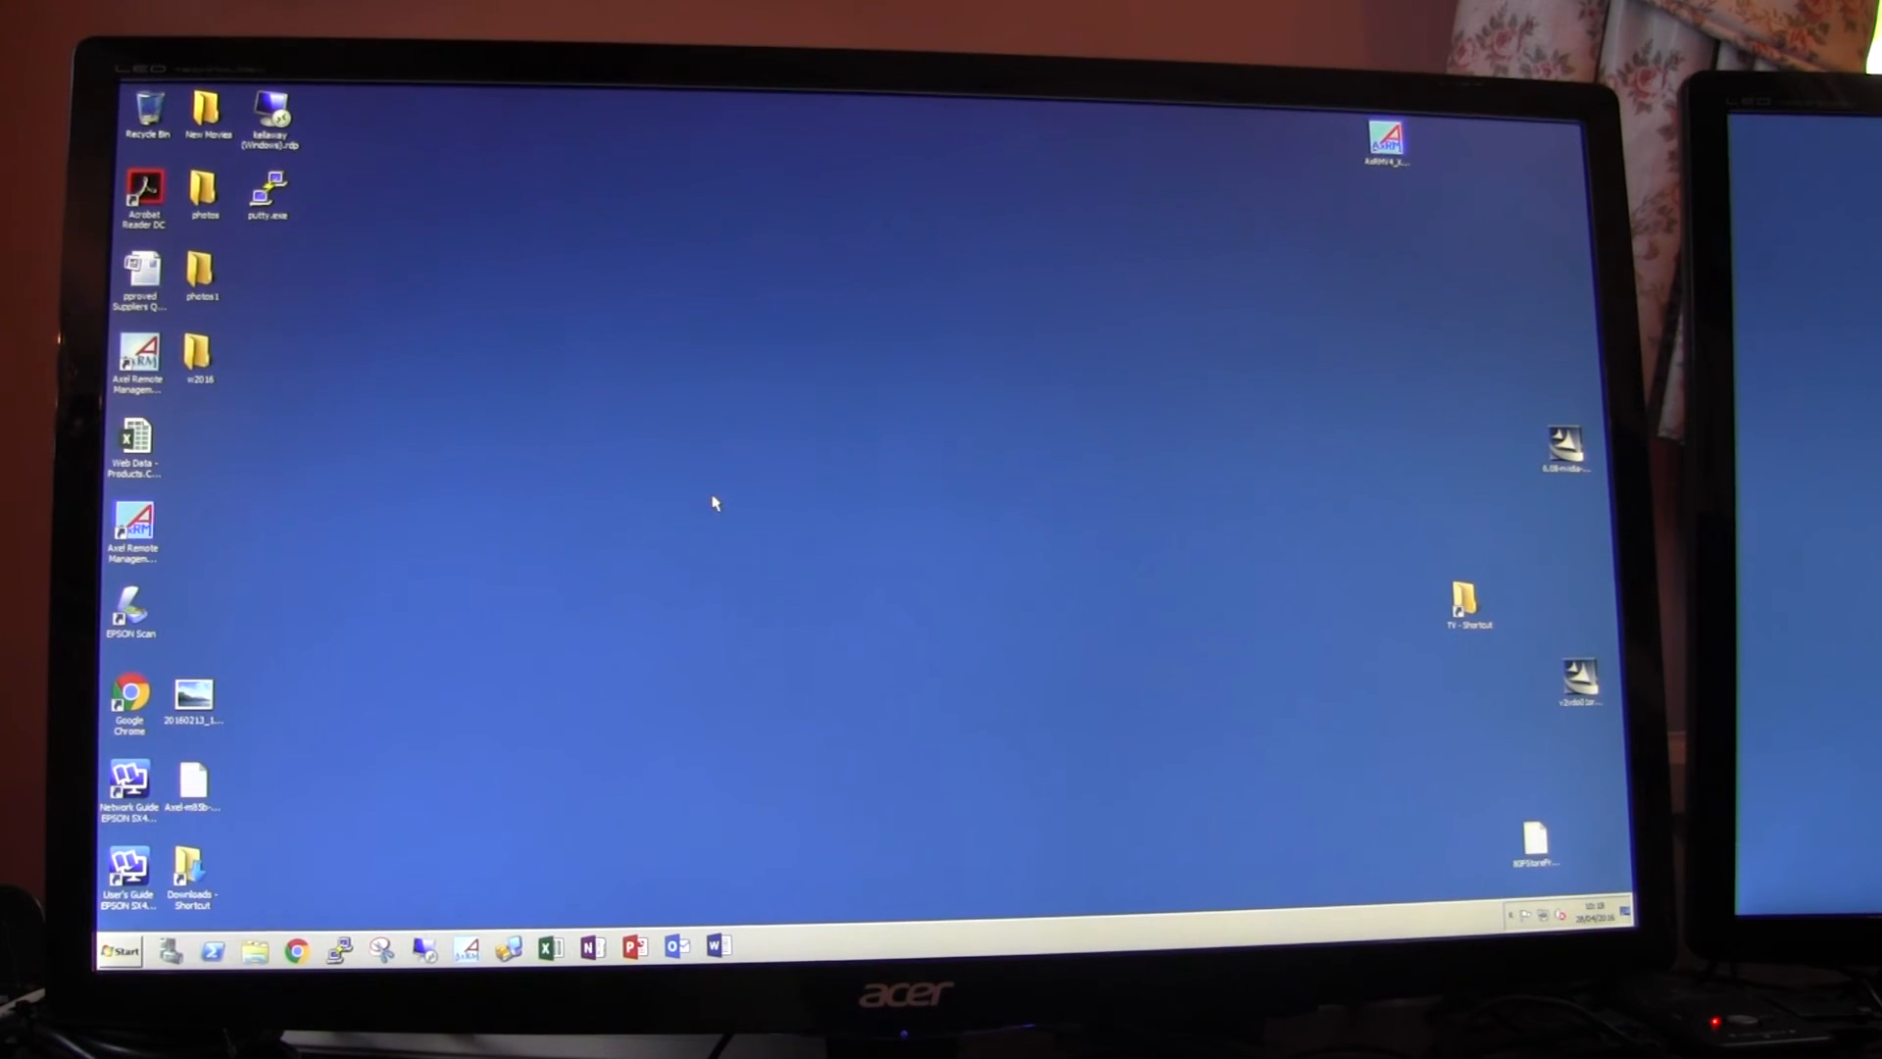
Step: Share RemoteFX USB devices in Remote Desktop Connection's Local Resources, then connect and trust the server
left_click(423, 950)
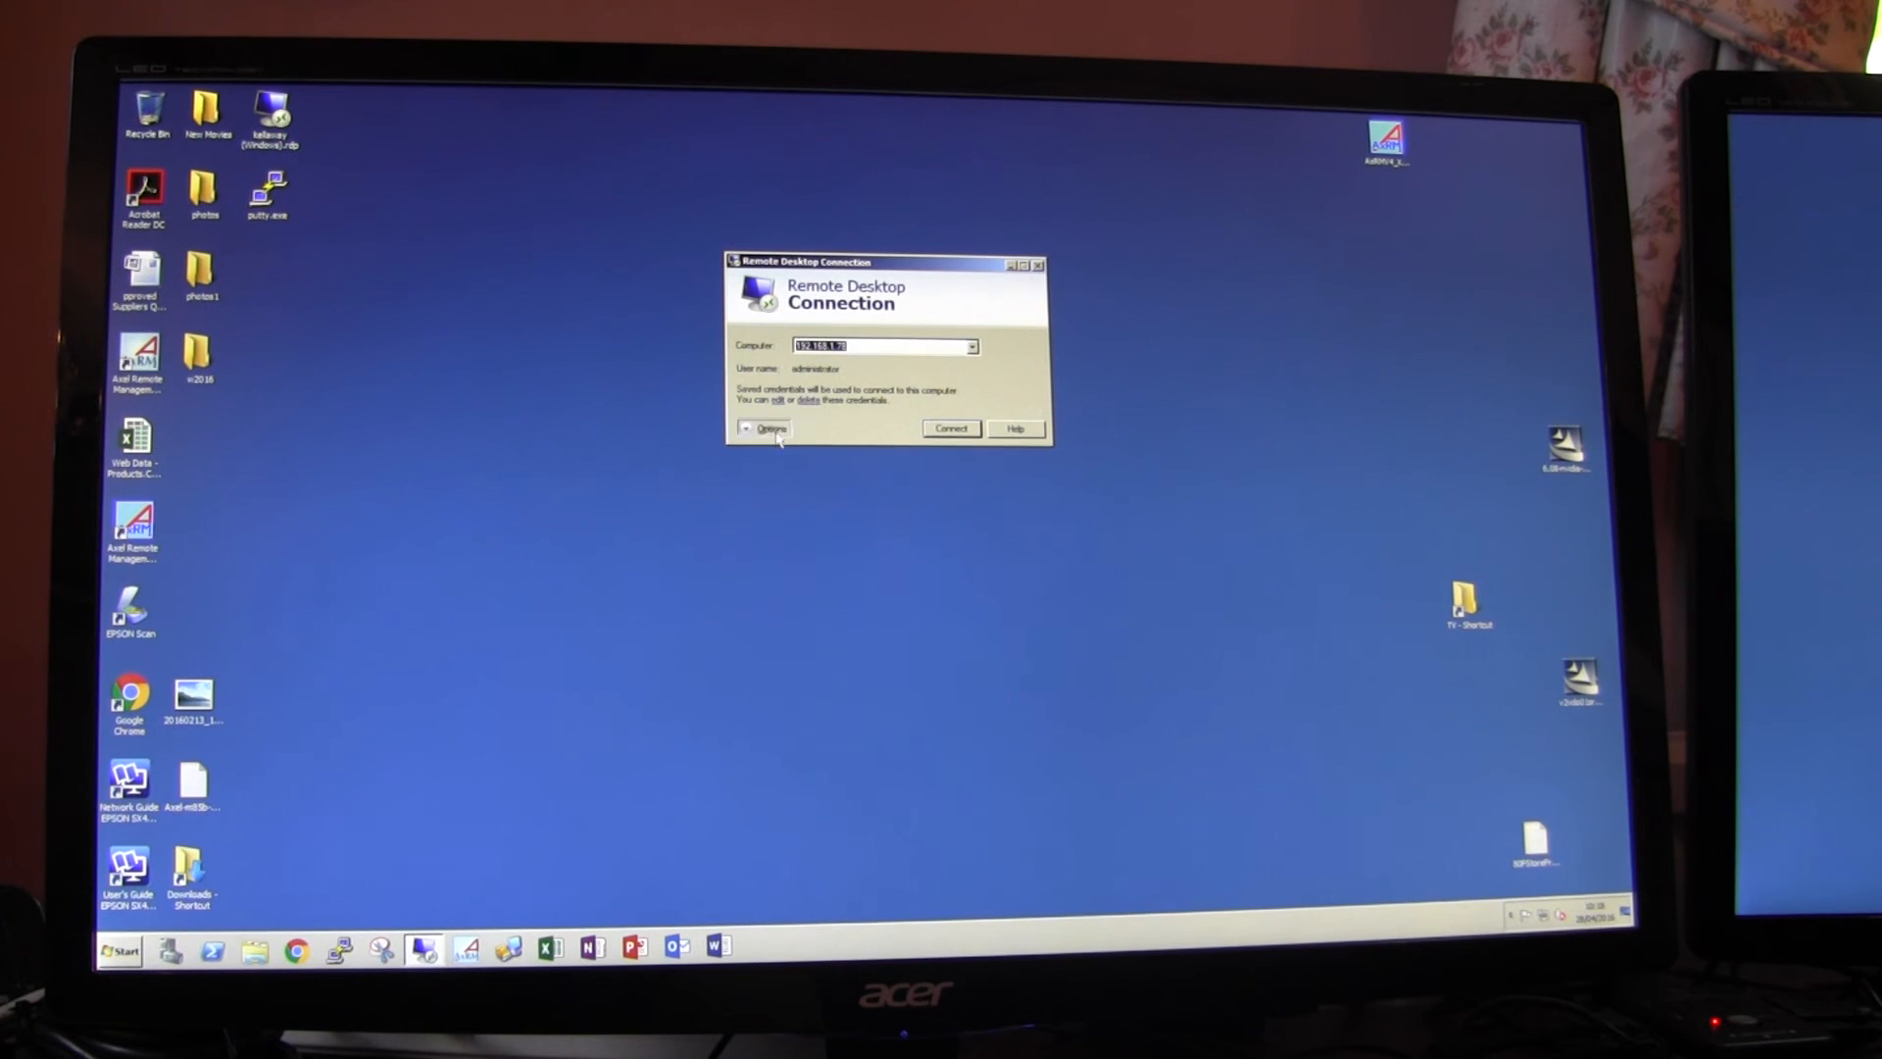
left_click(766, 428)
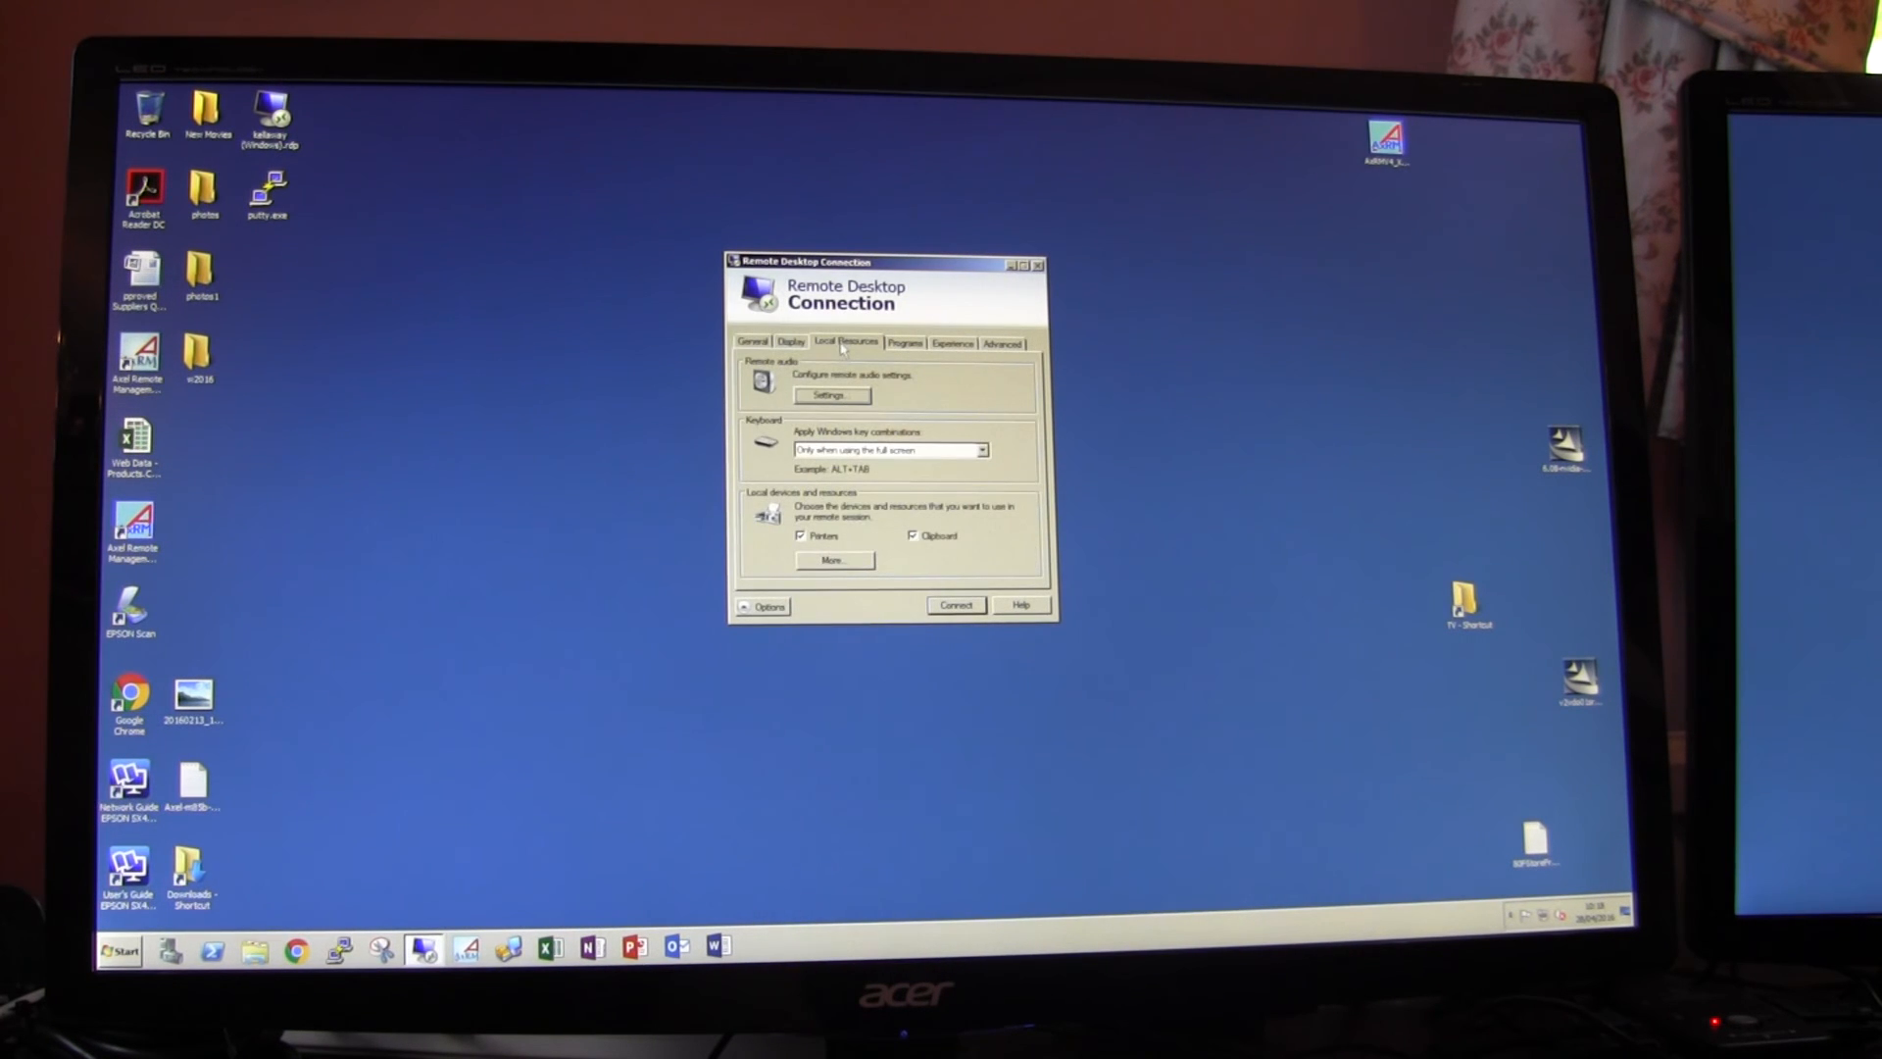
left_click(834, 560)
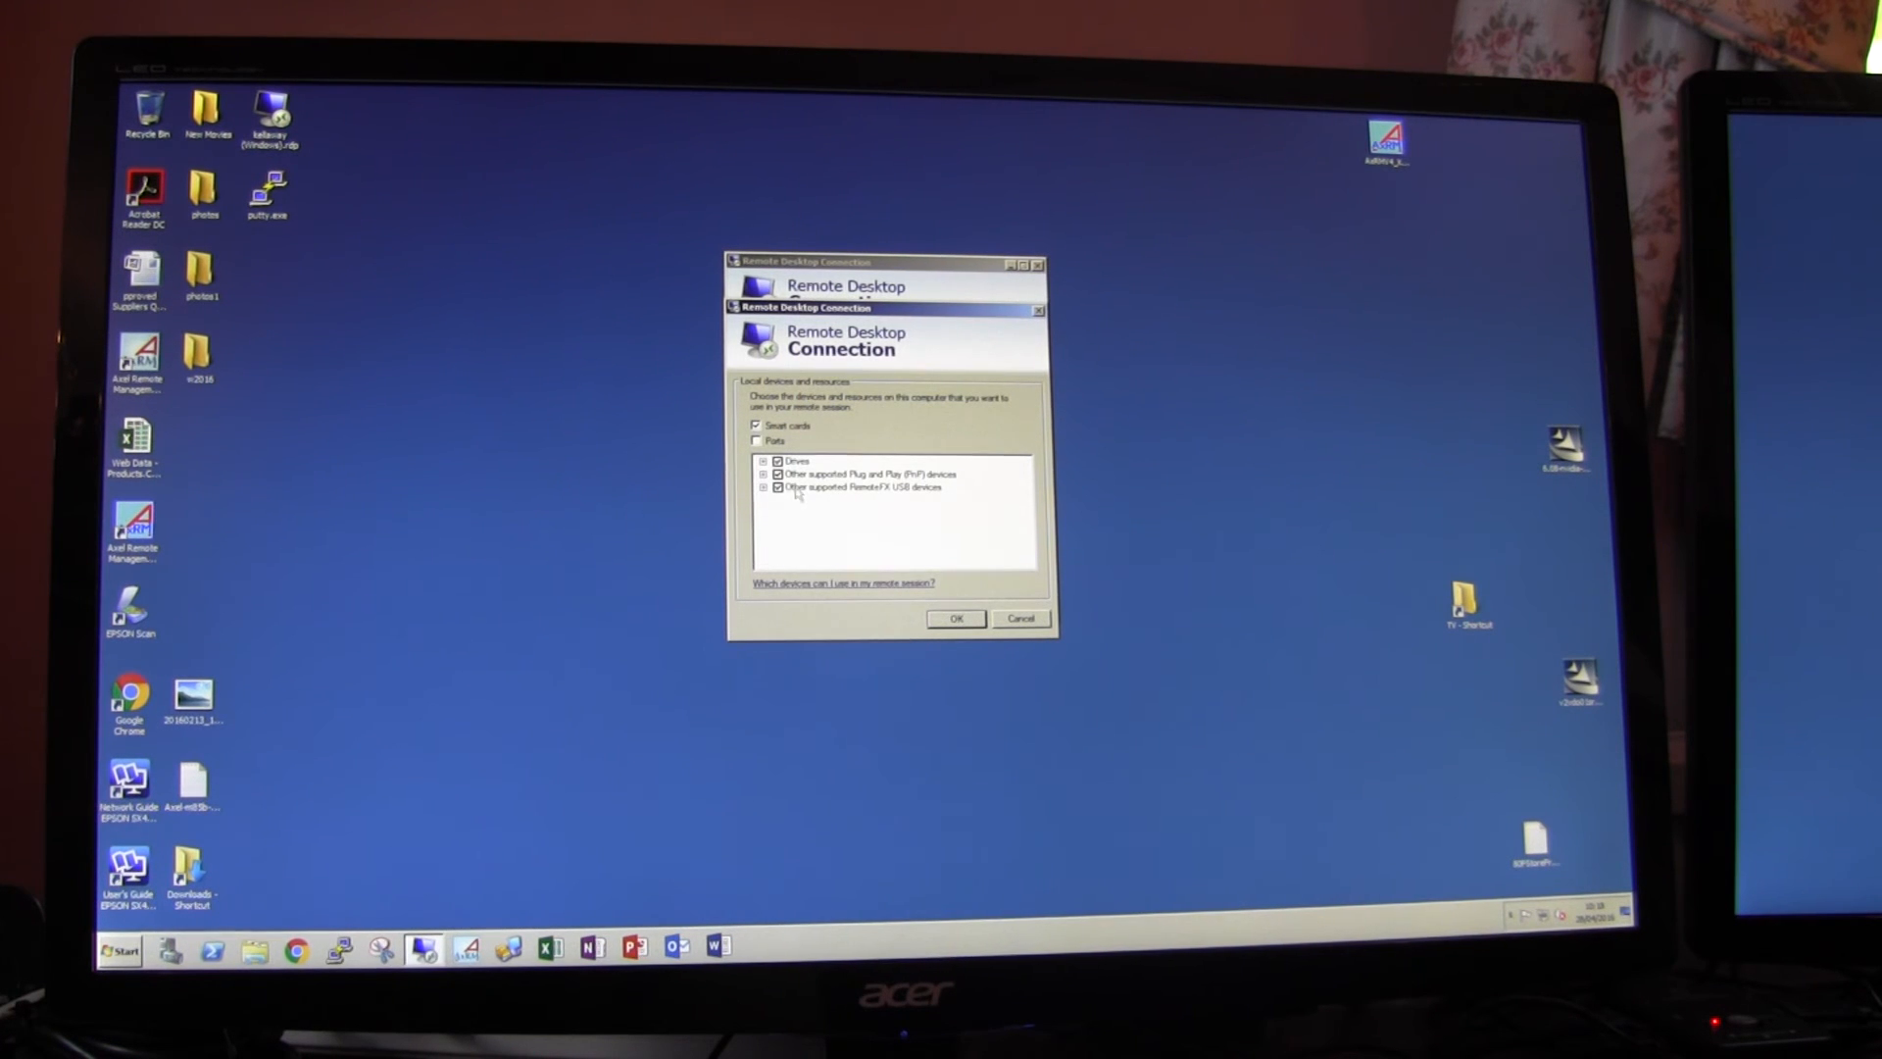
mouse_move(910, 498)
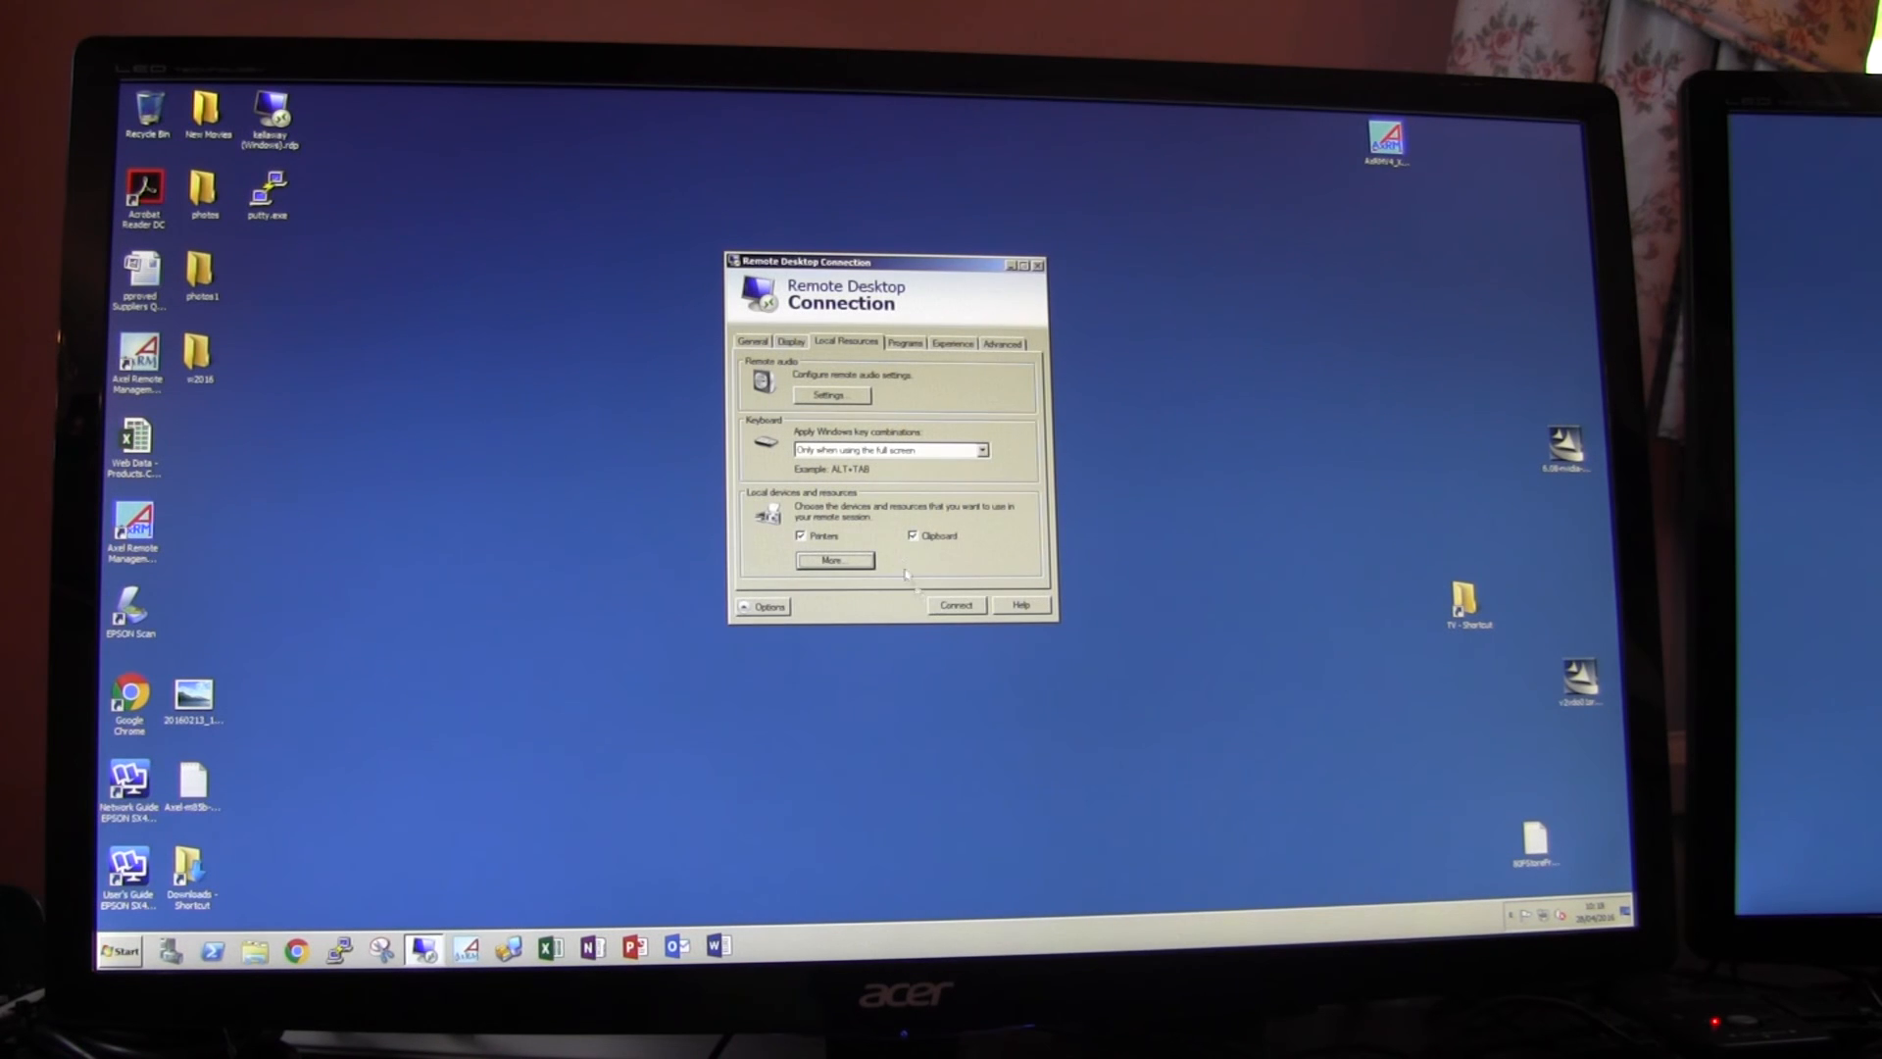
left_click(956, 605)
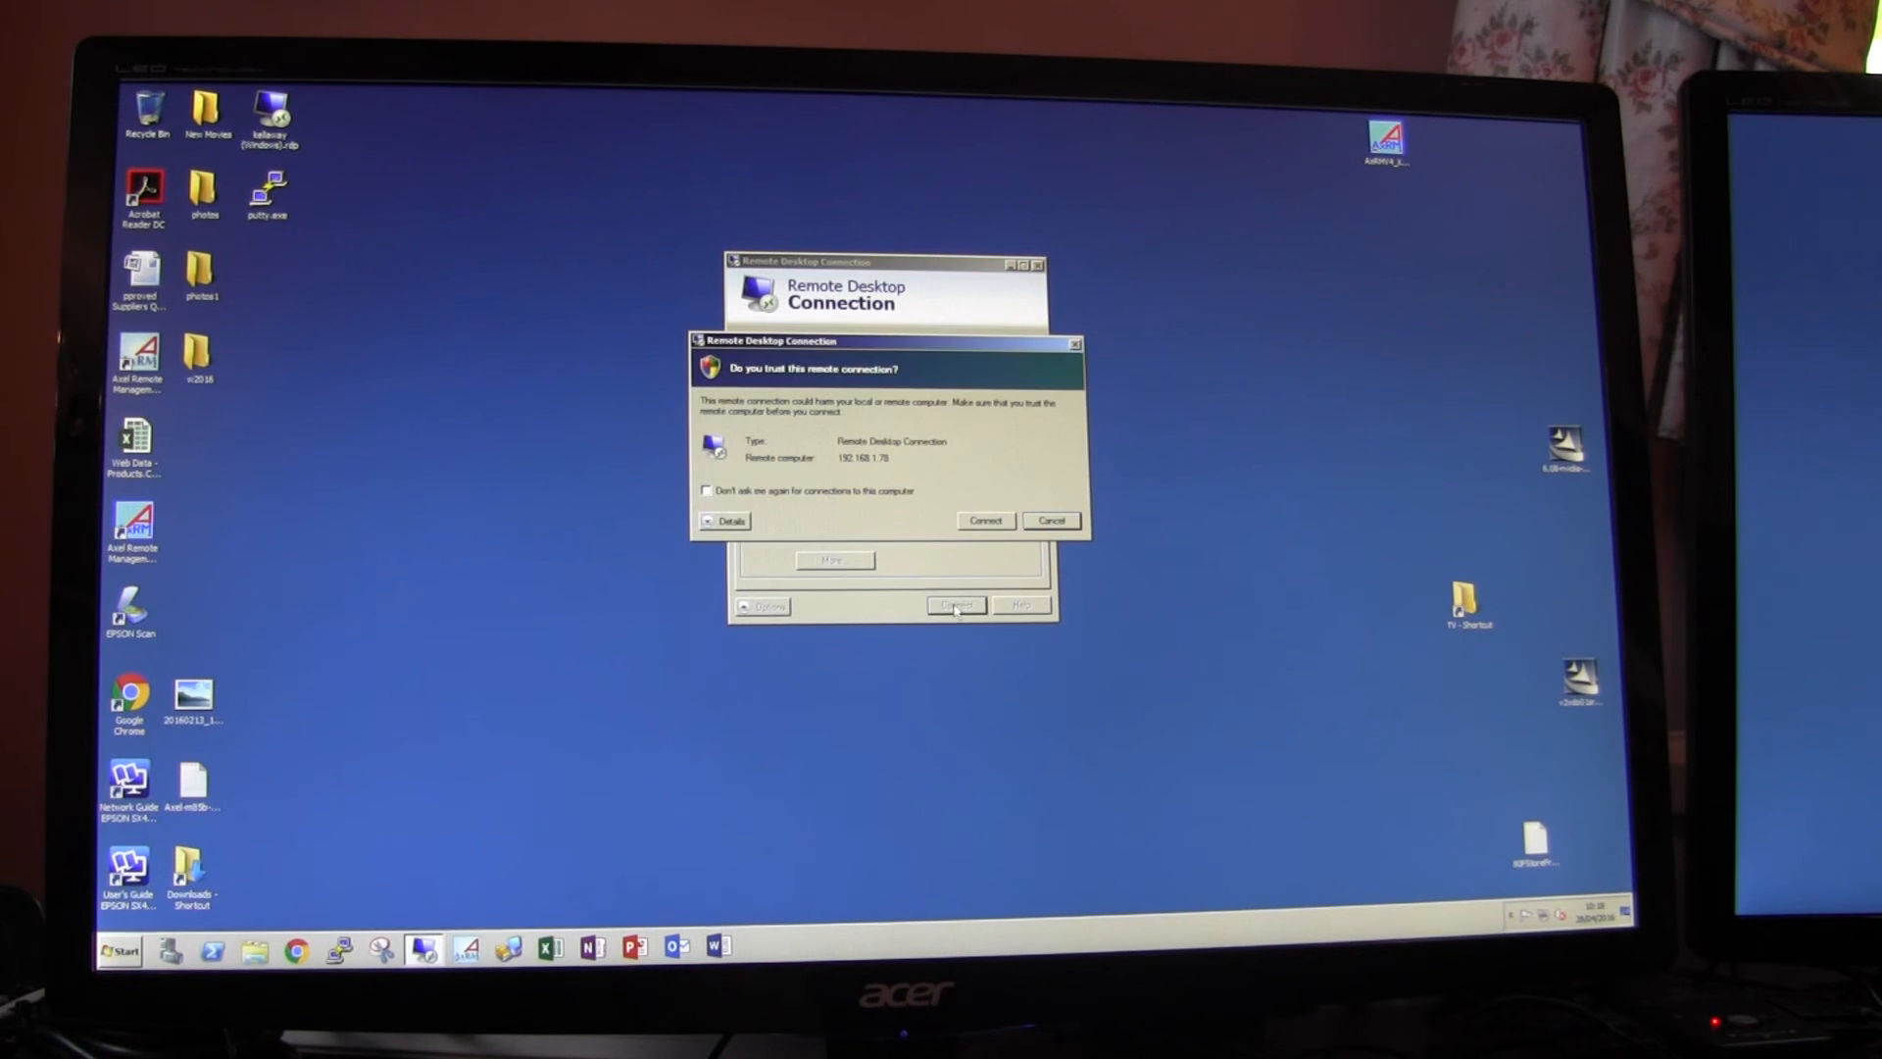
left_click(983, 519)
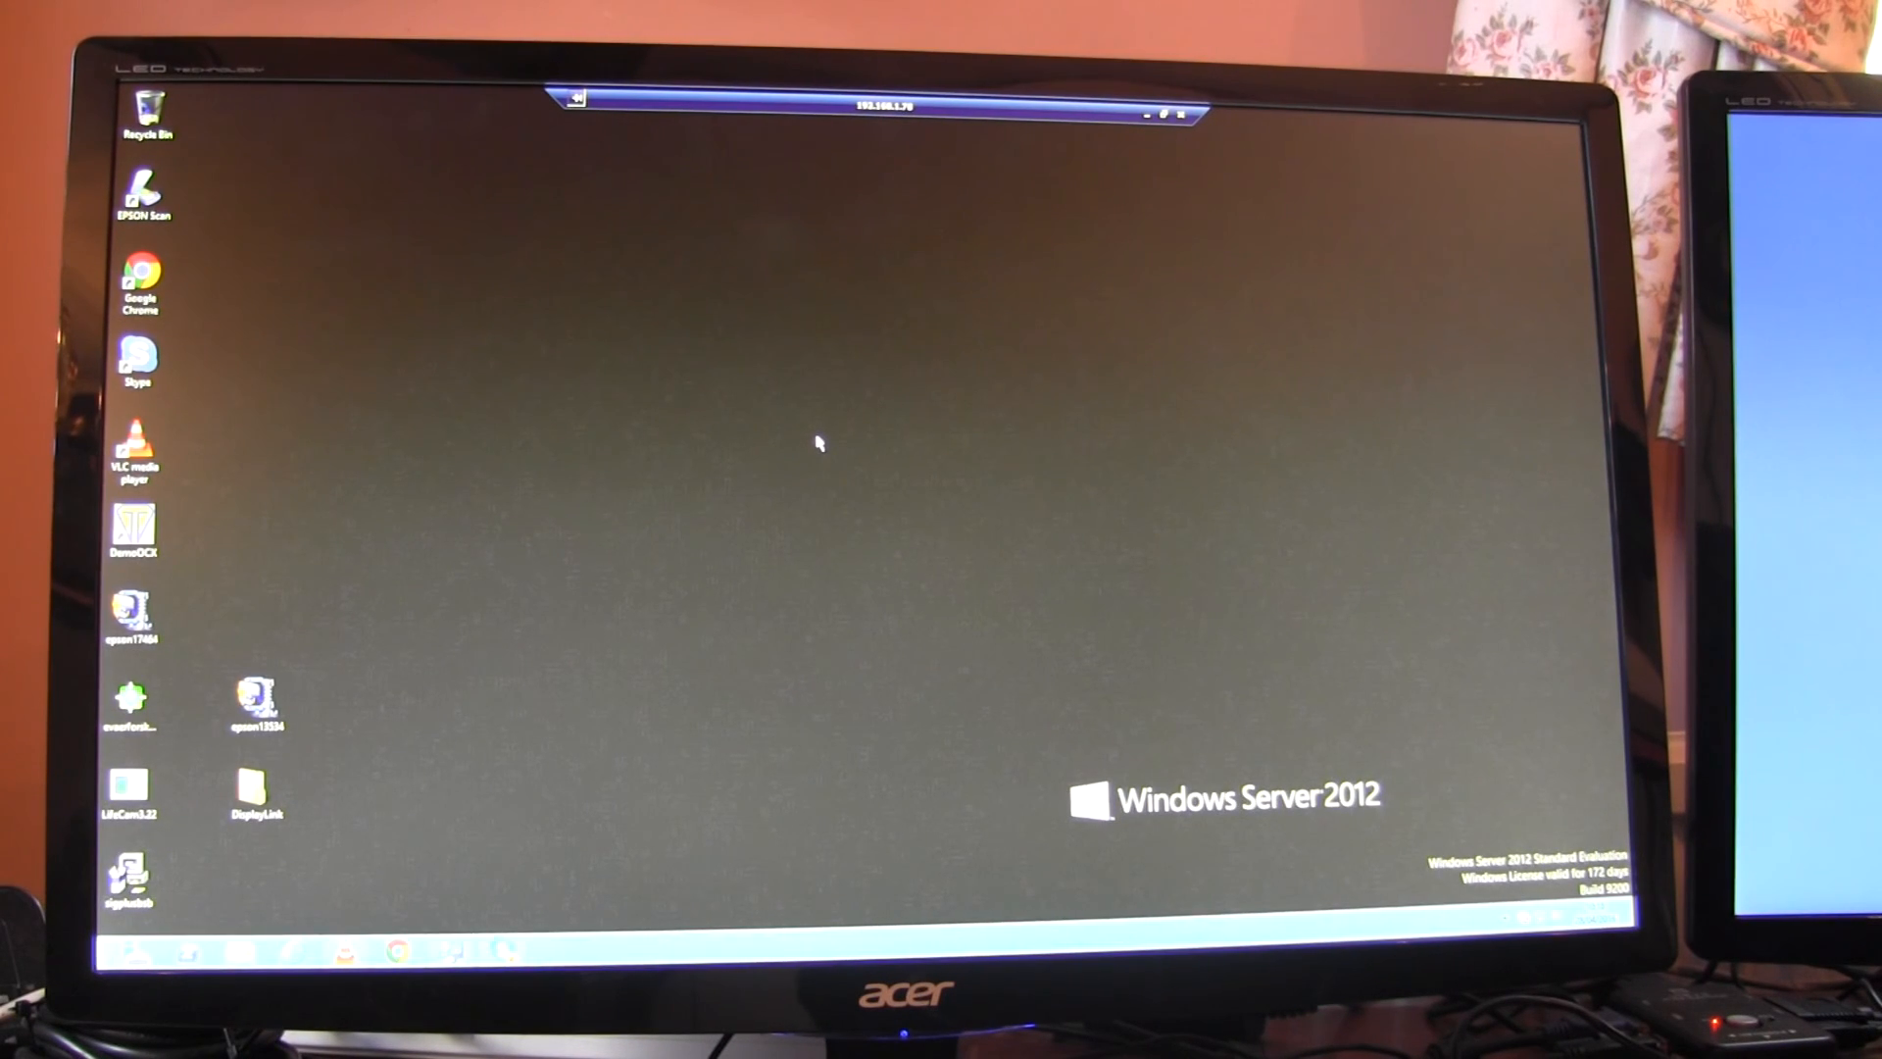
mouse_move(488, 471)
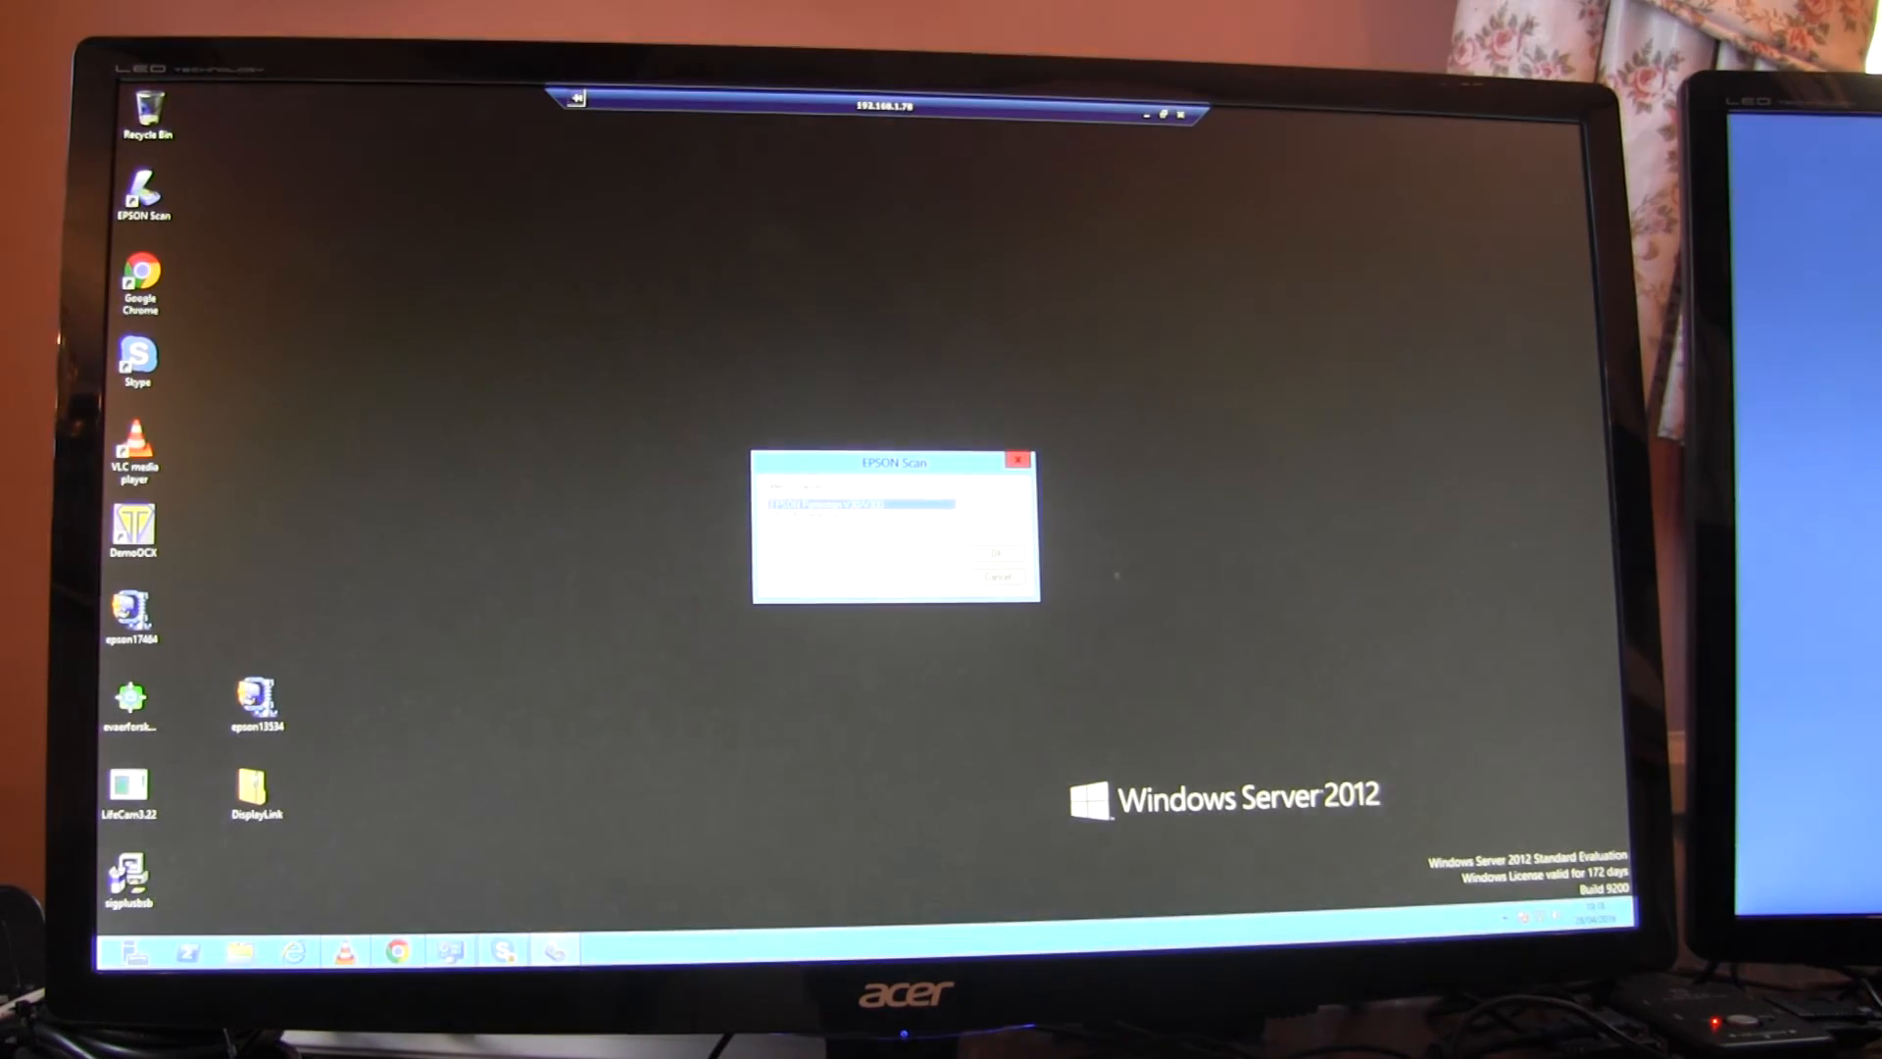
Step: Select the second scanner in EPSON Scan, confirm, and dismiss the resulting error
left_click(852, 516)
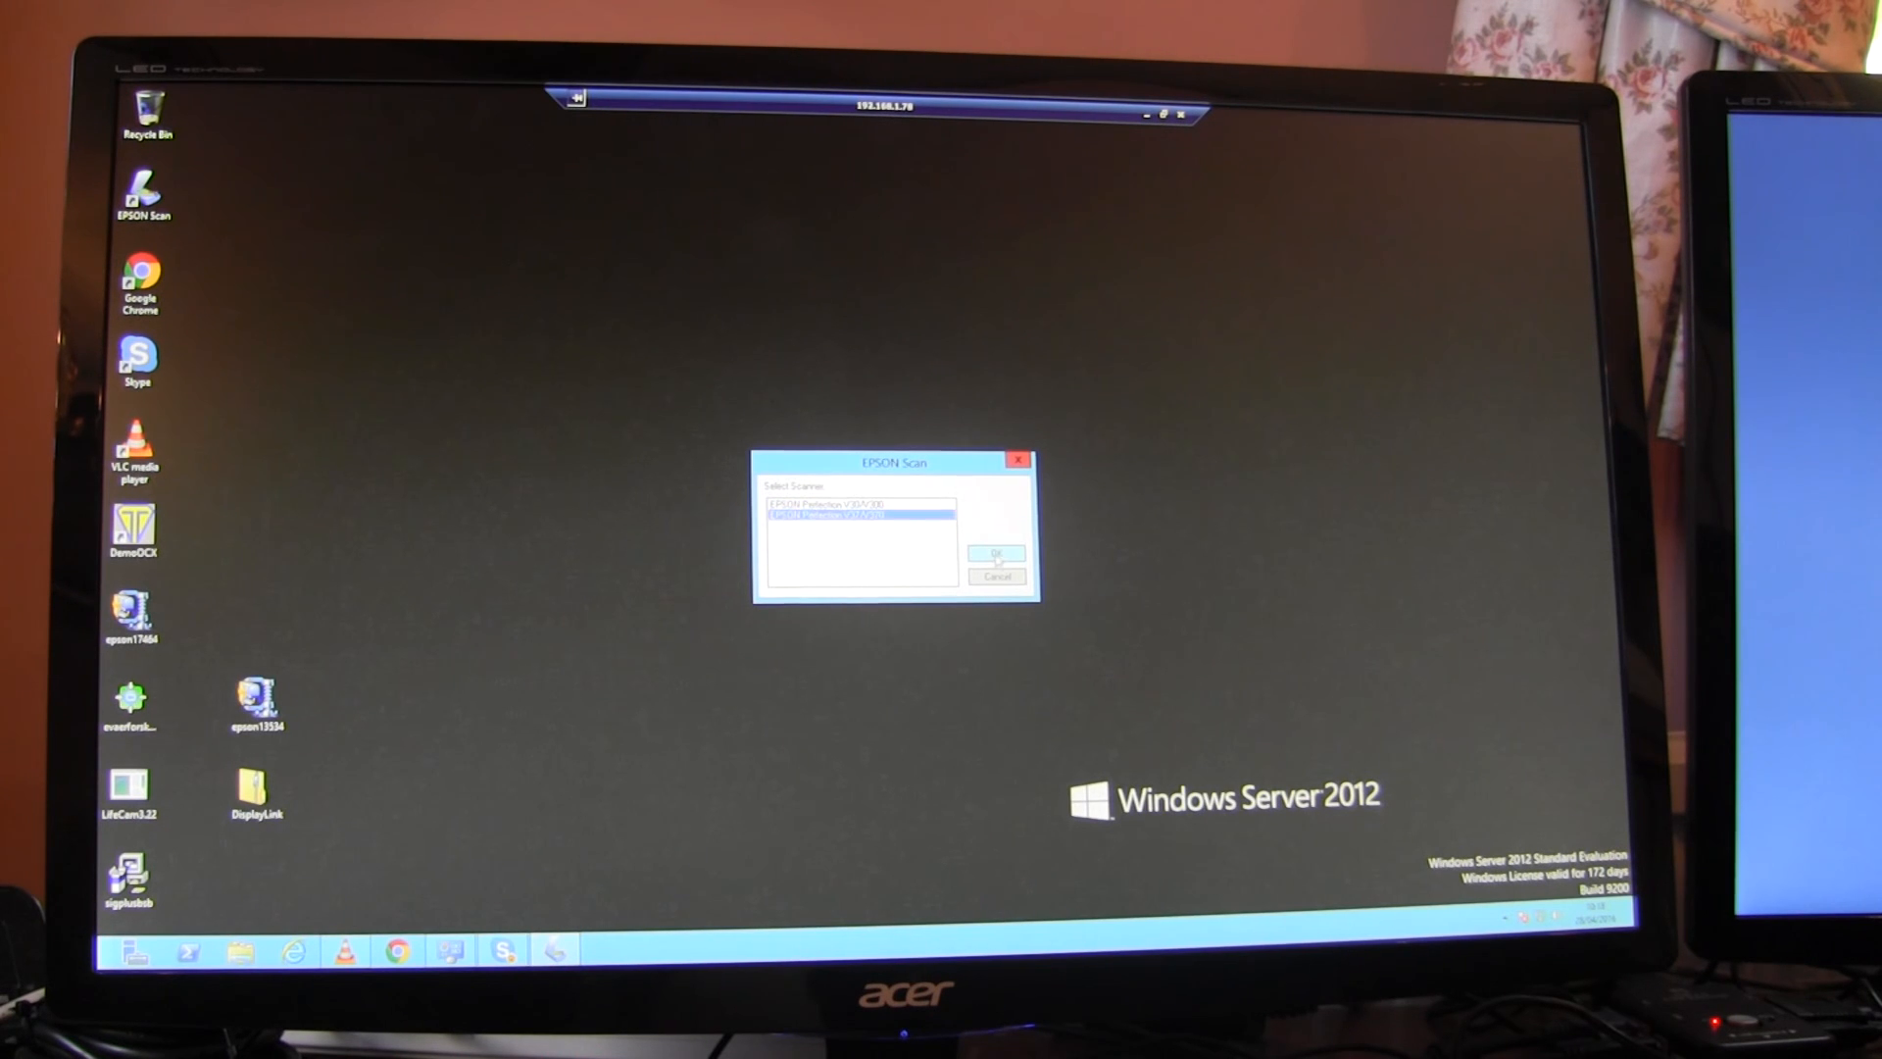
left_click(996, 553)
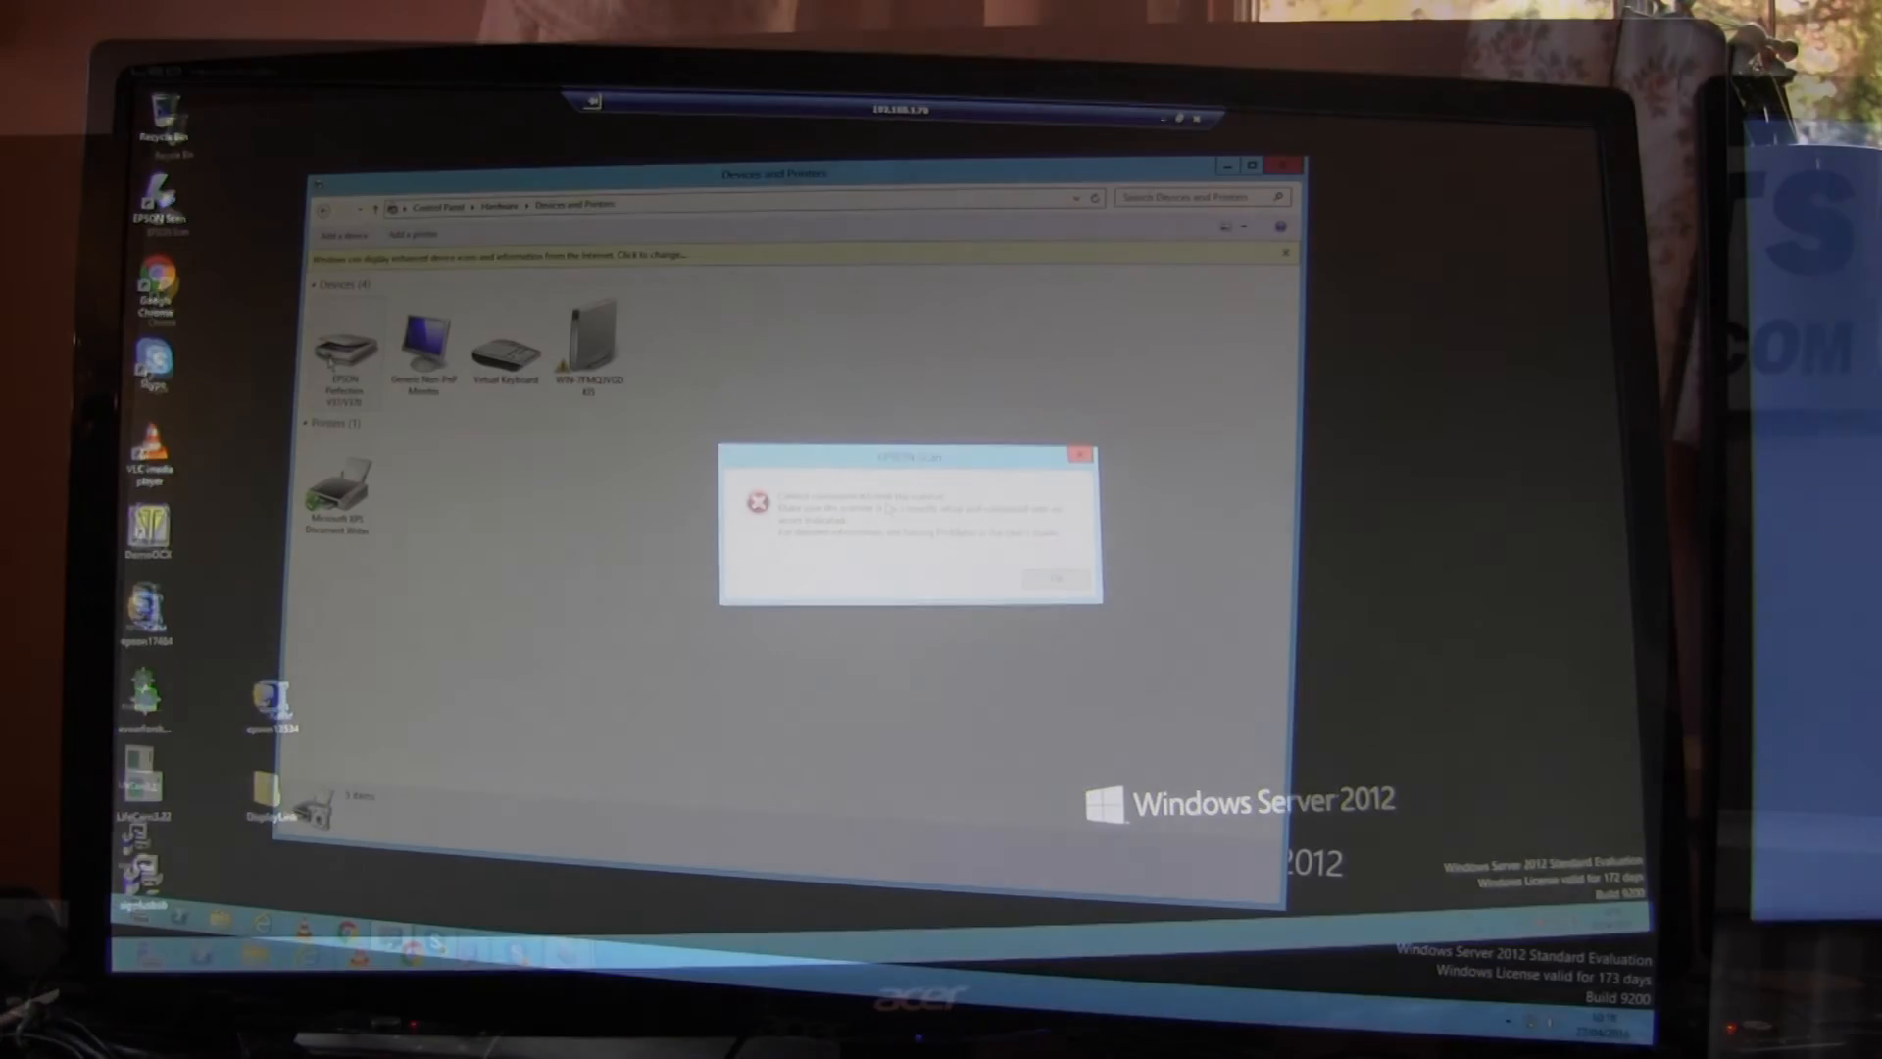
left_click(1055, 578)
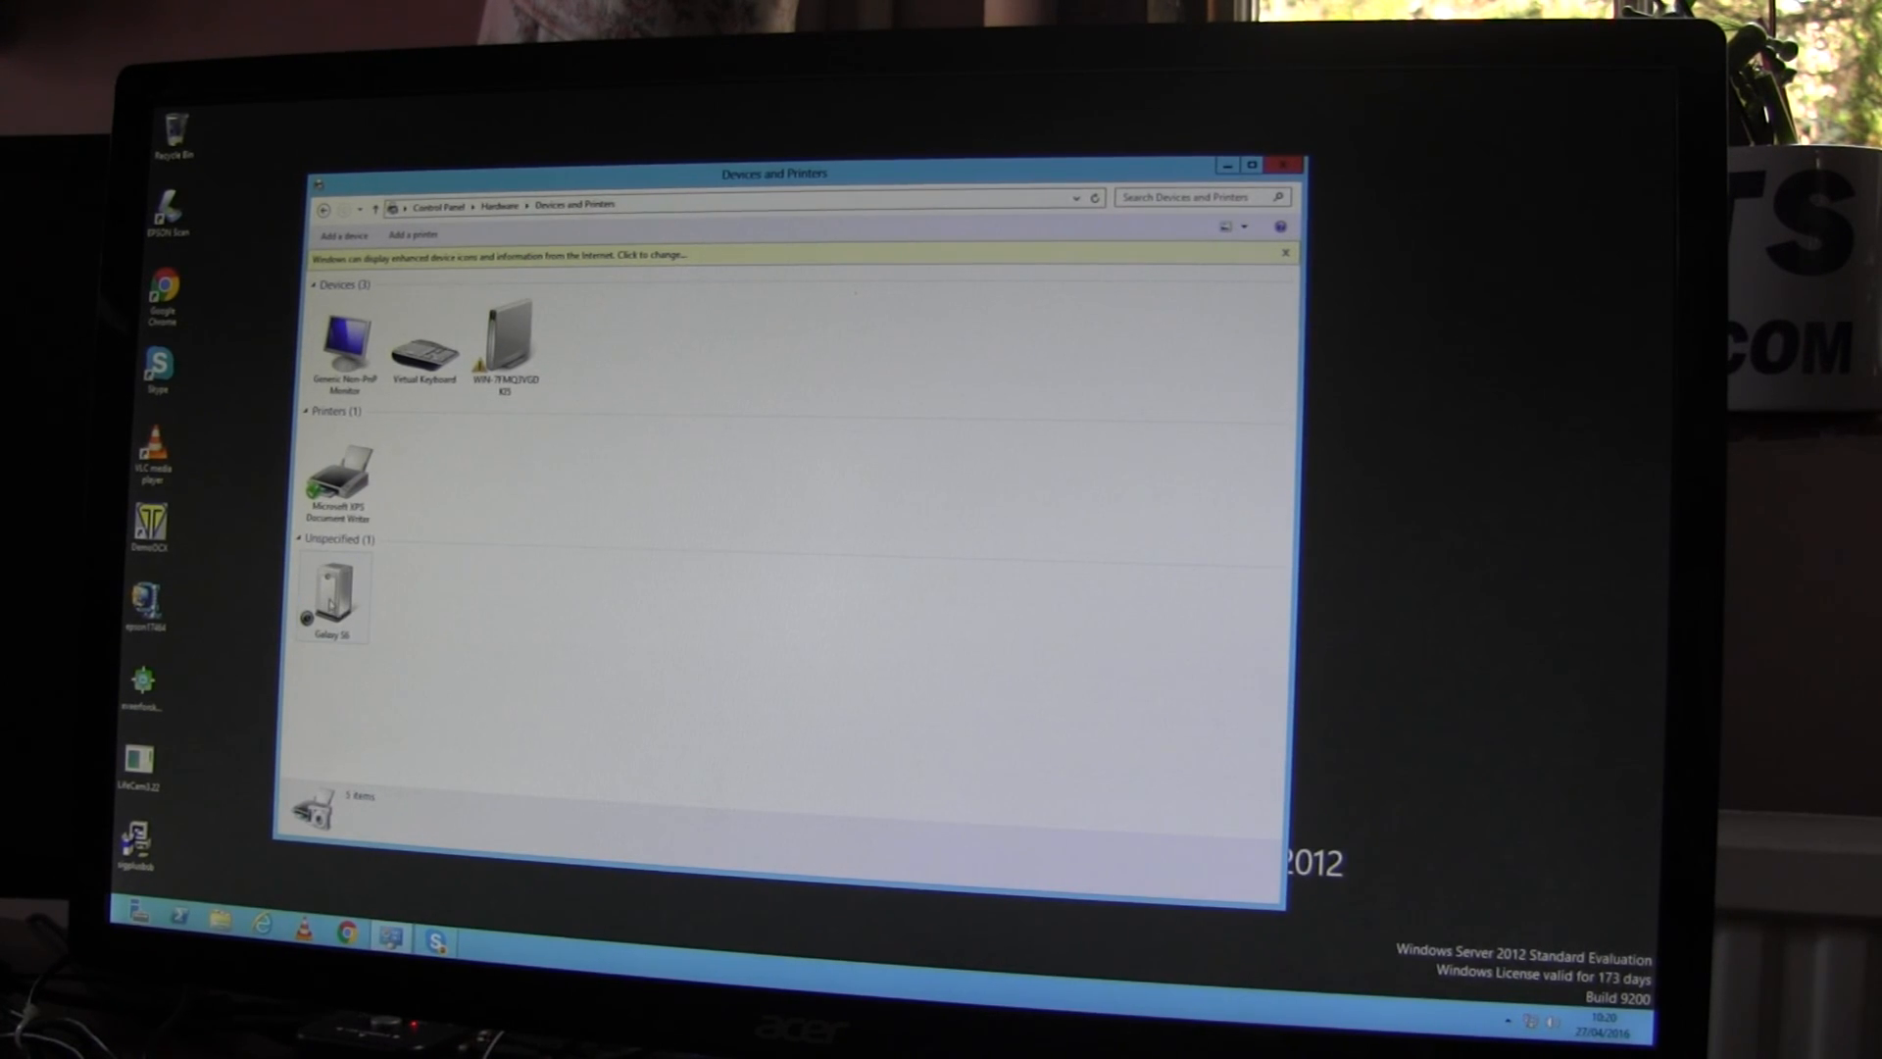
mouse_move(192, 672)
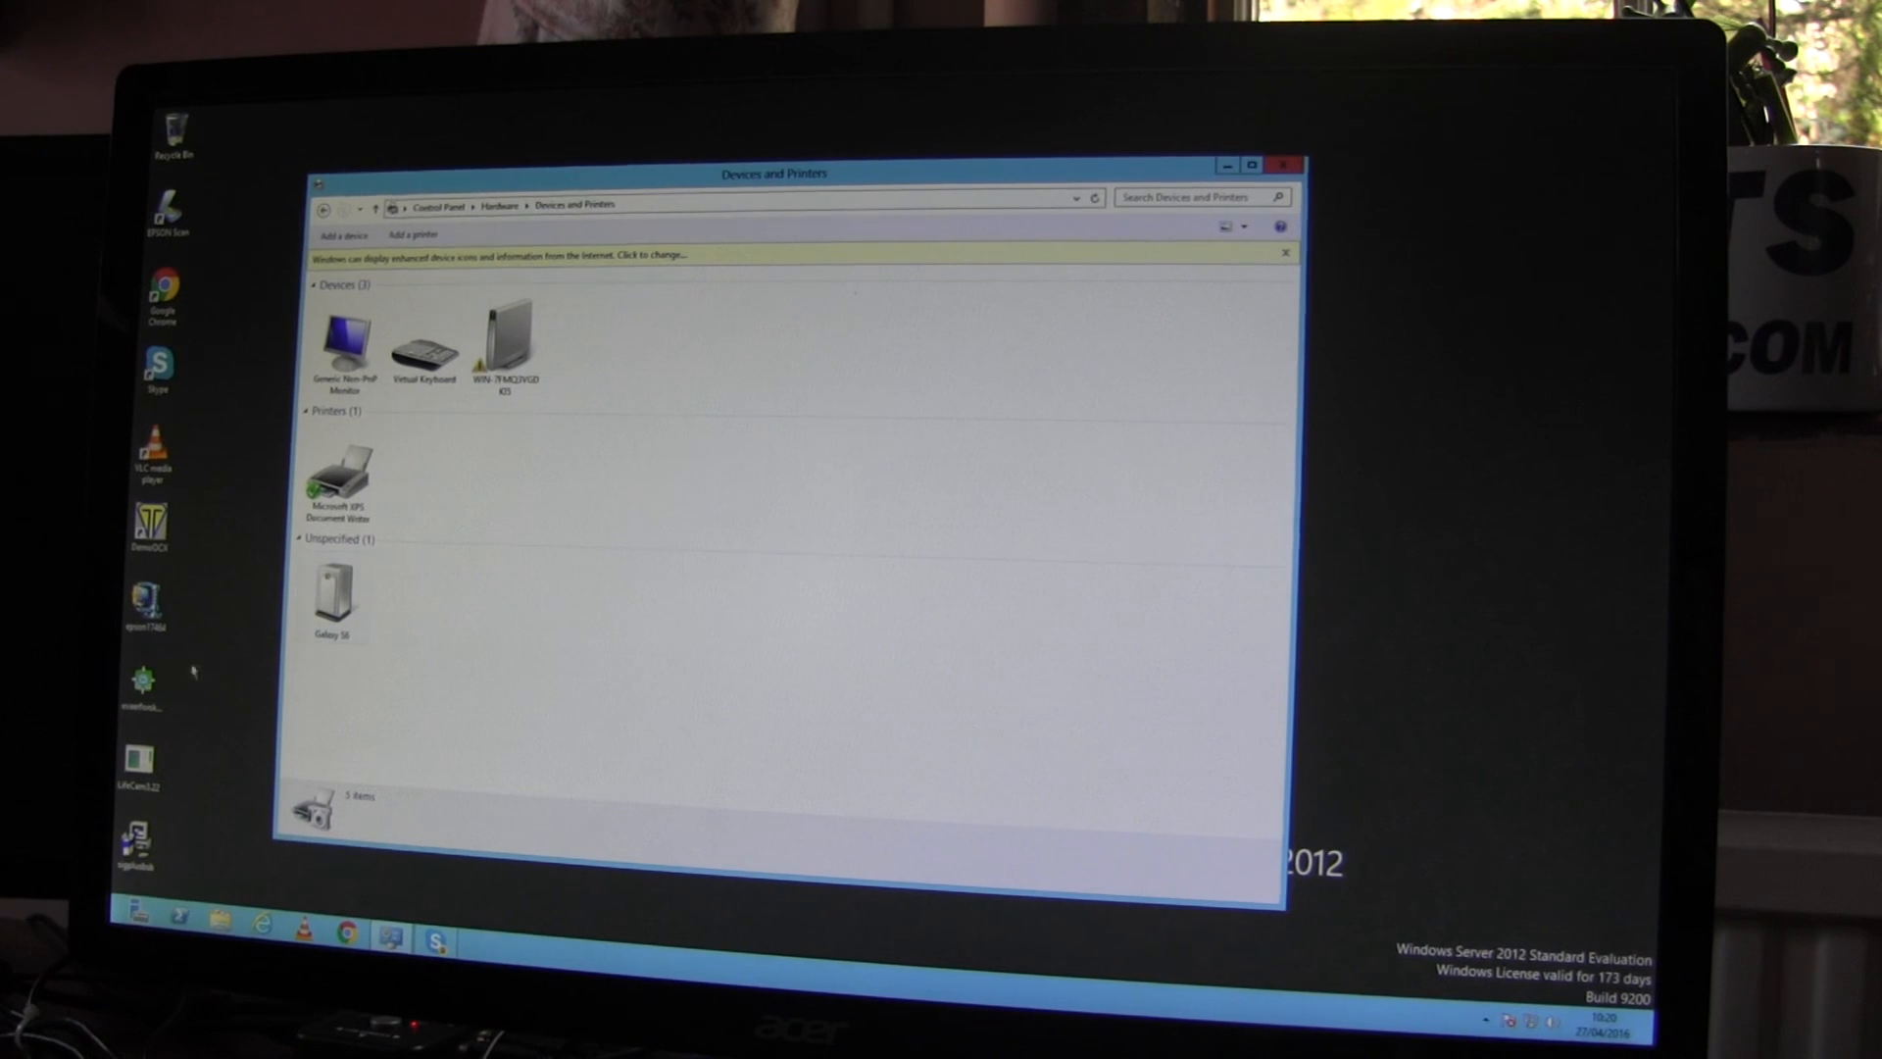
Step: Open the Galaxy S6 from Devices and Printers and browse its Phone storage
double_click(332, 594)
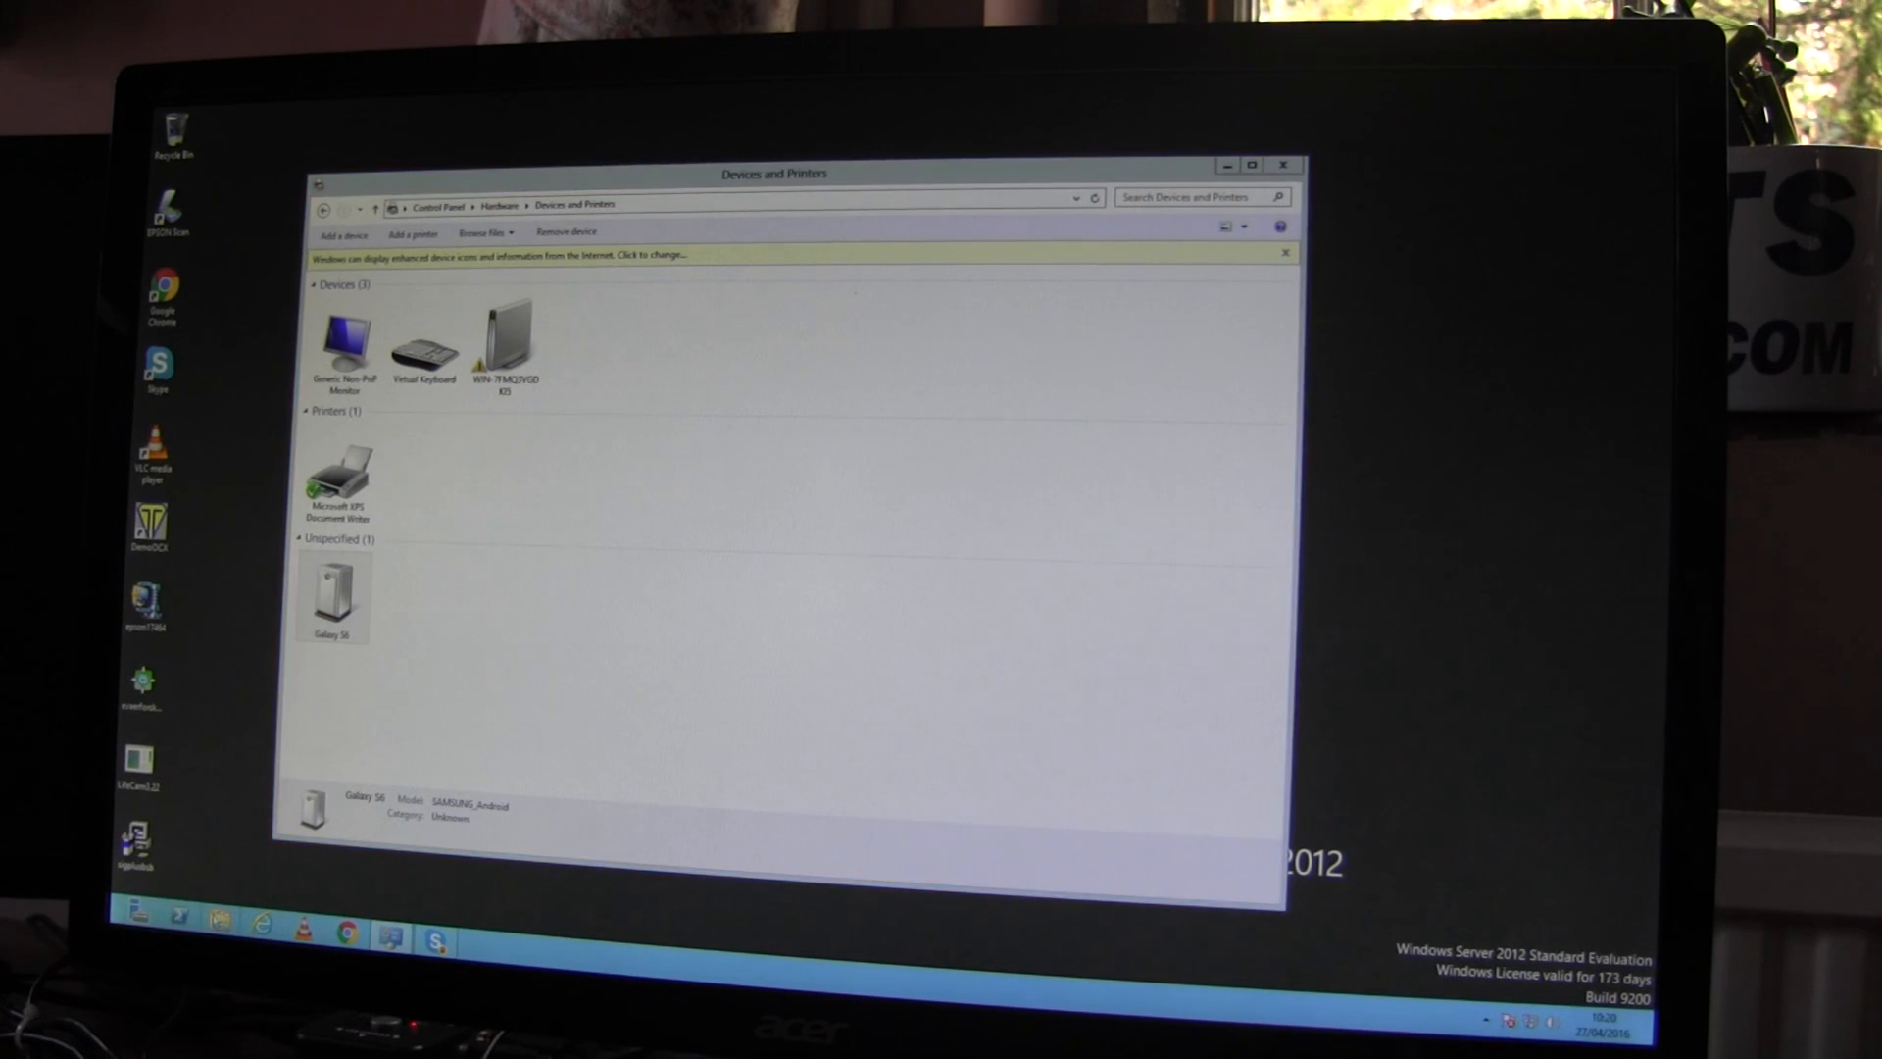
double_click(332, 597)
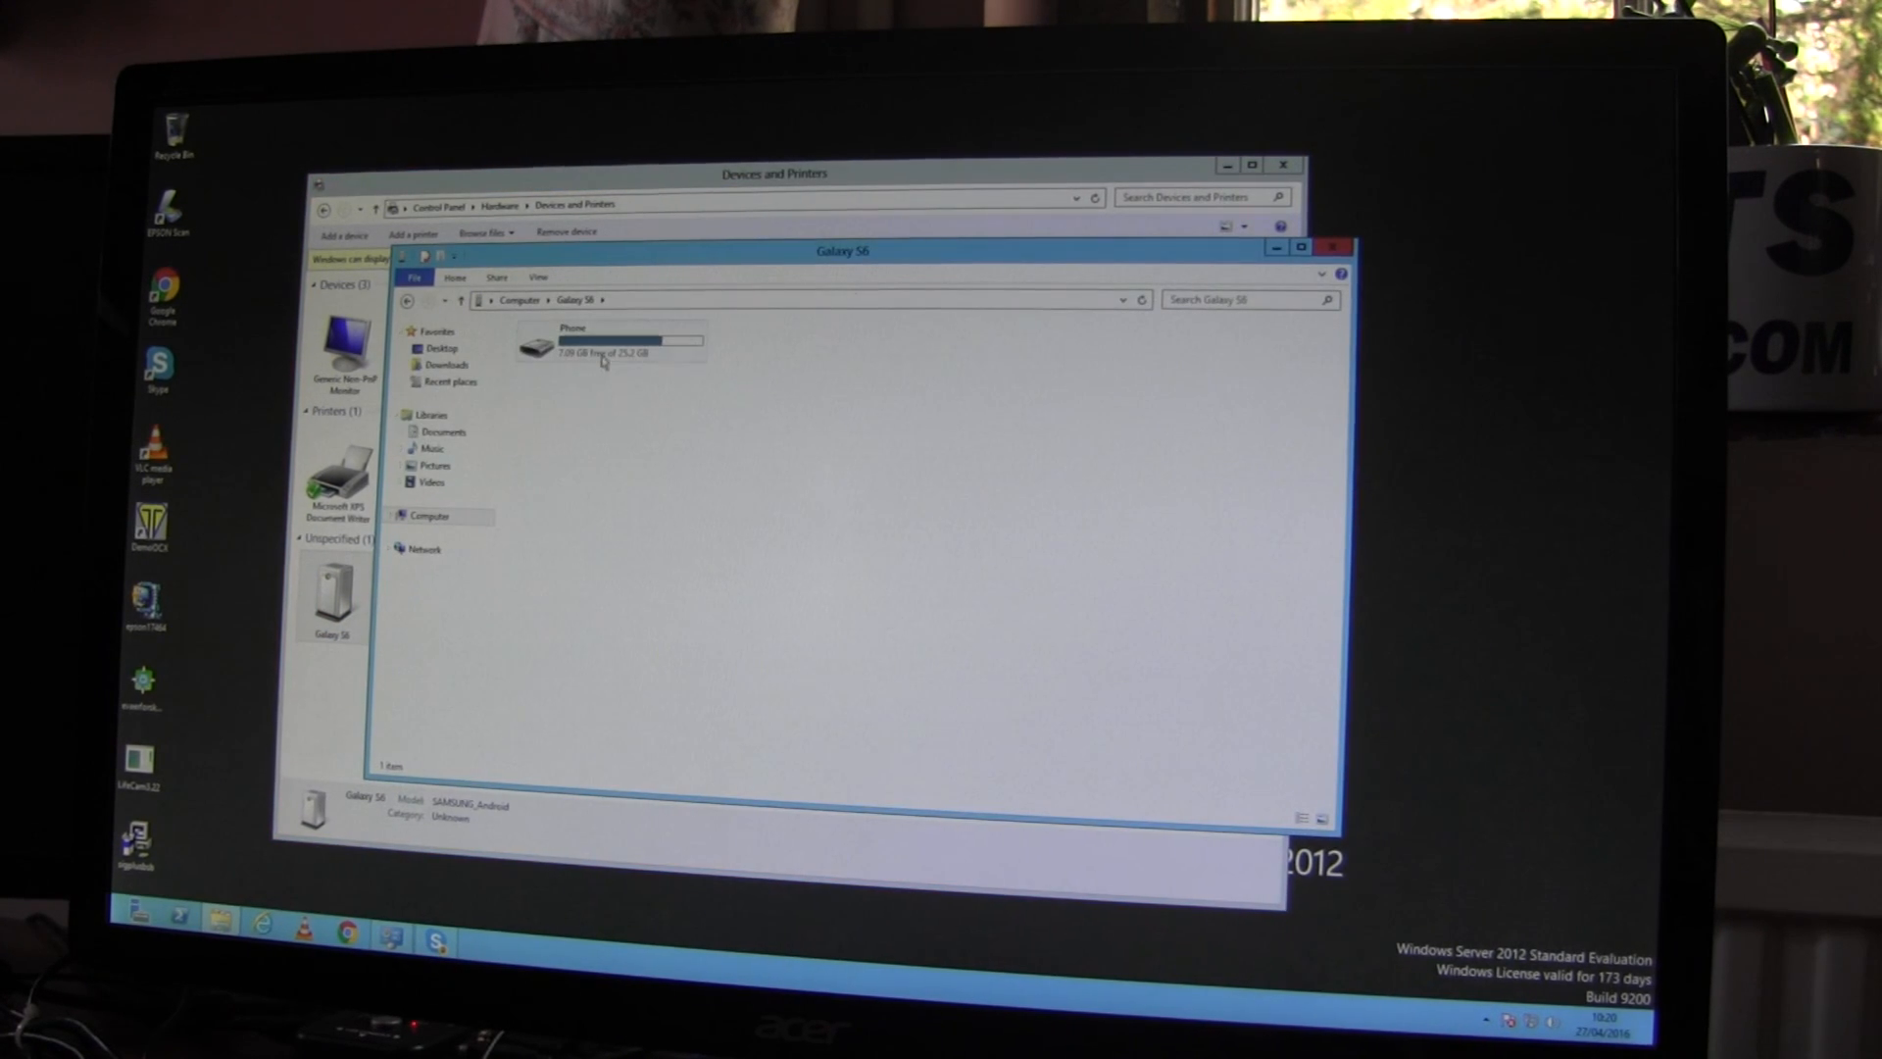
double_click(570, 346)
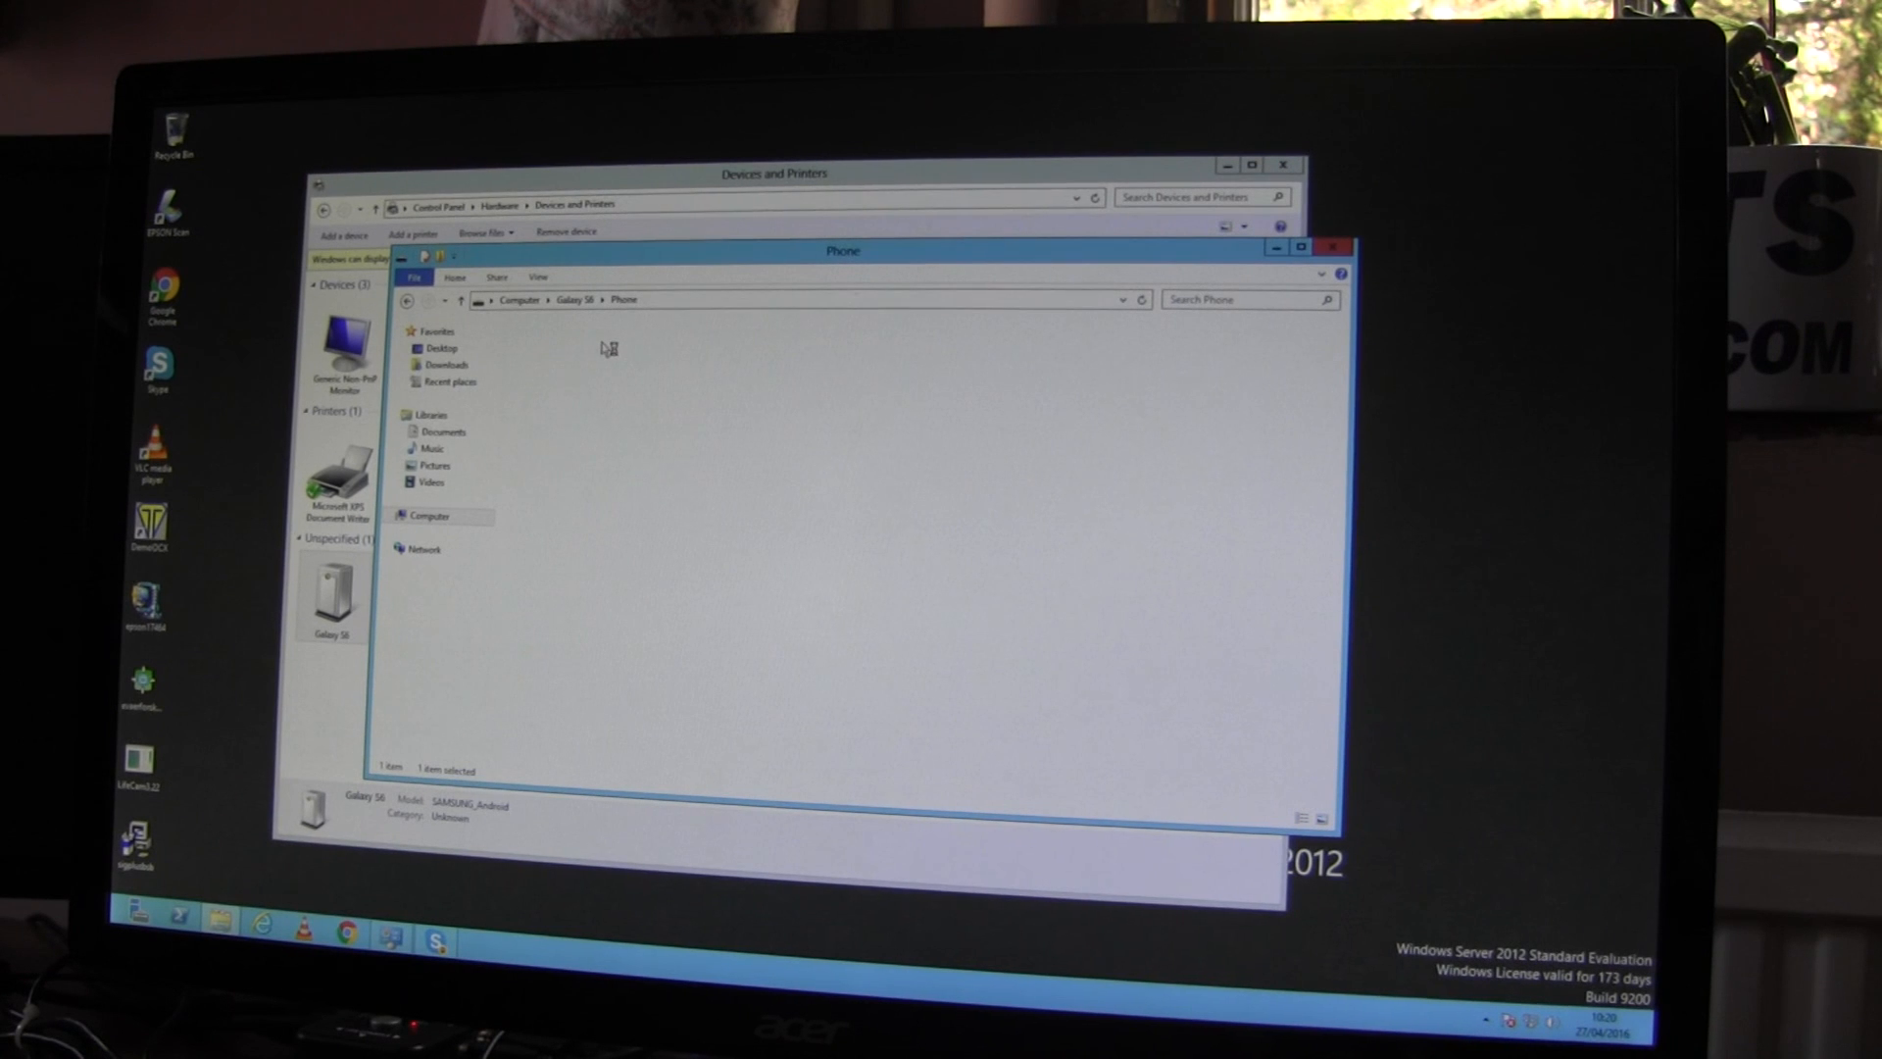